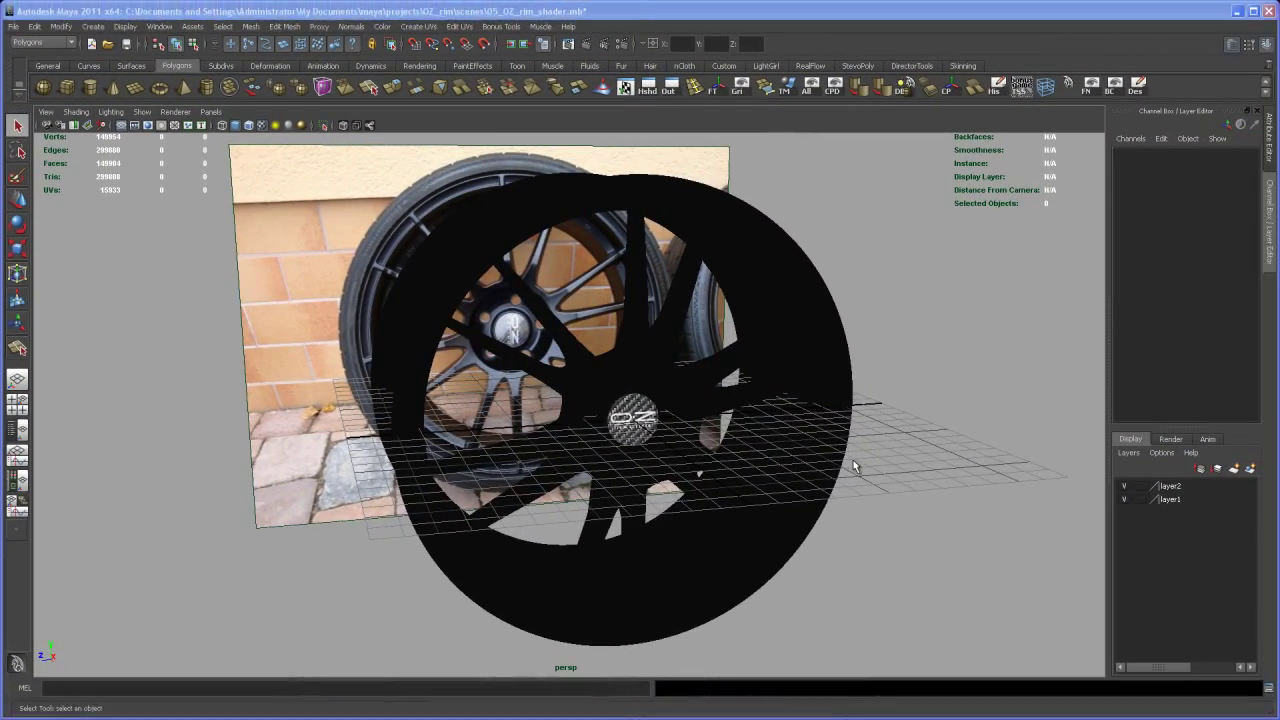
Step: Orbit the perspective camera around the rim to view it from the side
drag(856, 466, 760, 482)
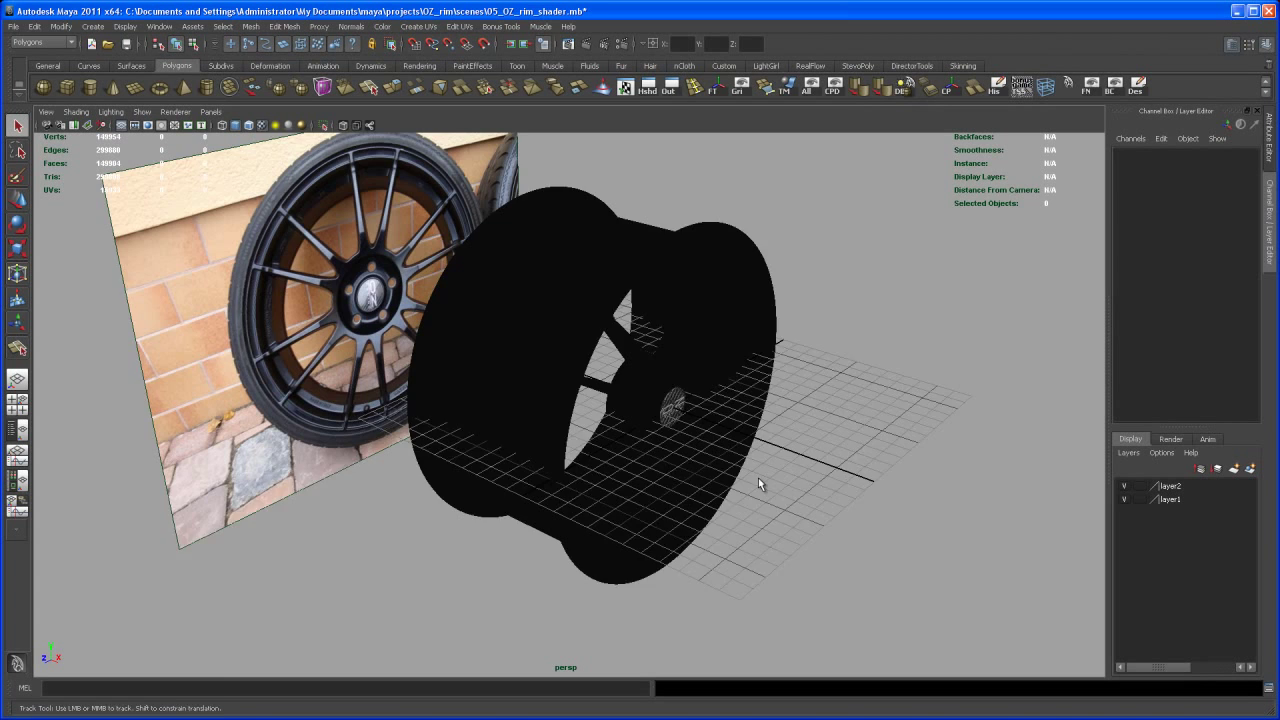
drag(760, 484, 680, 444)
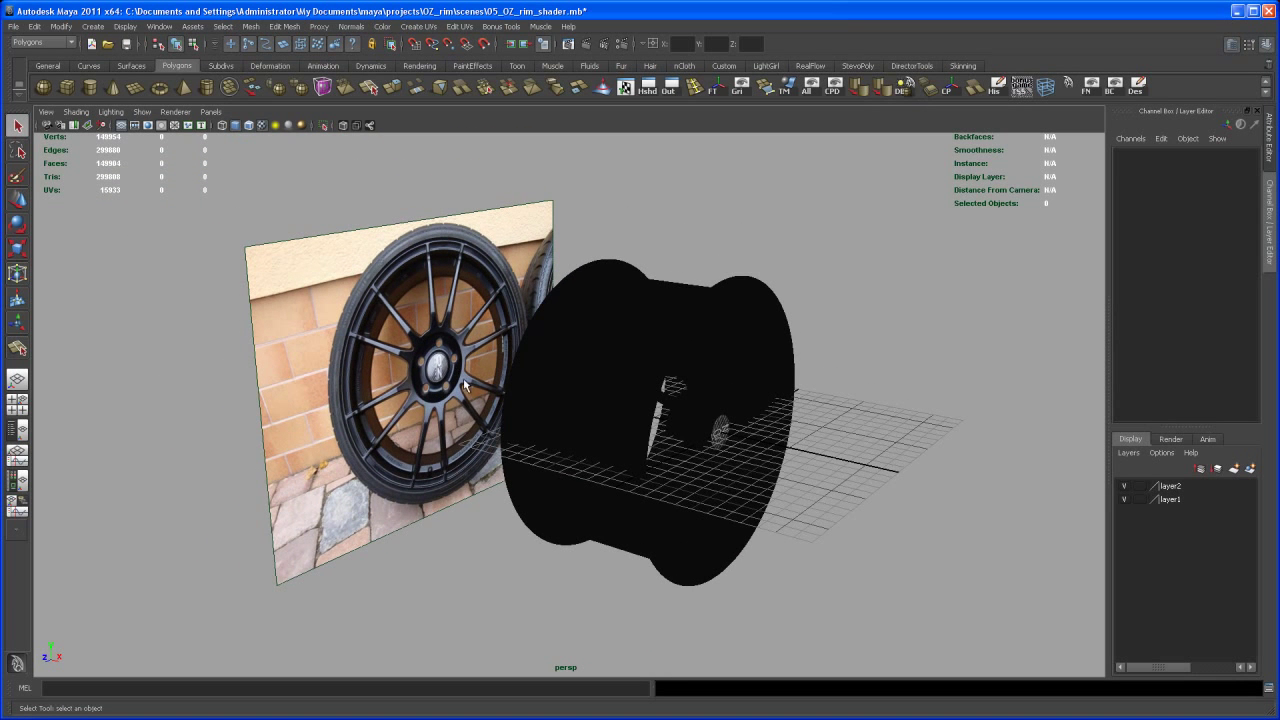
mouse_move(440, 348)
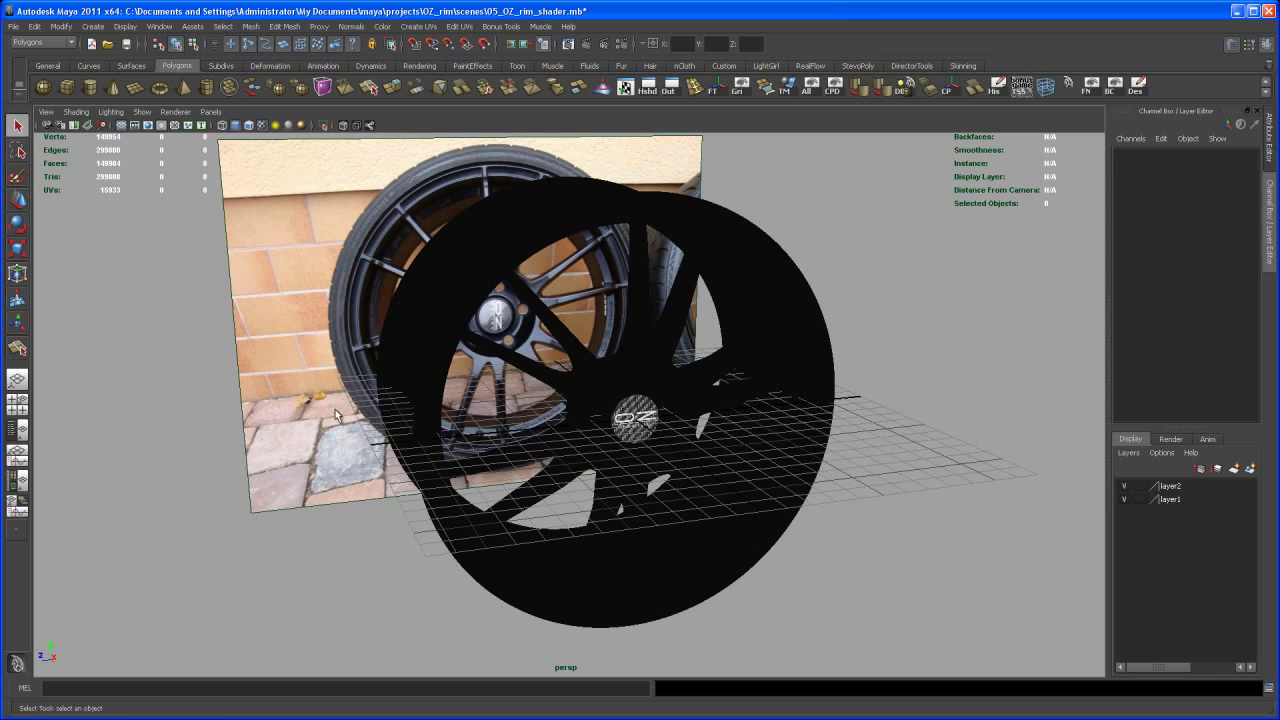
mouse_move(852, 452)
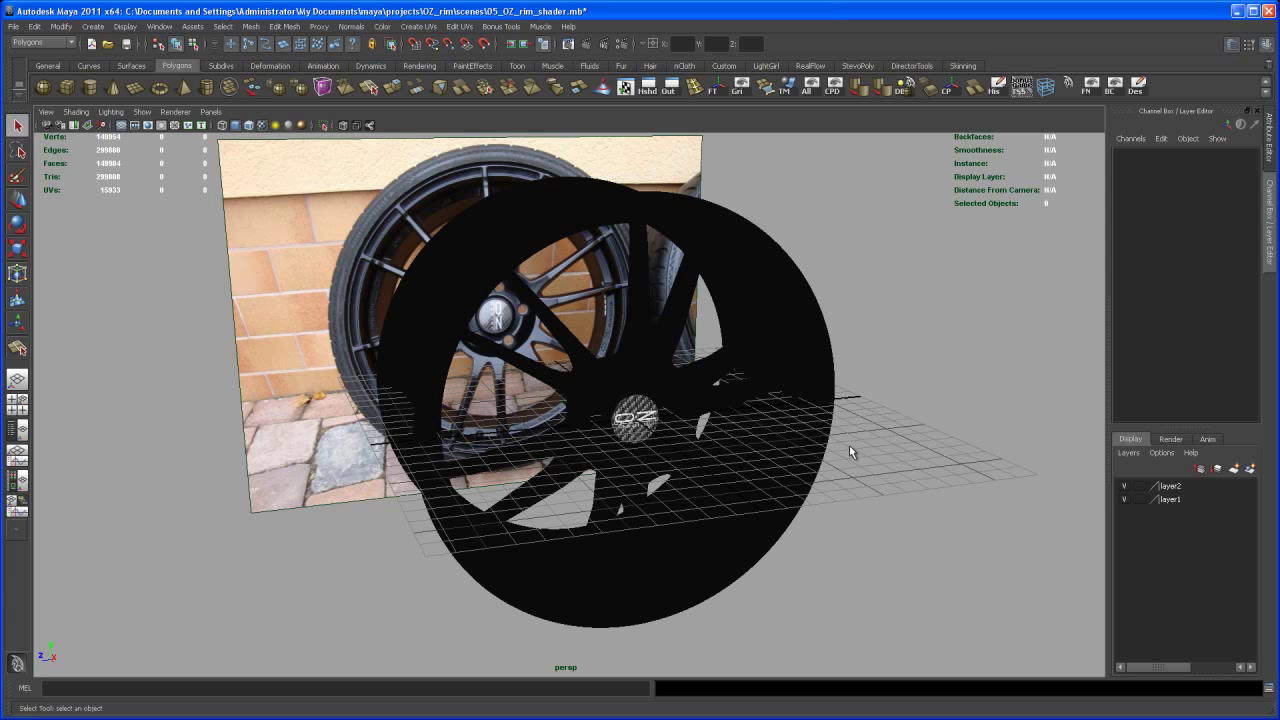
mouse_move(676, 150)
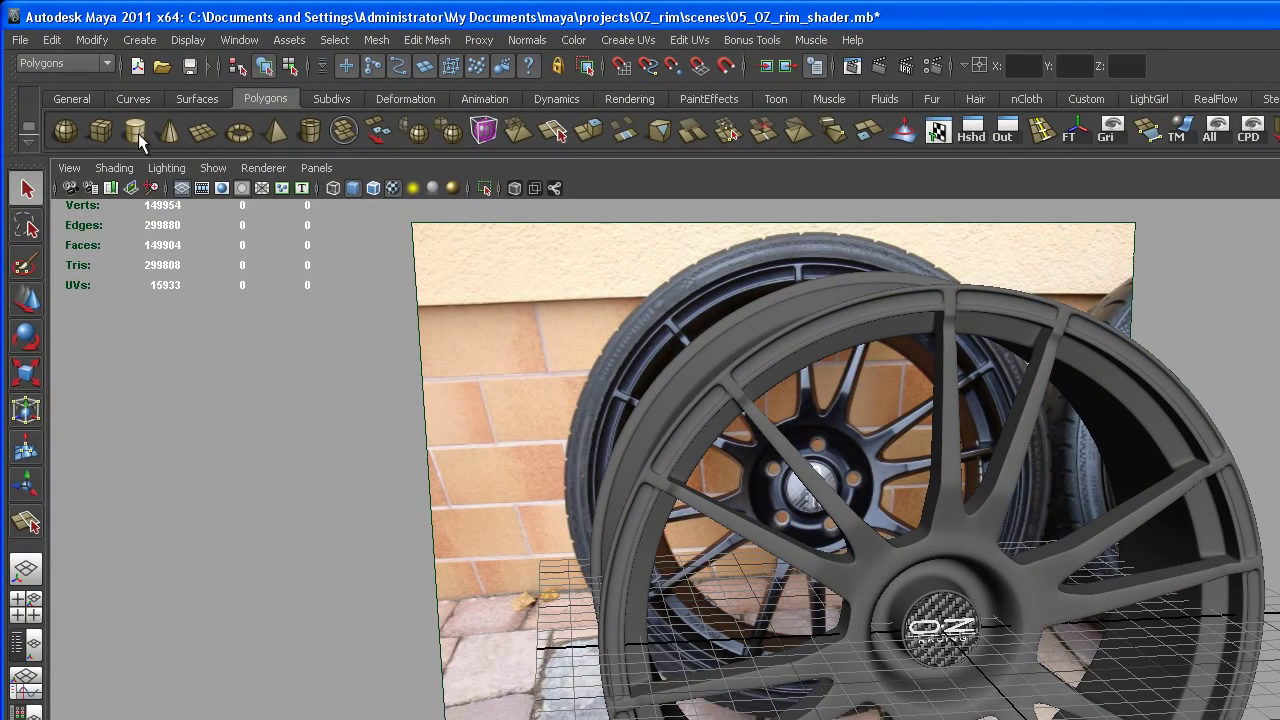
Step: Create a polygon cylinder beside the hub and scale it longer and thinner for a lug bolt
click(136, 128)
text(90)
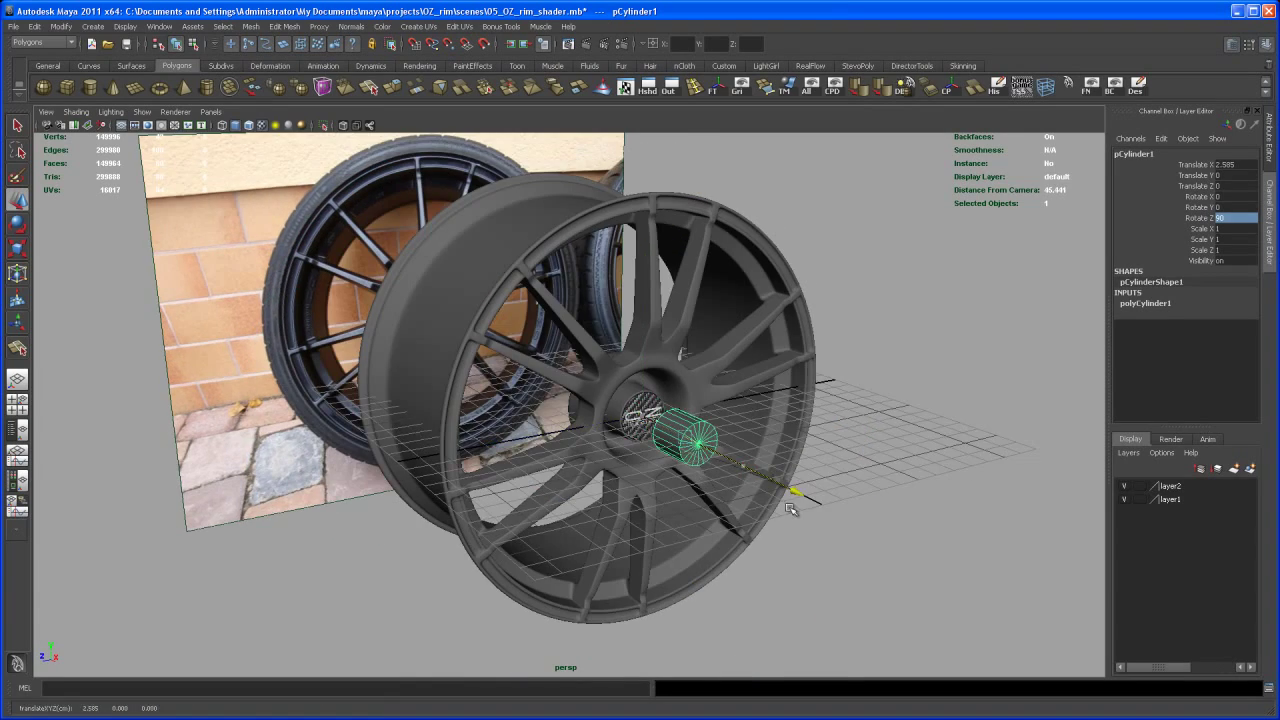
drag(790, 510, 660, 524)
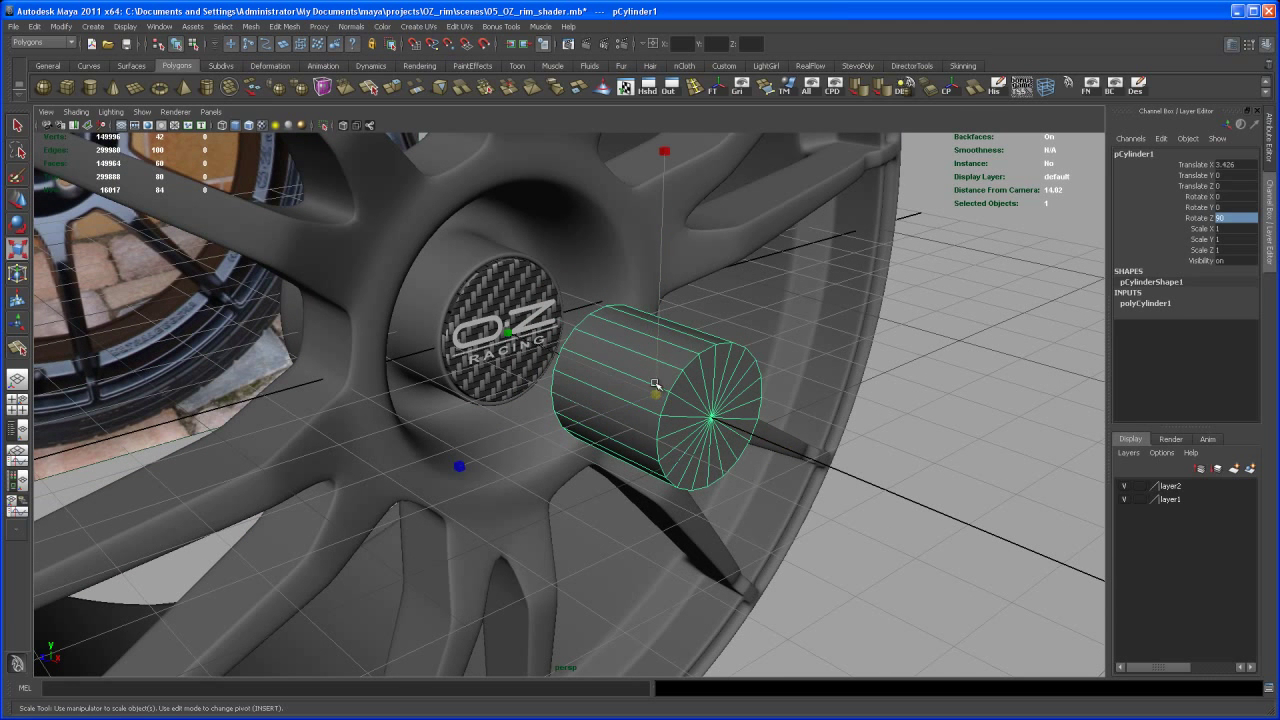
drag(656, 384, 596, 360)
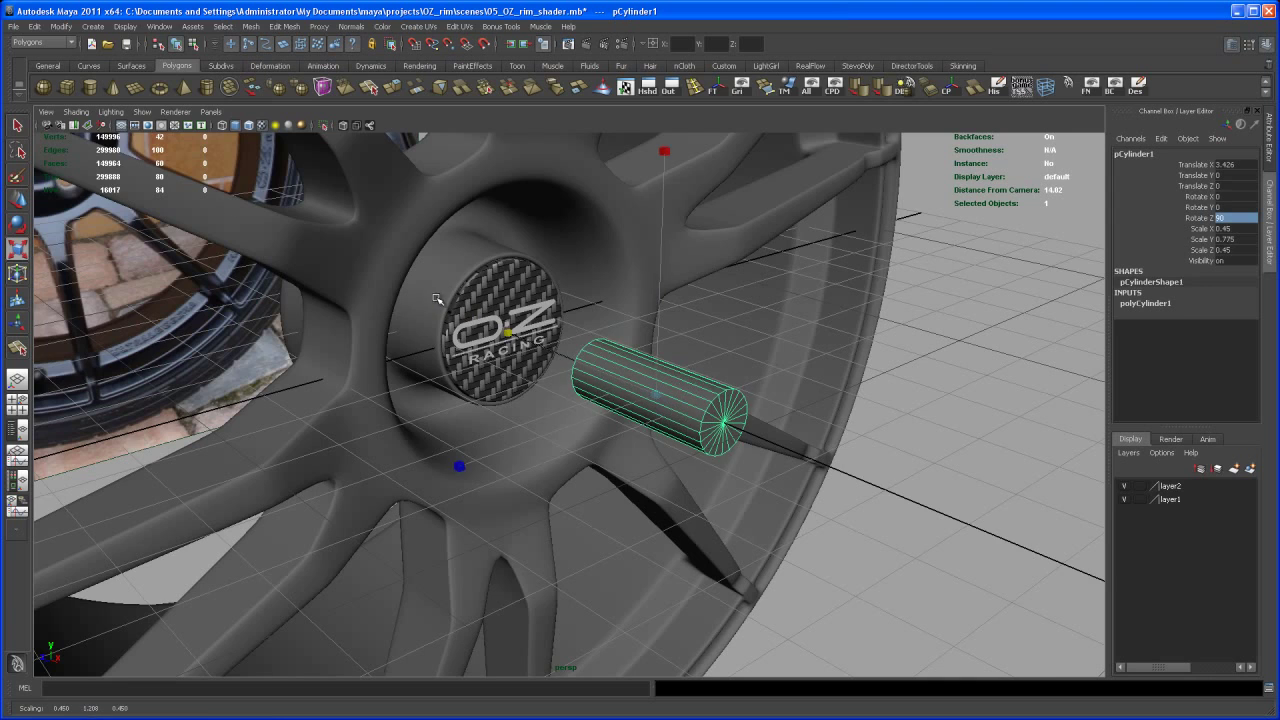
right_click(704, 356)
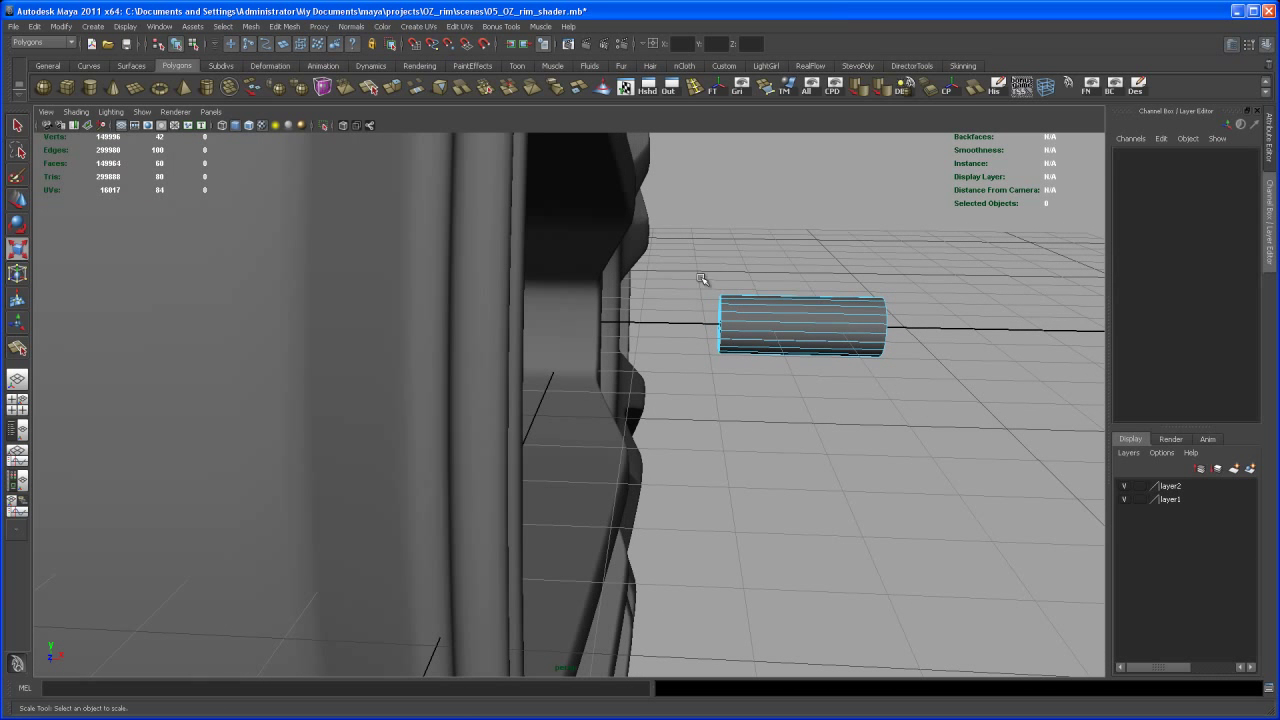
Step: Delete the cylinder's back cap faces and select its front cap in face mode
click(800, 330)
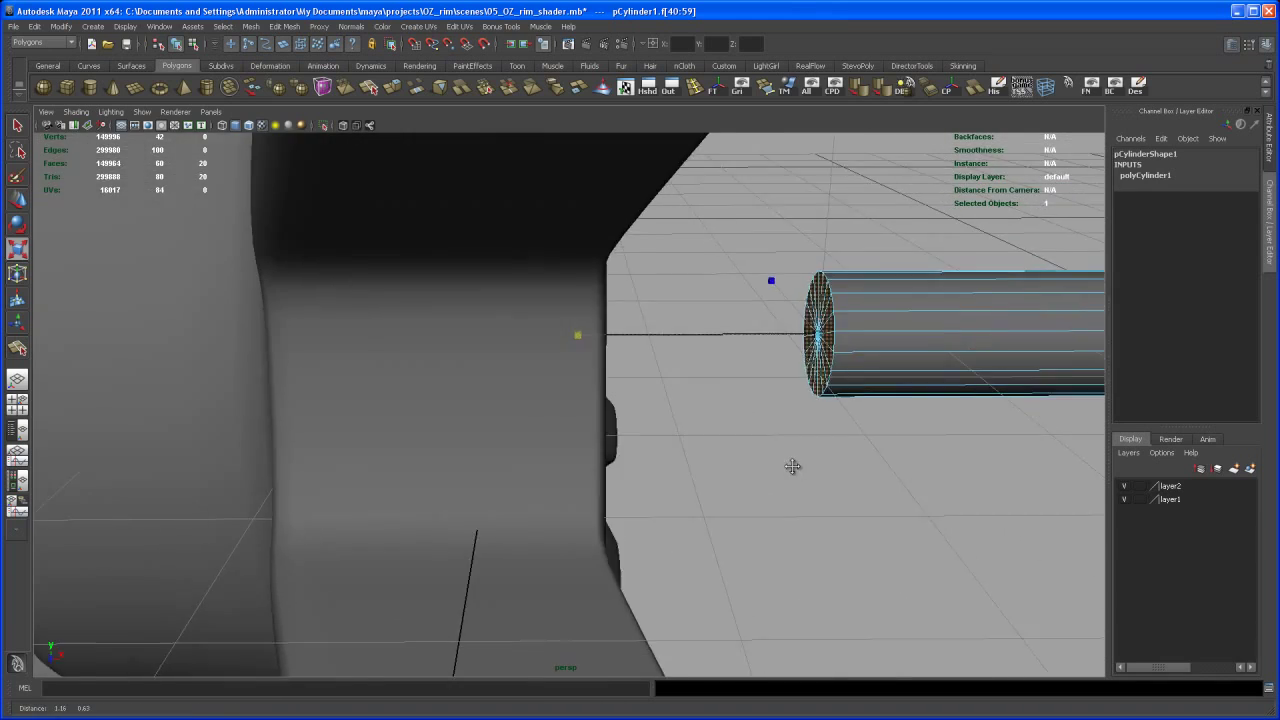
drag(792, 464, 776, 454)
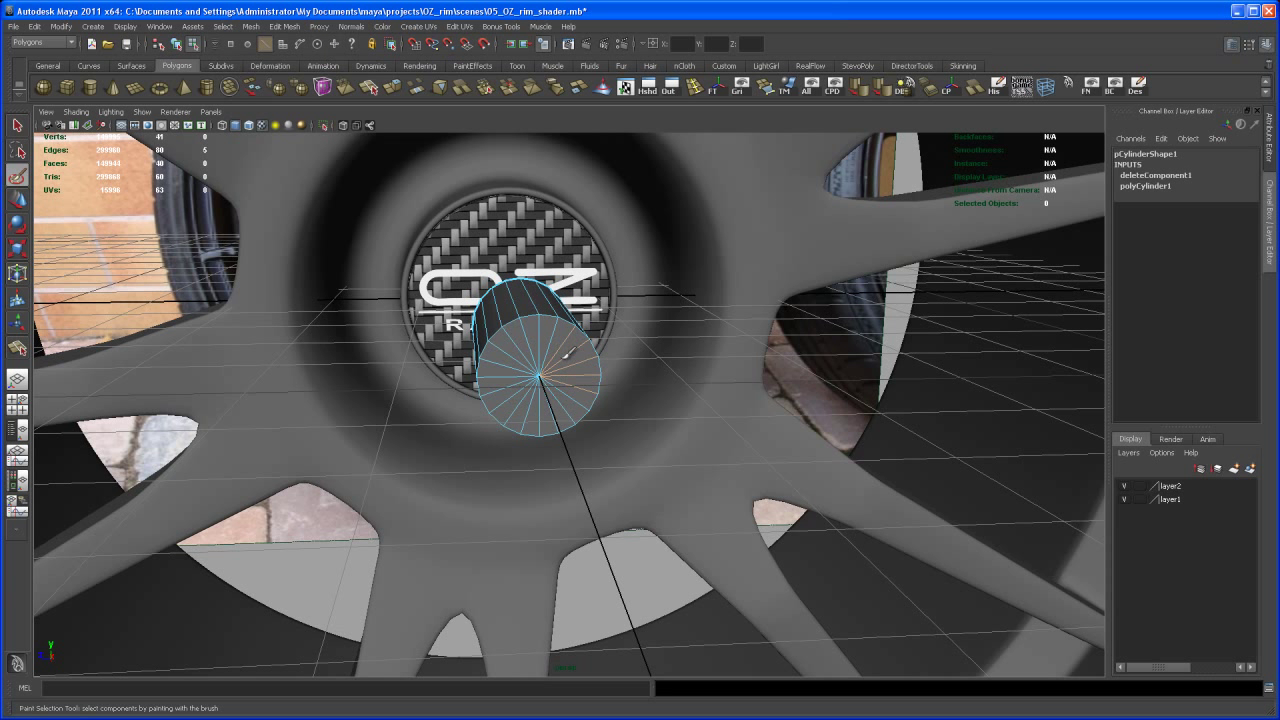
right_click(548, 378)
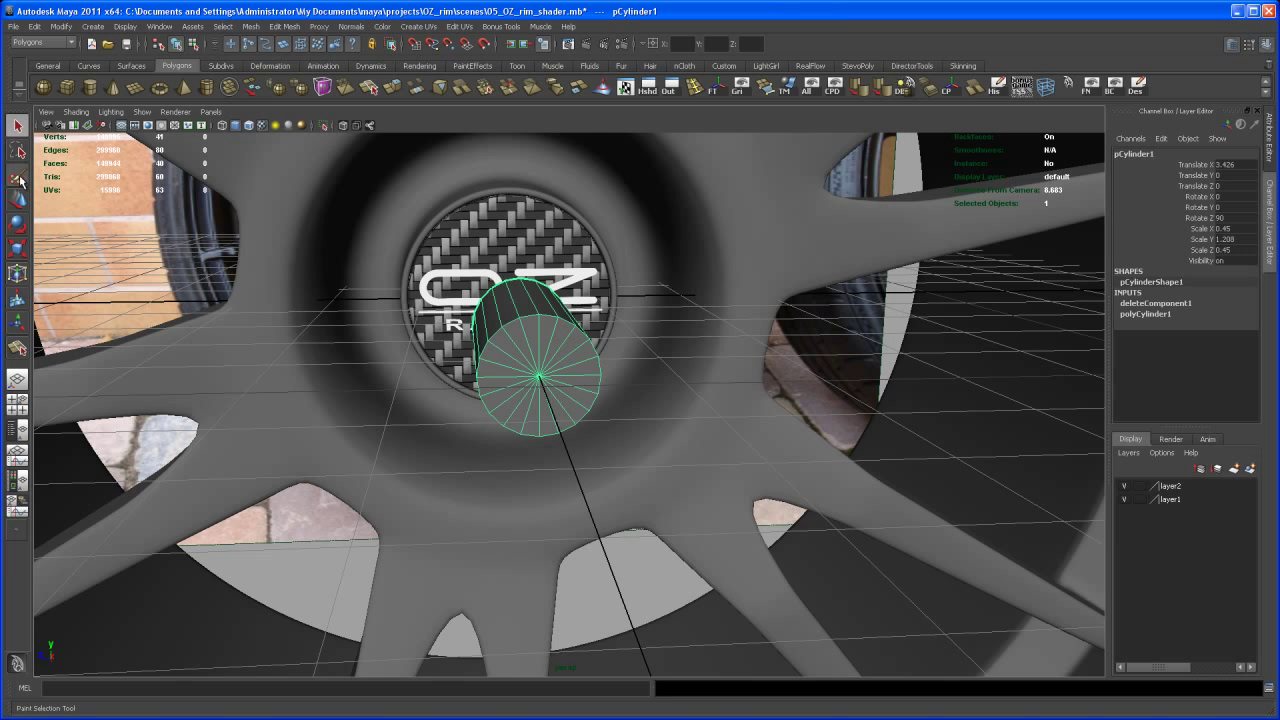
right_click(536, 376)
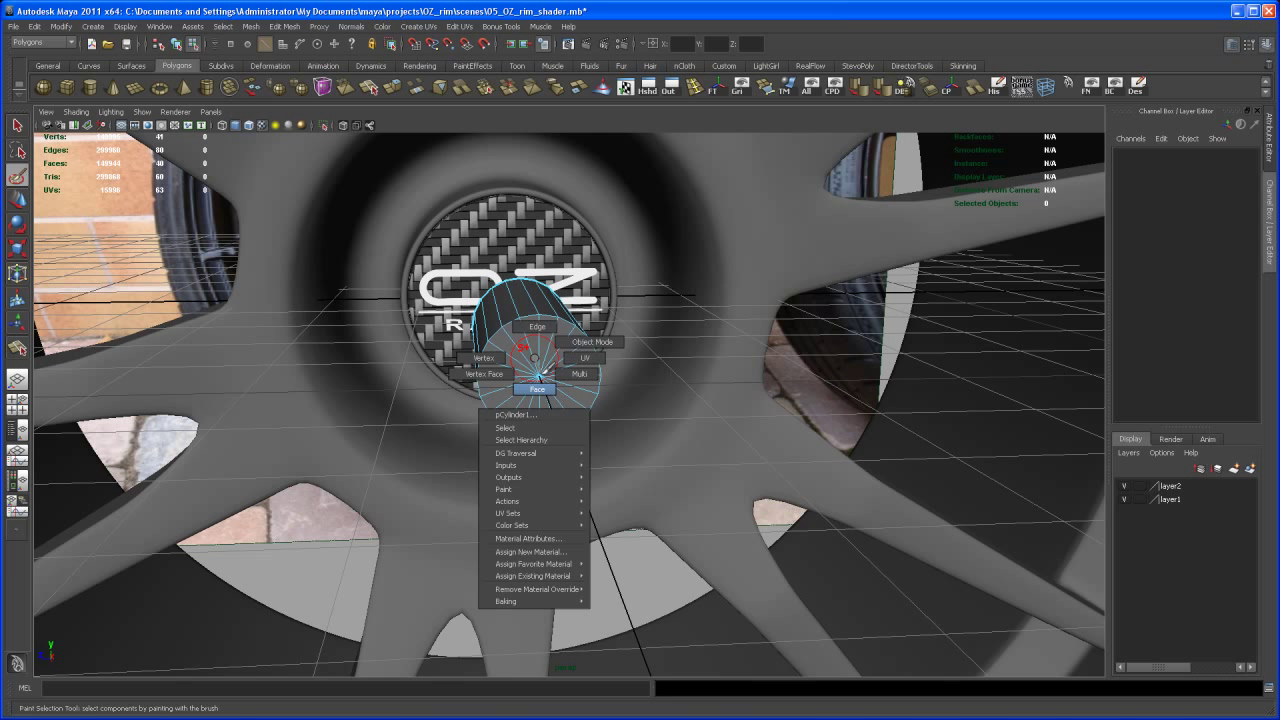
click(592, 342)
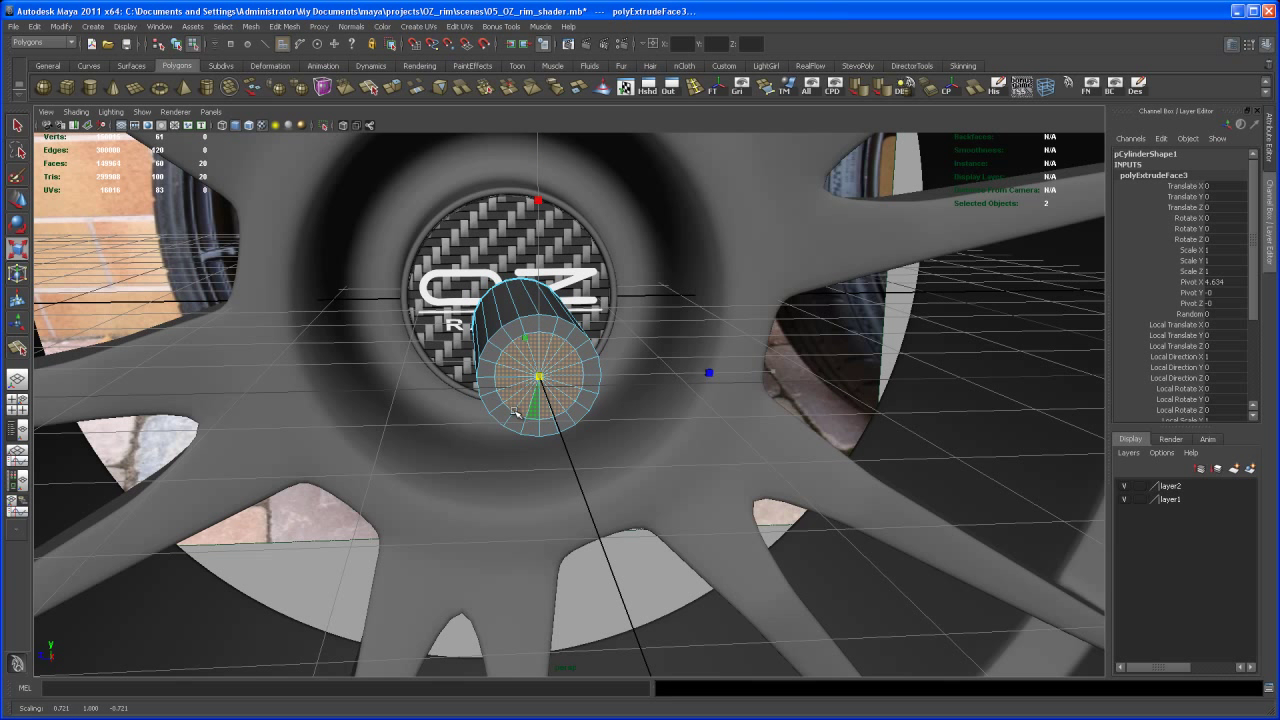
Step: Extrude the front cap, inset it and push it inward into a hollow bolt head
drag(540, 376, 560, 400)
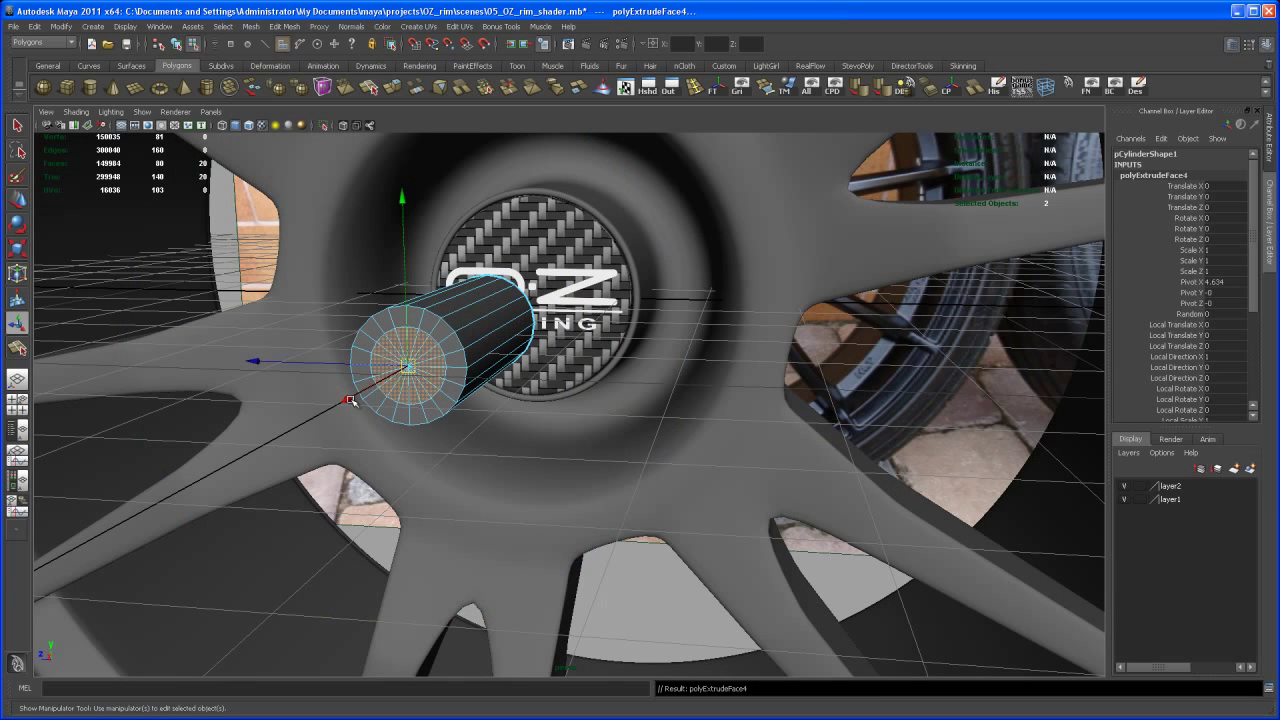
drag(350, 404, 410, 370)
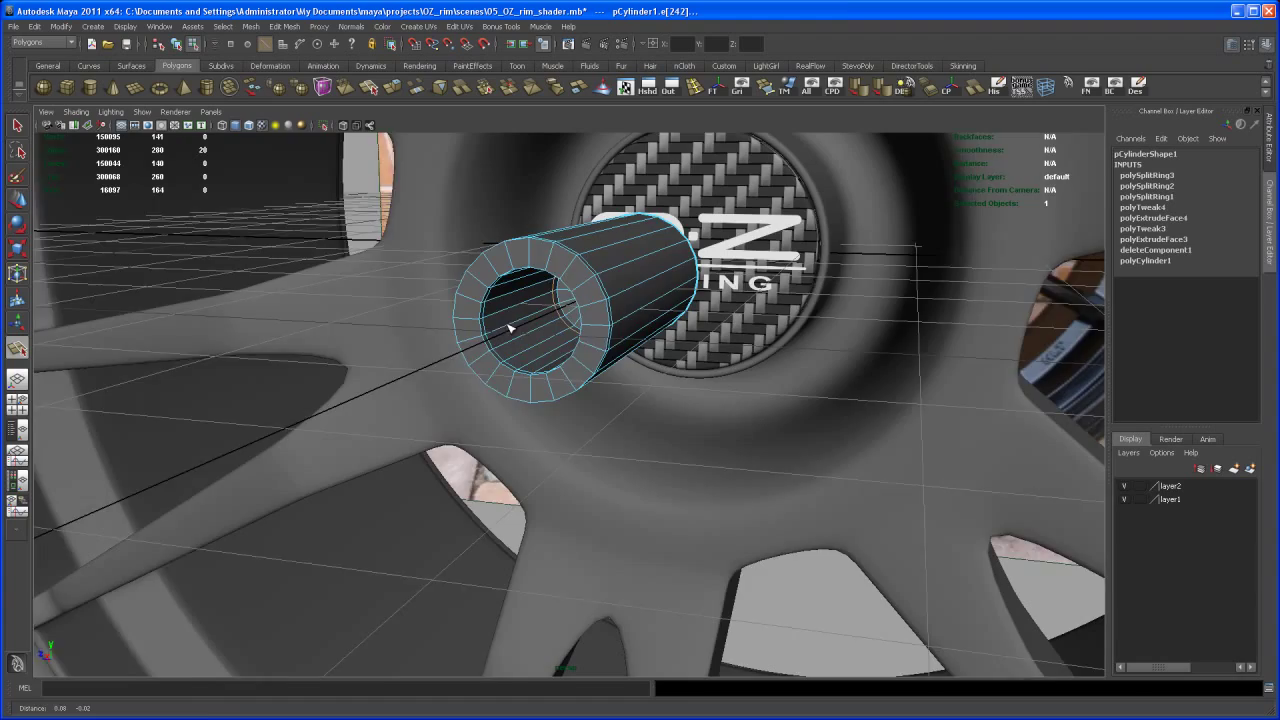
Step: Insert three edge loops inside the bolt opening, along its length and near its rim
drag(600, 350, 520, 400)
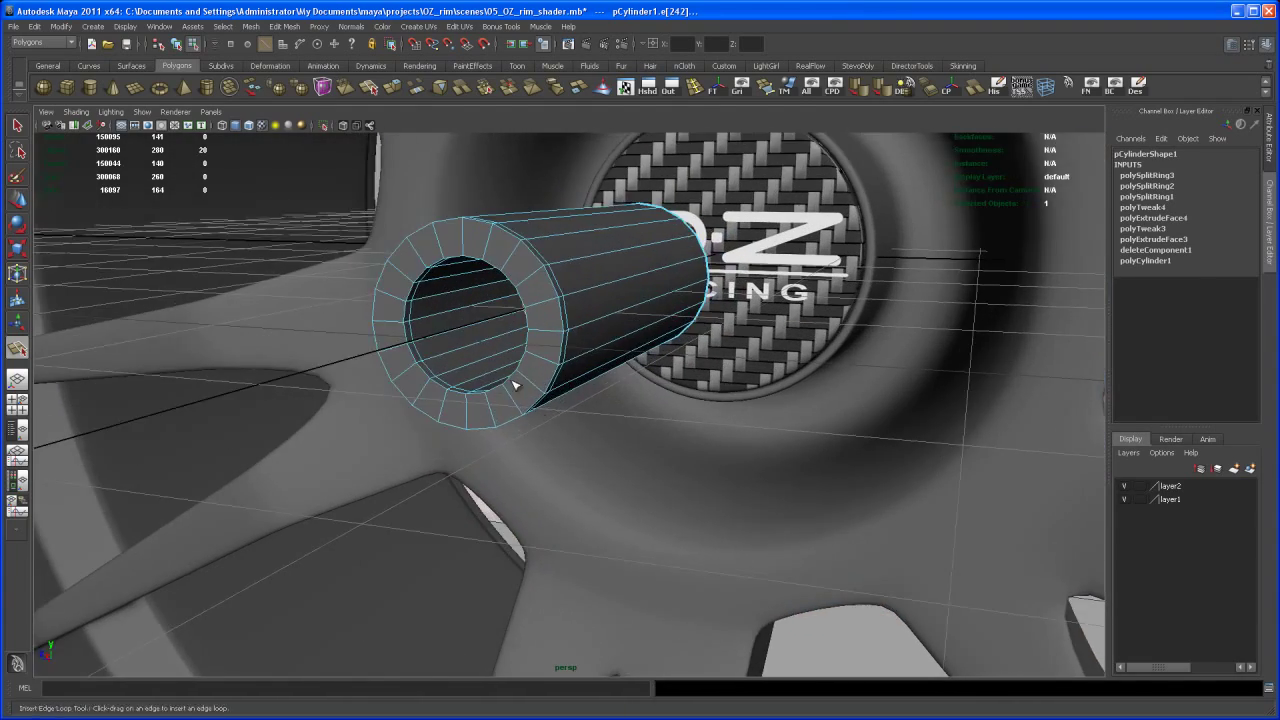
drag(510, 384, 580, 328)
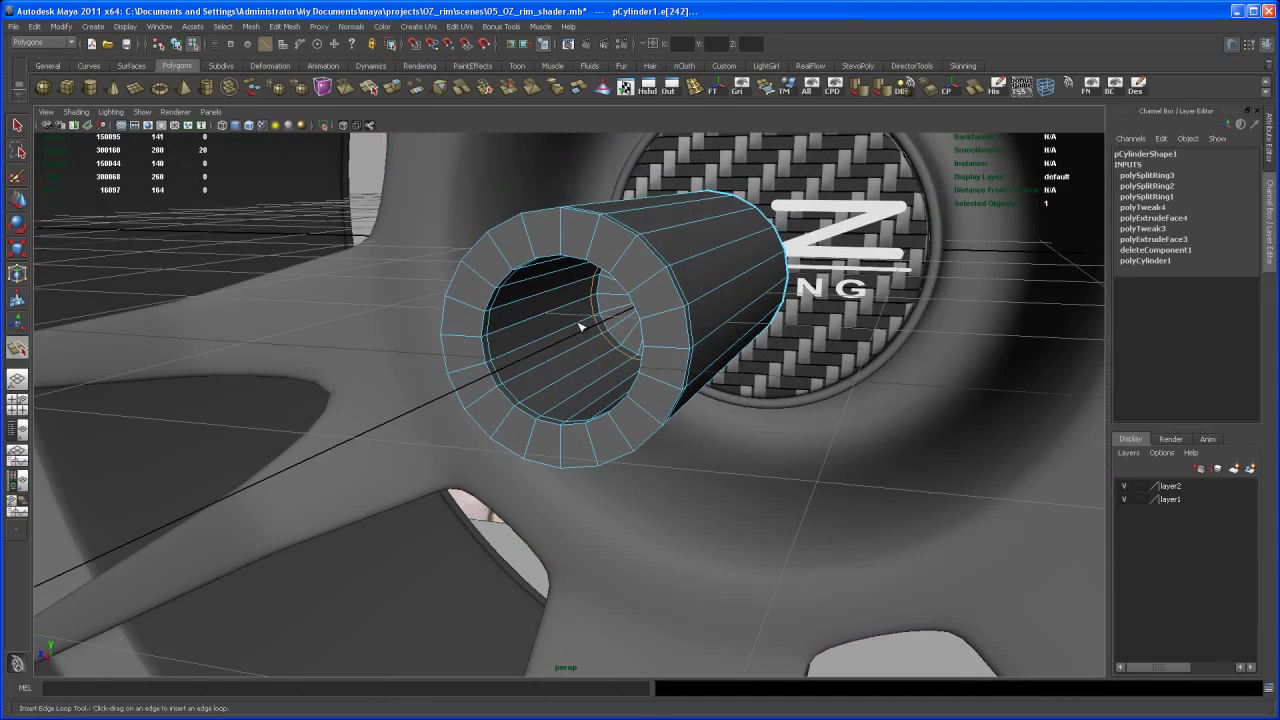
drag(580, 350, 540, 310)
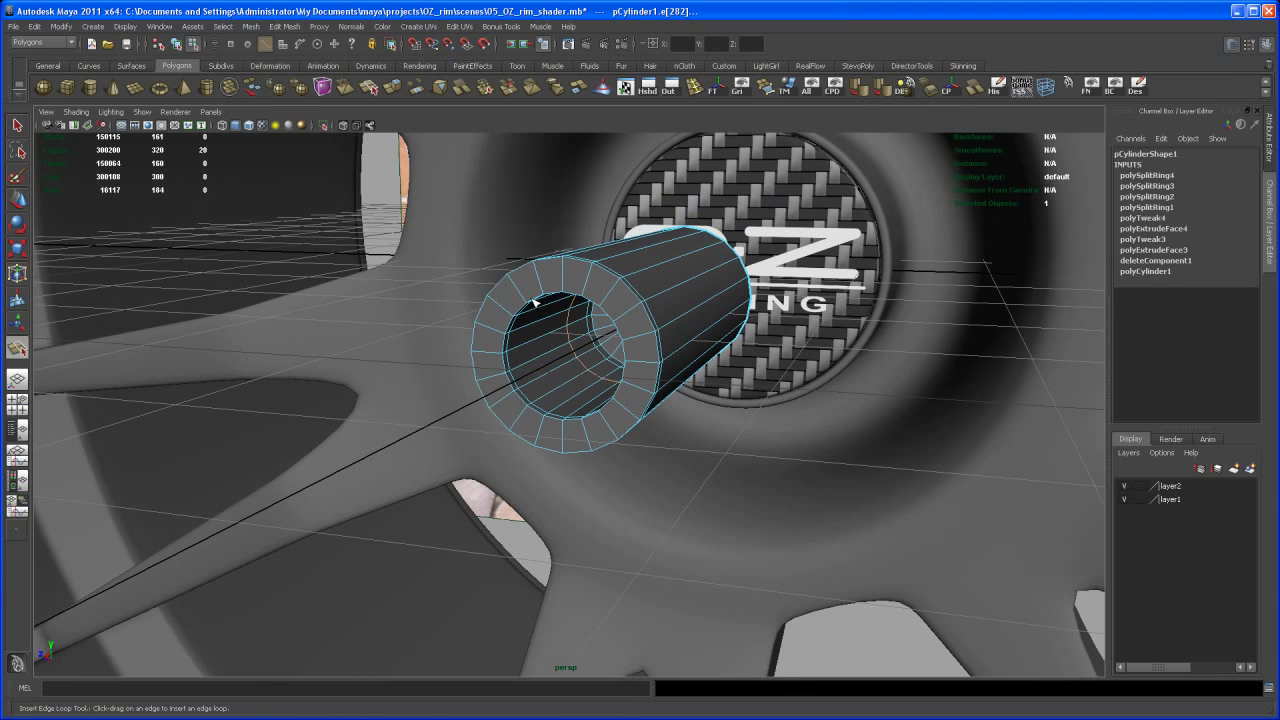
key(3)
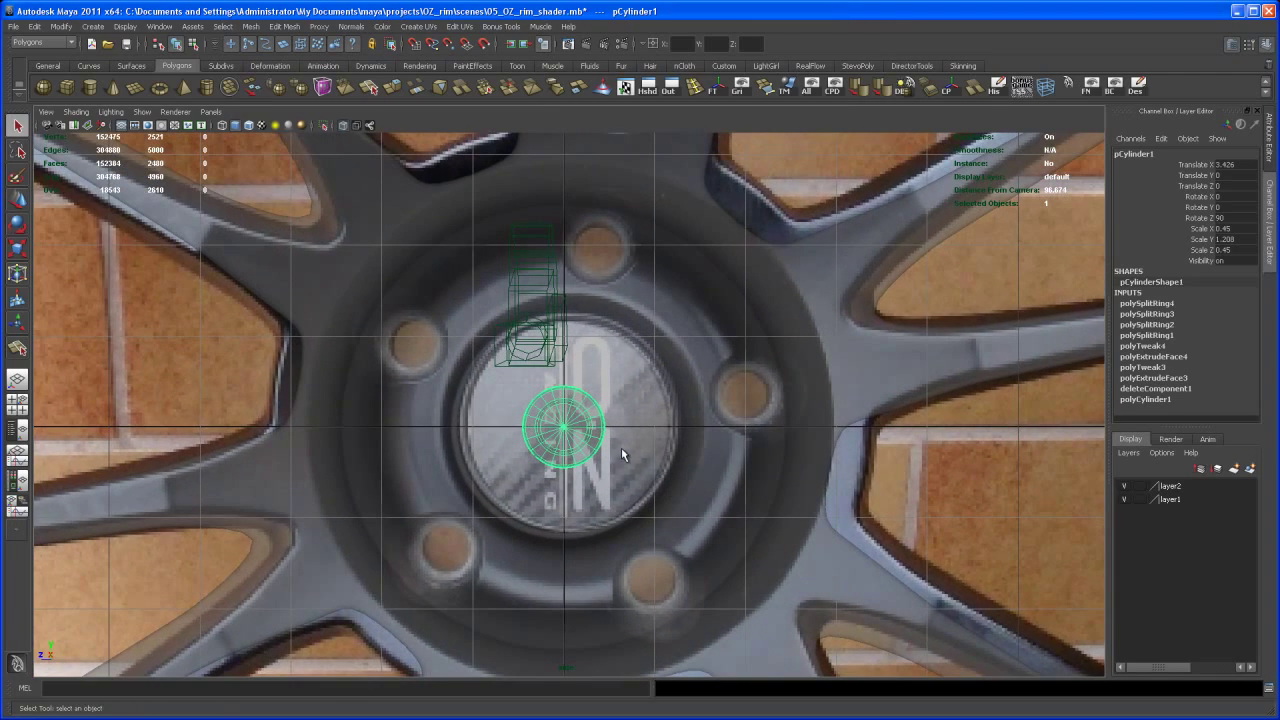
mouse_move(590, 372)
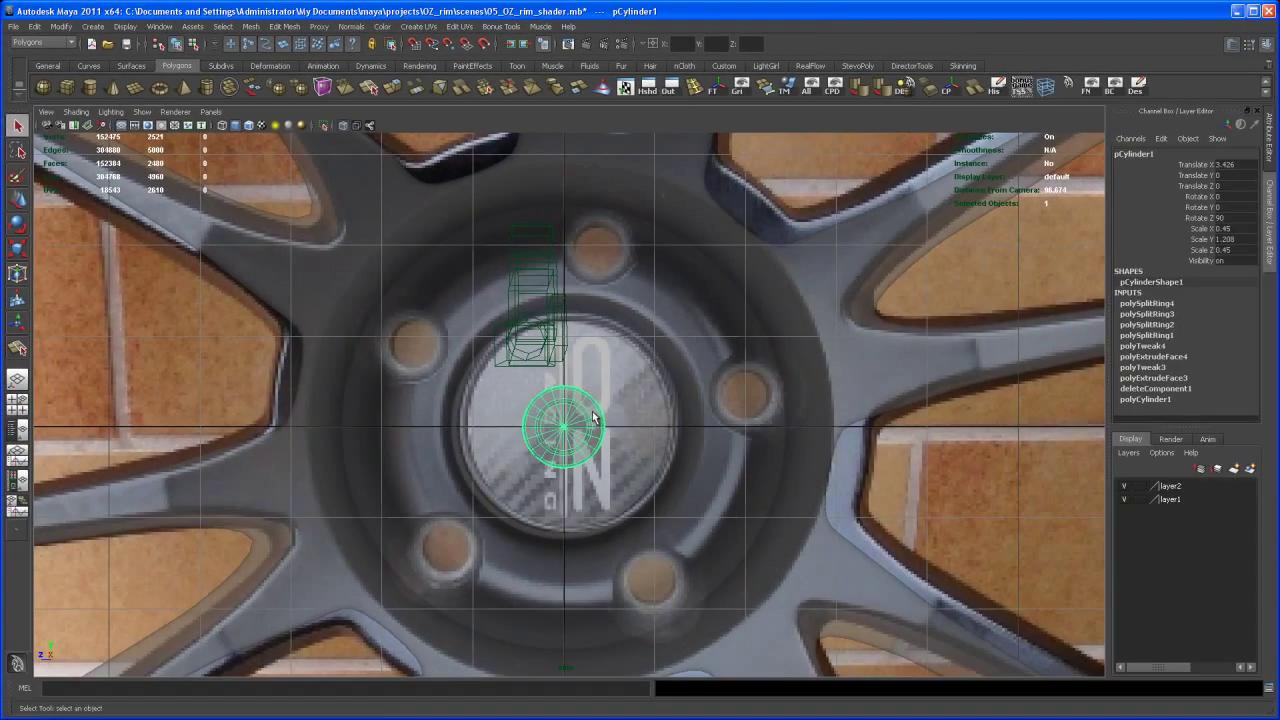
Step: Move the bolt away from the centre cap up toward the lug holes
drag(564, 424, 564, 264)
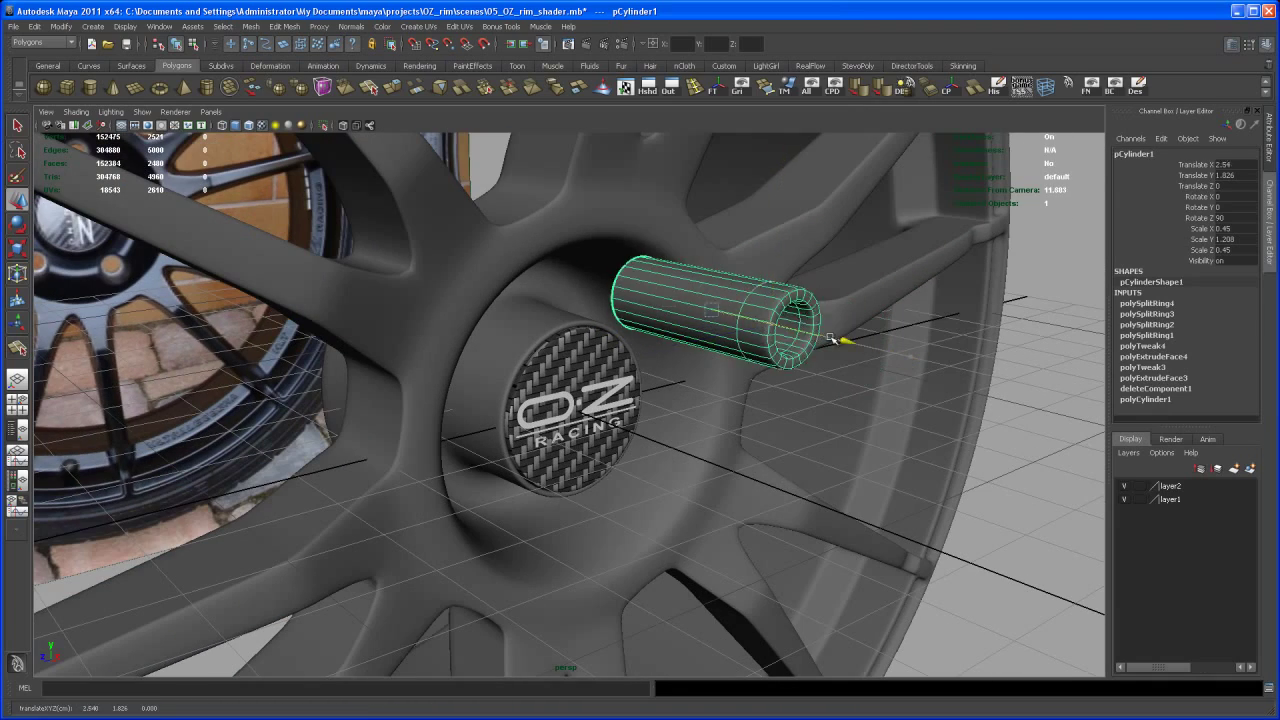
drag(836, 336, 620, 300)
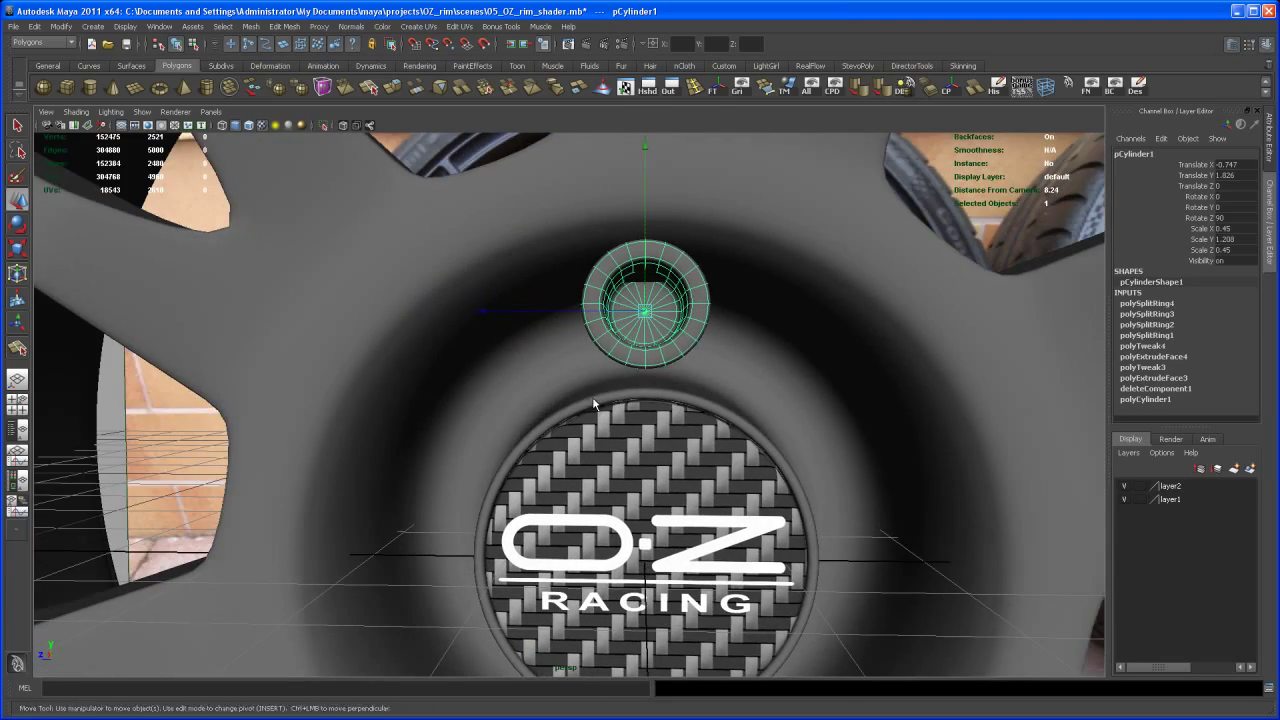
scroll(down, 3)
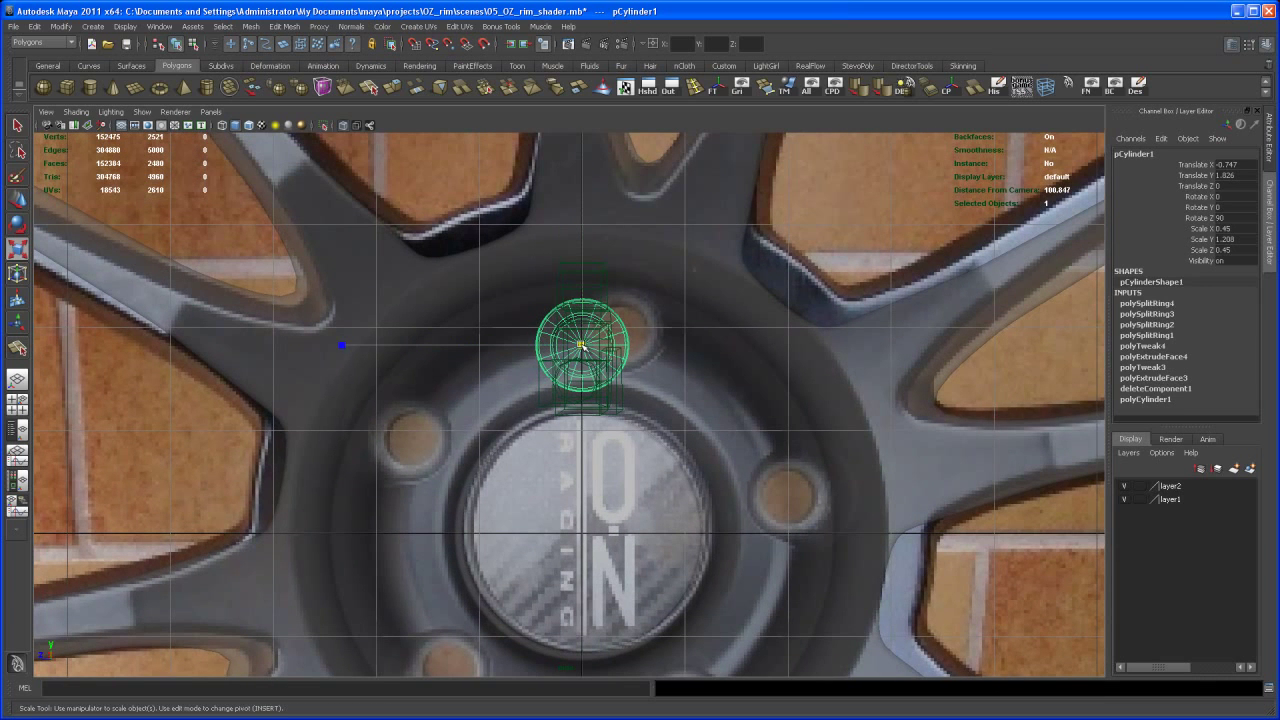
Step: Scale the bolt to fit and seat it into the top lug hole at the right depth
drag(620, 340, 656, 362)
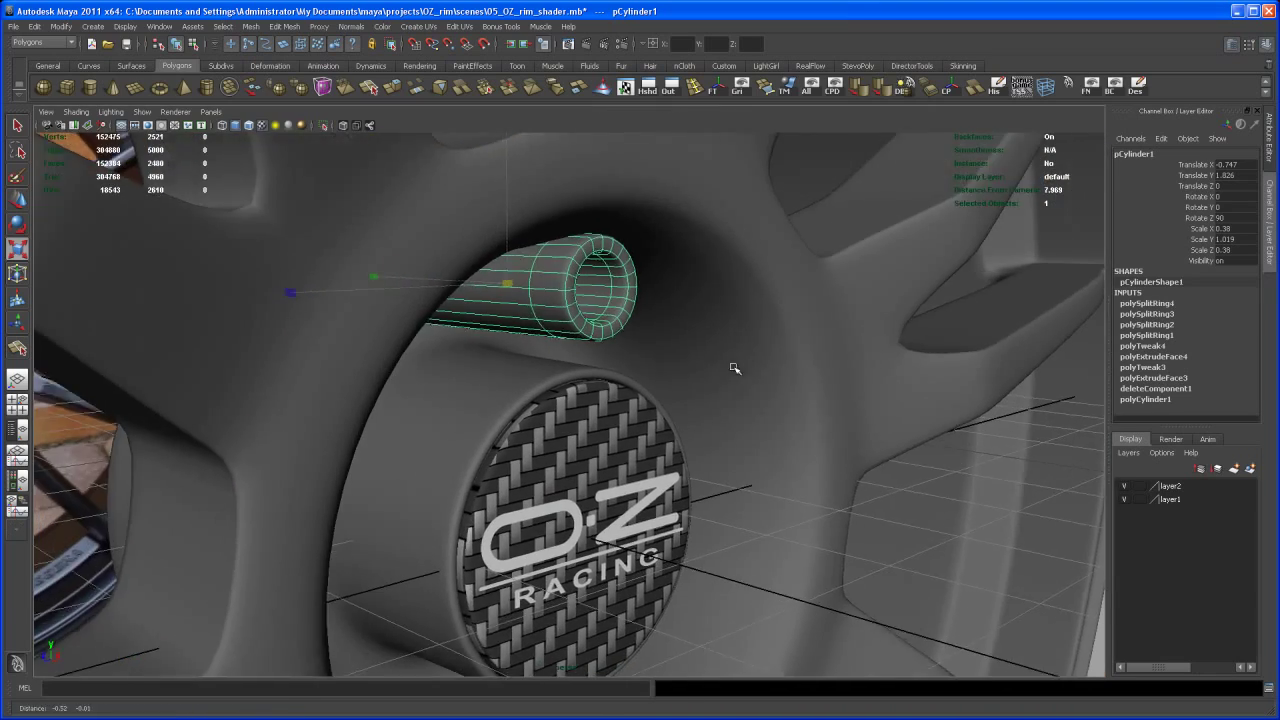
drag(736, 368, 530, 236)
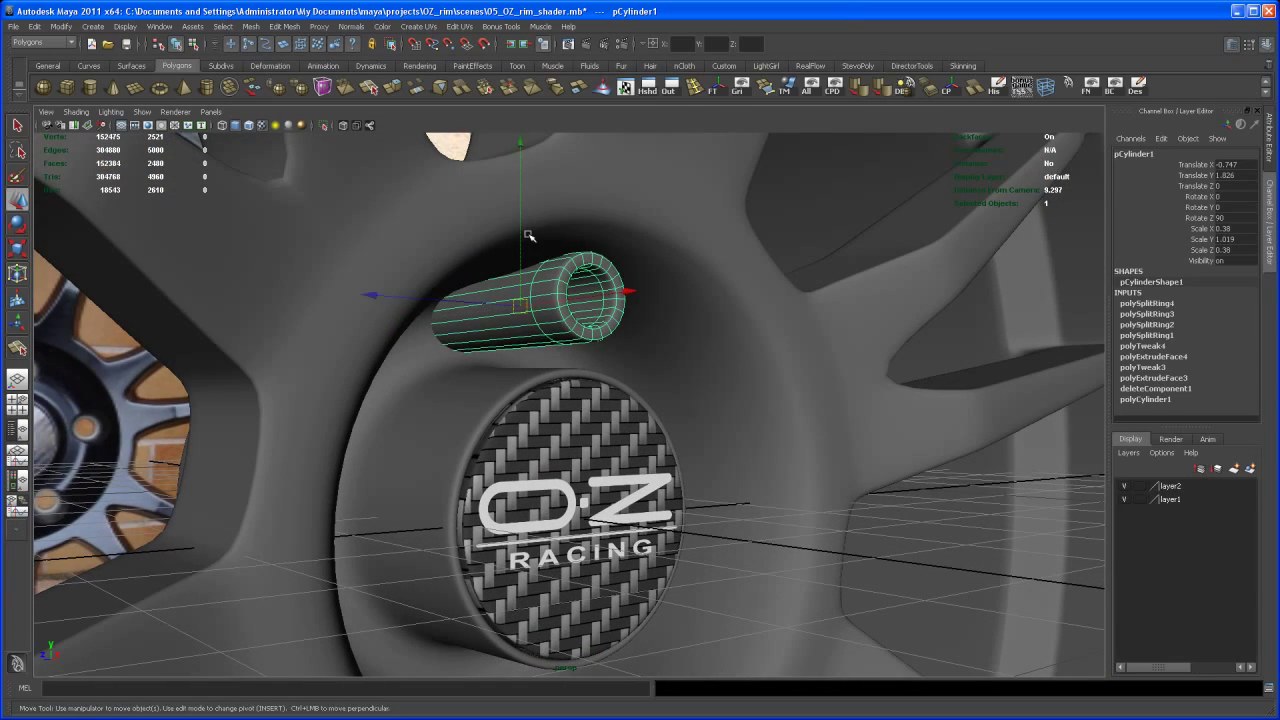
drag(520, 236, 520, 250)
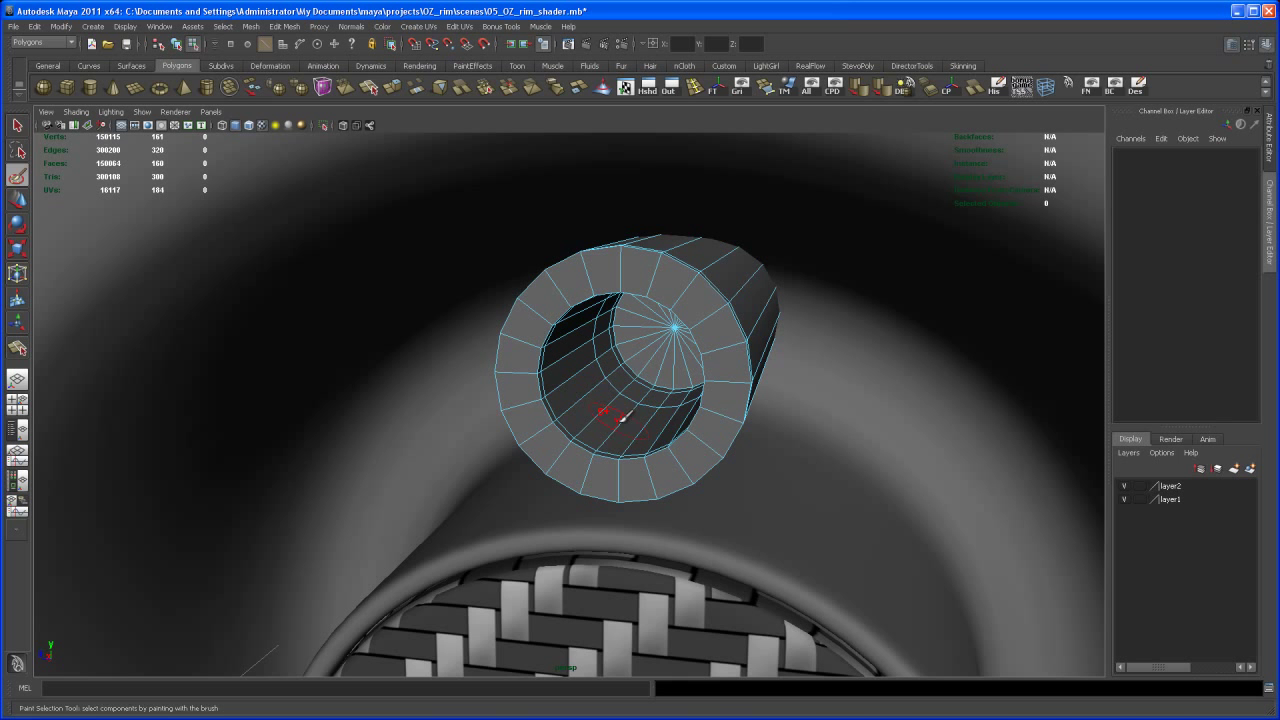
Step: Select alternating faces inside the bolt's opening from all sides
click(590, 410)
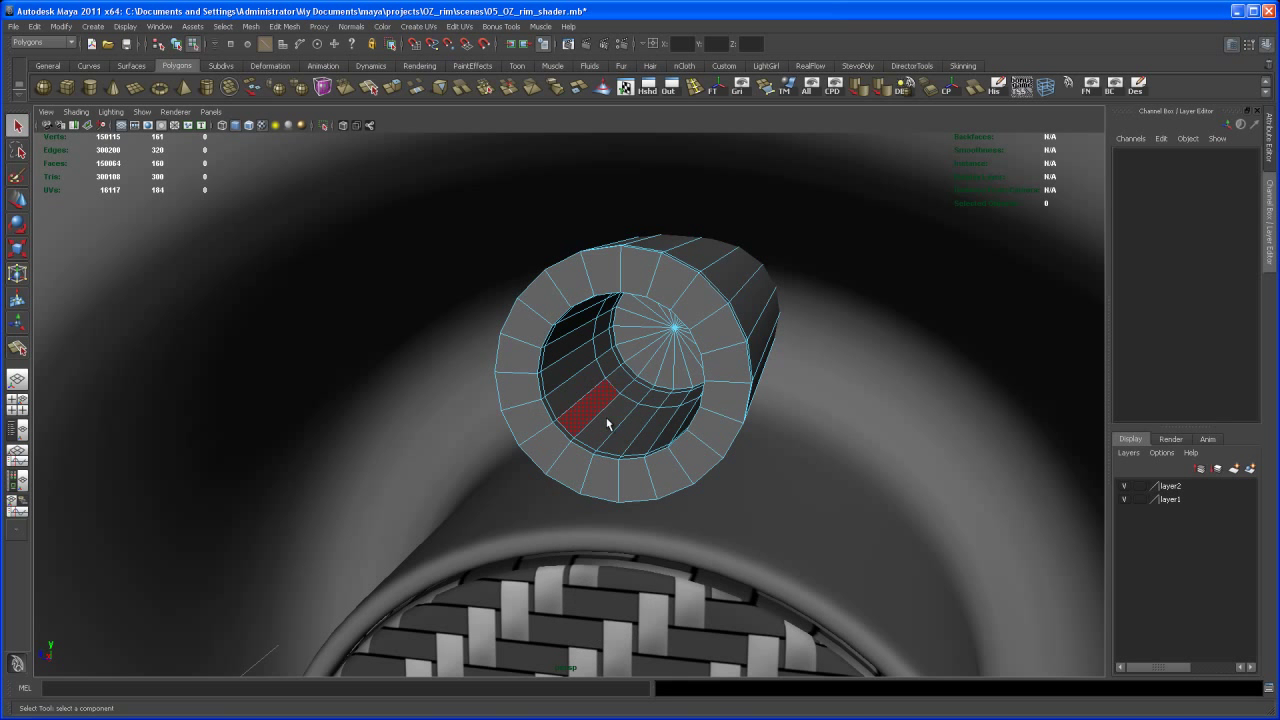
drag(604, 424, 584, 460)
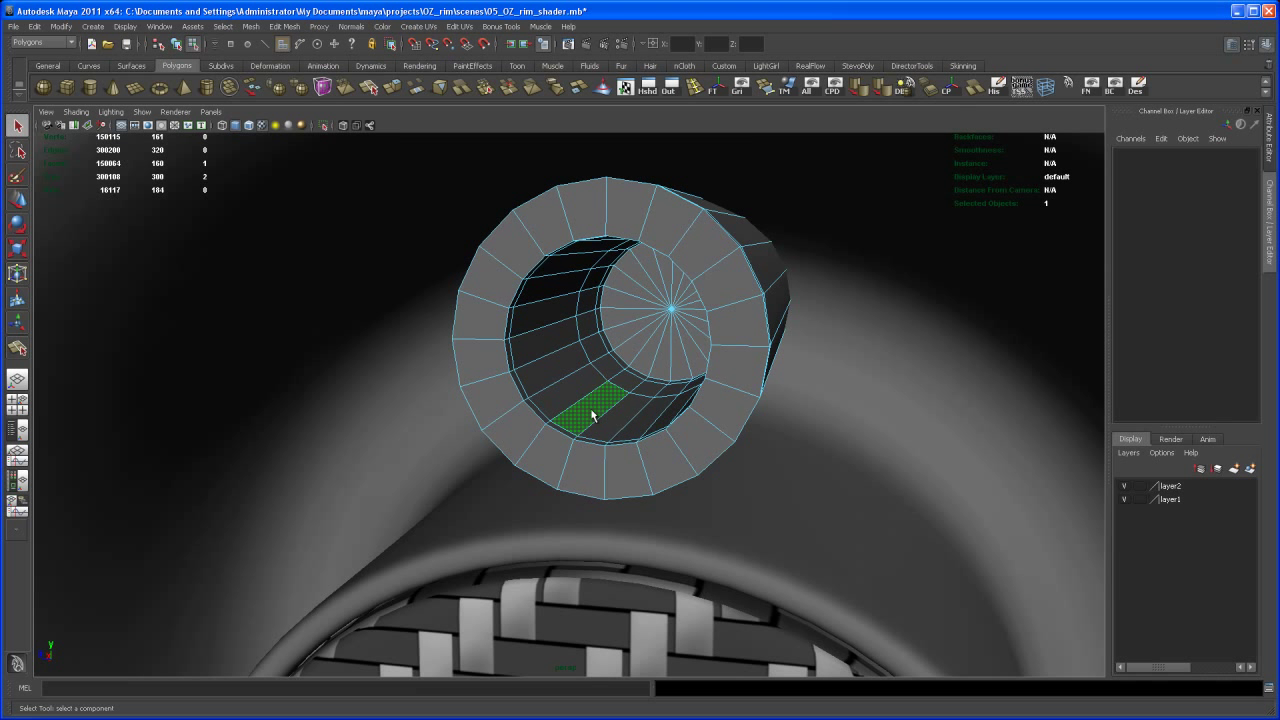
click(570, 444)
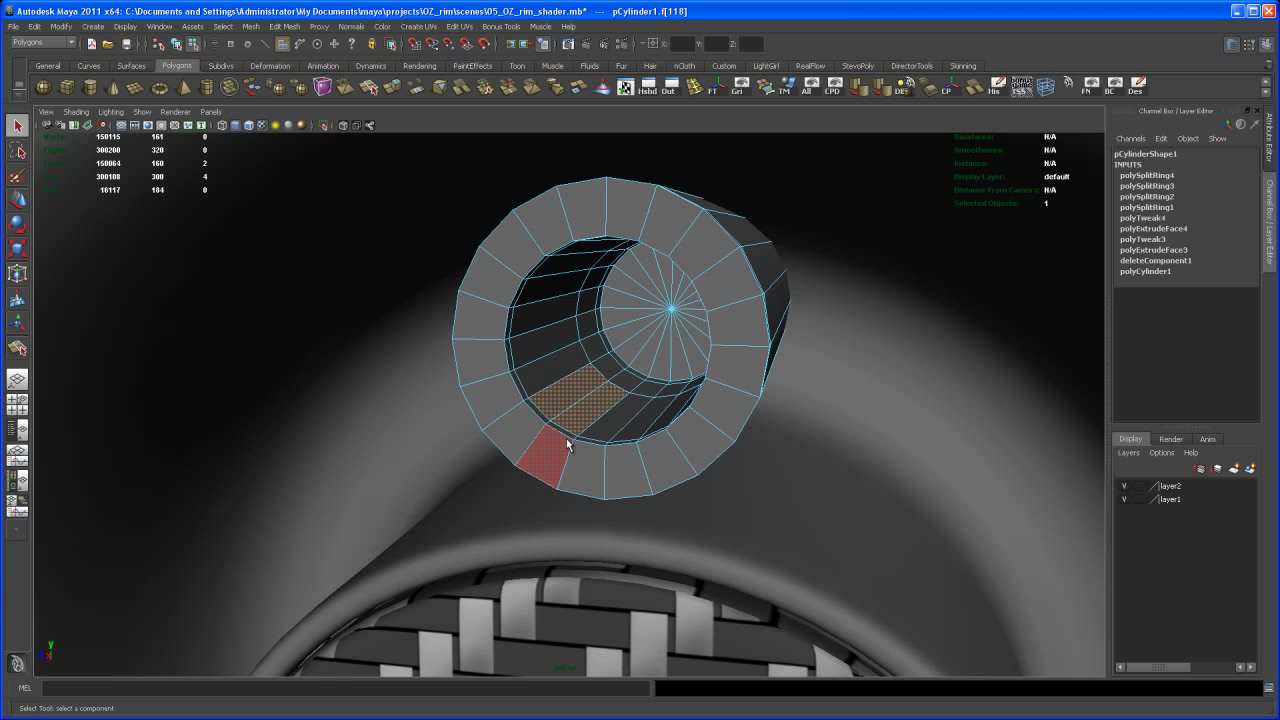
click(550, 304)
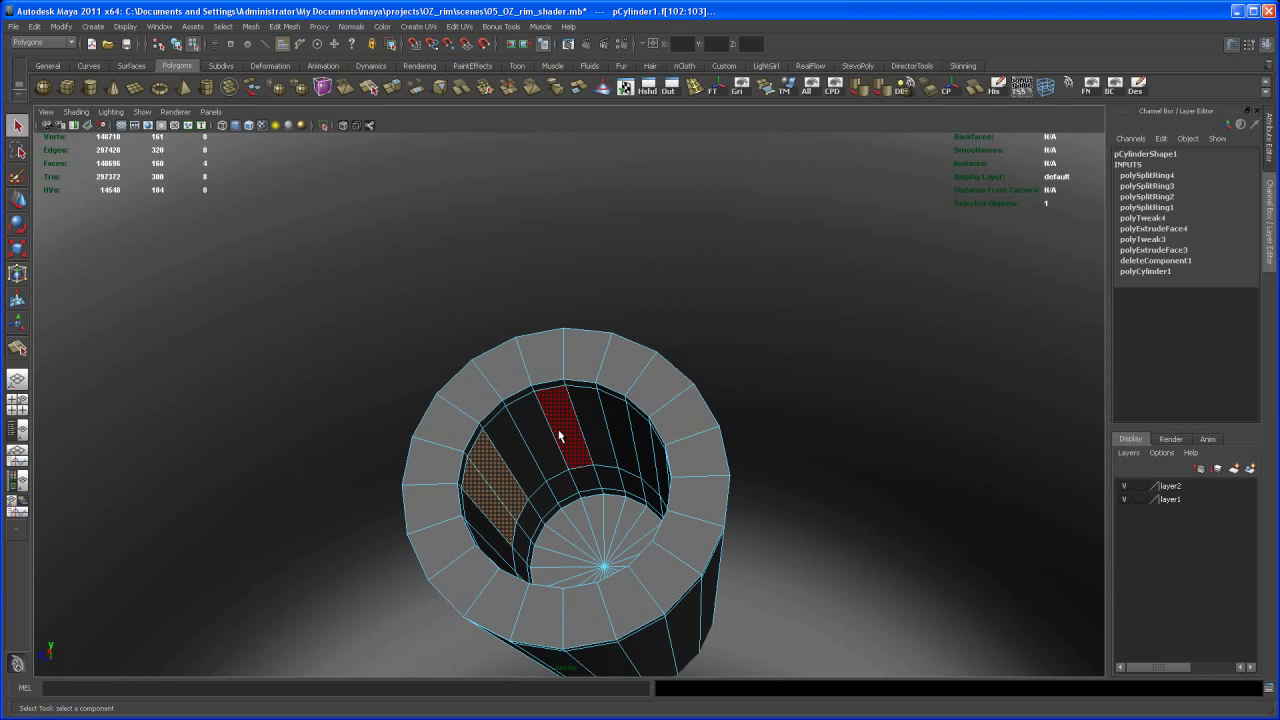
drag(560, 436, 624, 456)
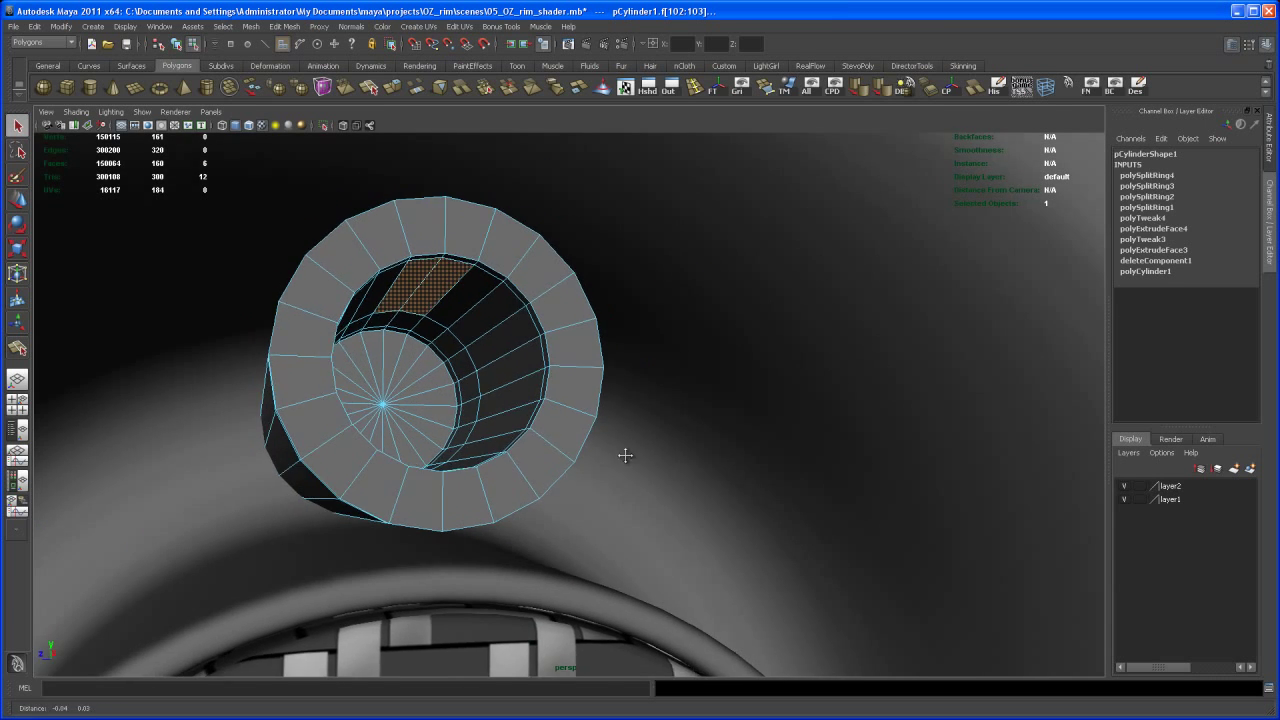
drag(624, 456, 502, 514)
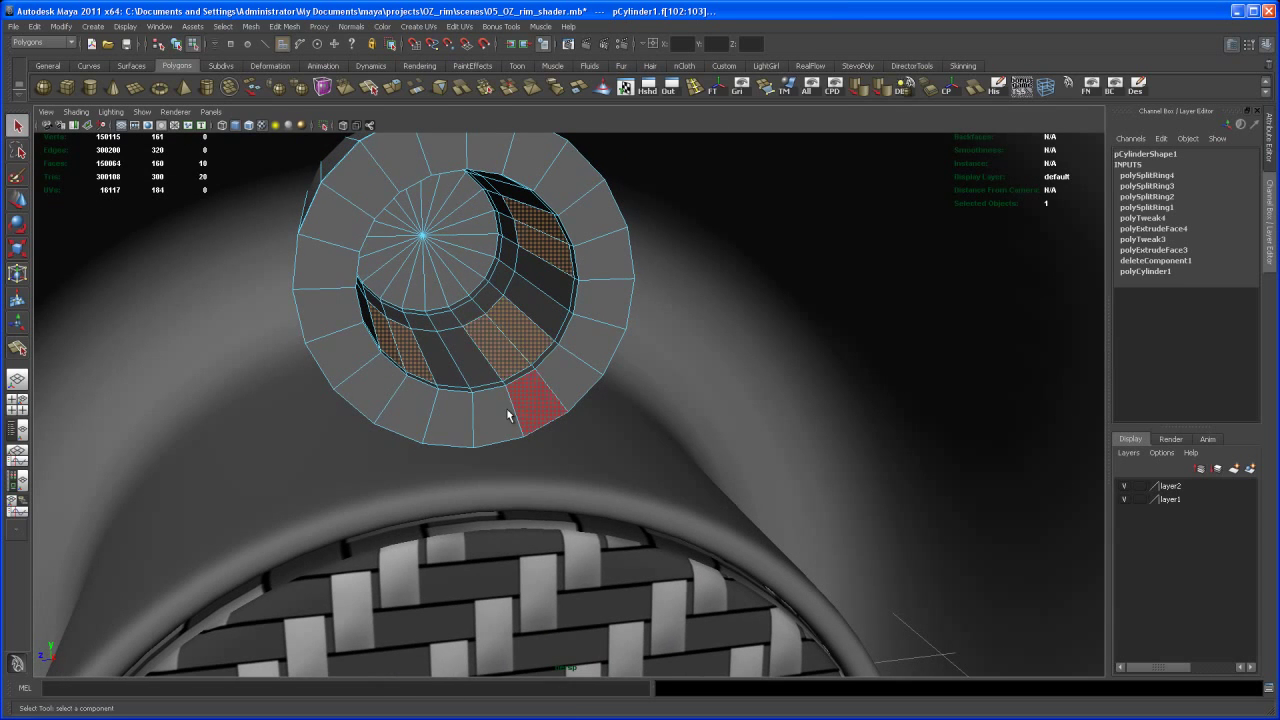
drag(510, 414, 616, 552)
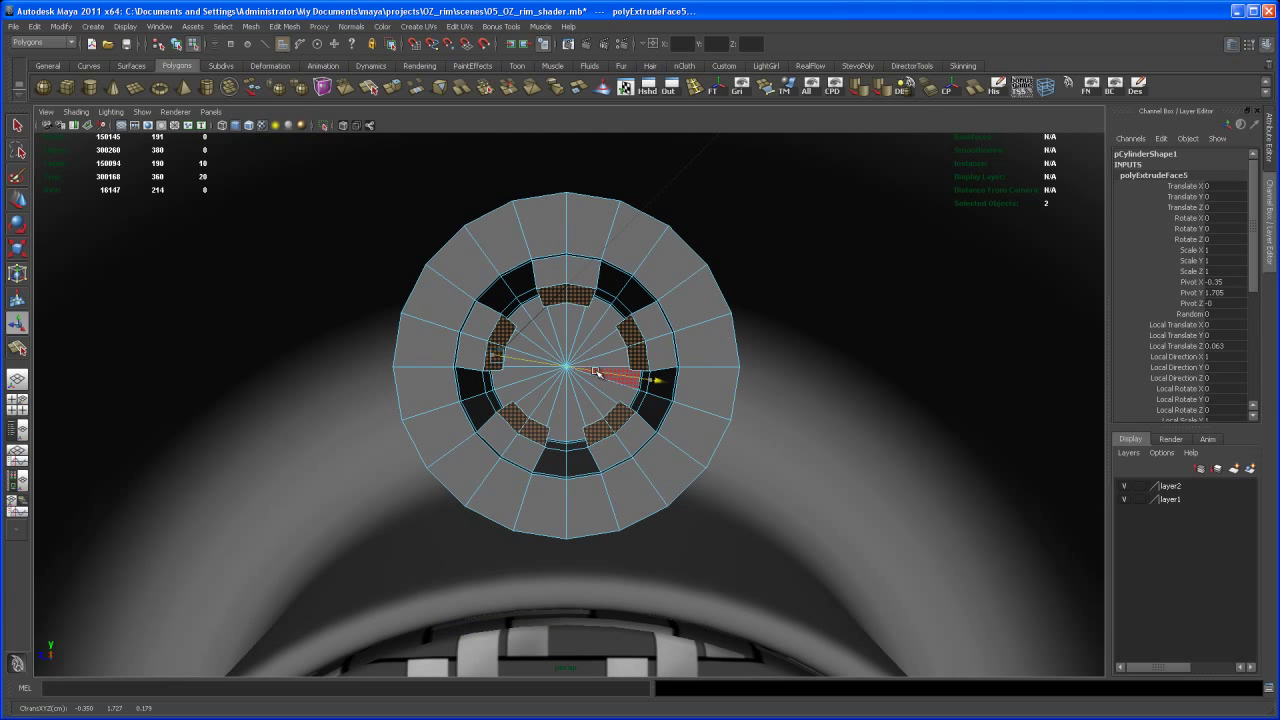
Step: Extrude the selected inner faces inward to cut notches into the bolt head
drag(600, 370, 576, 440)
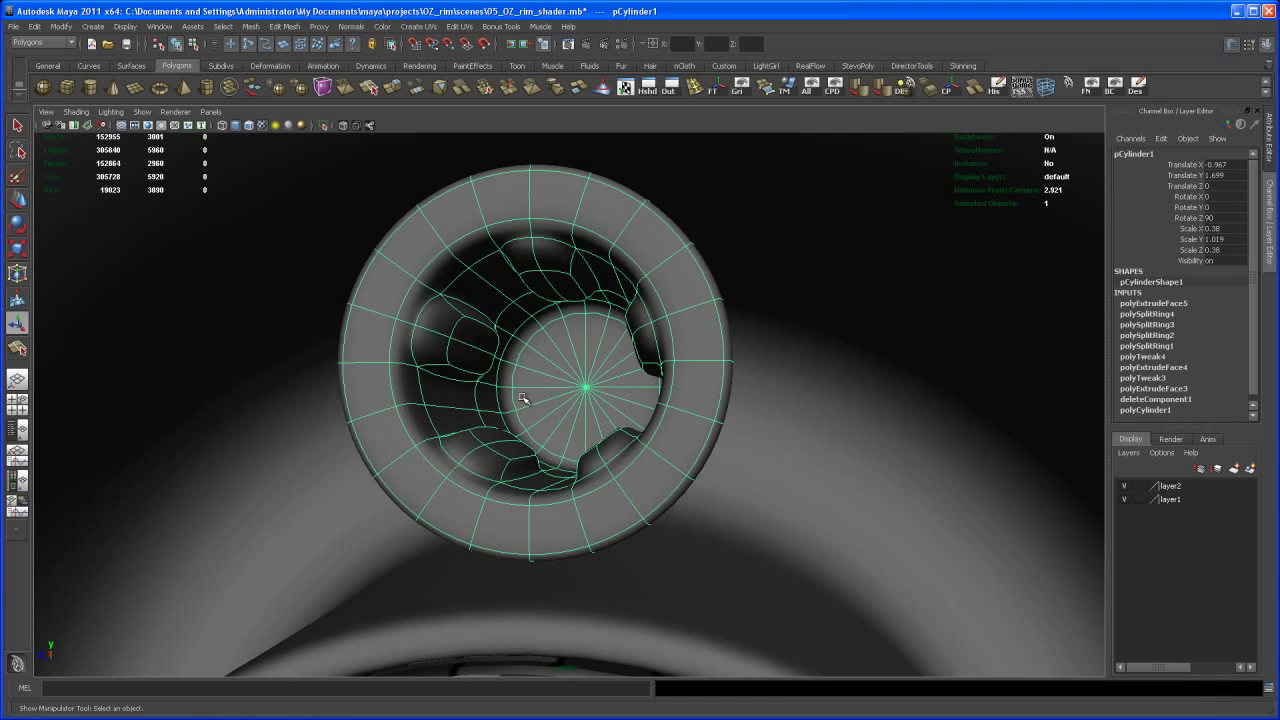
Step: Inspect the smoothed notched bolt and bring up its component options
drag(550, 400, 456, 356)
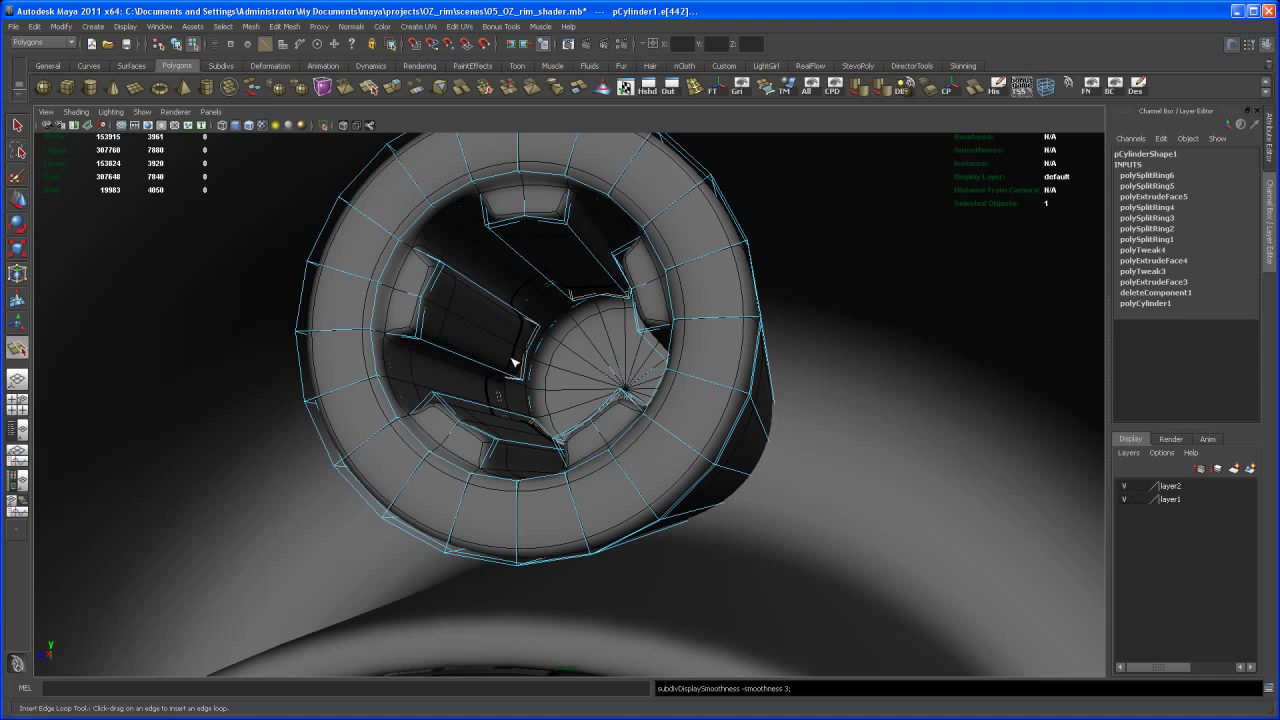
right_click(484, 340)
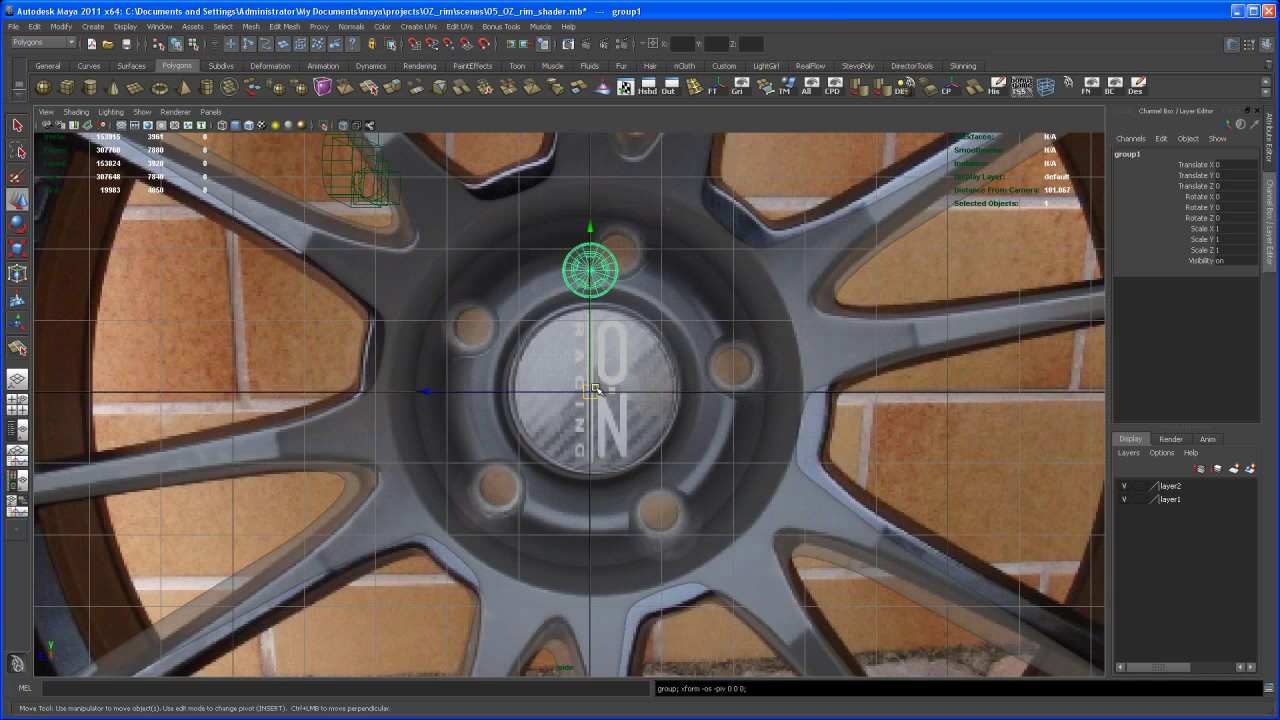
mouse_move(608, 358)
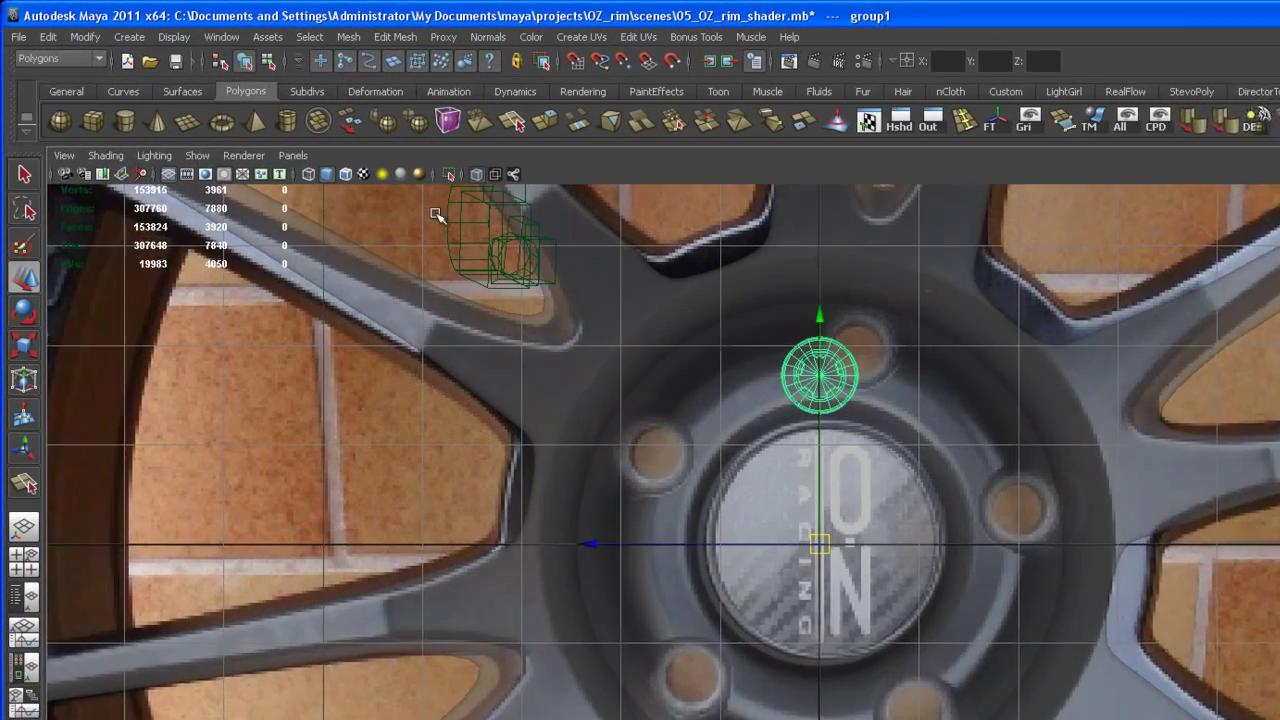
Step: Duplicate Special the bolt group with rotate 72 and 4 copies to fill all five lug holes
click(48, 36)
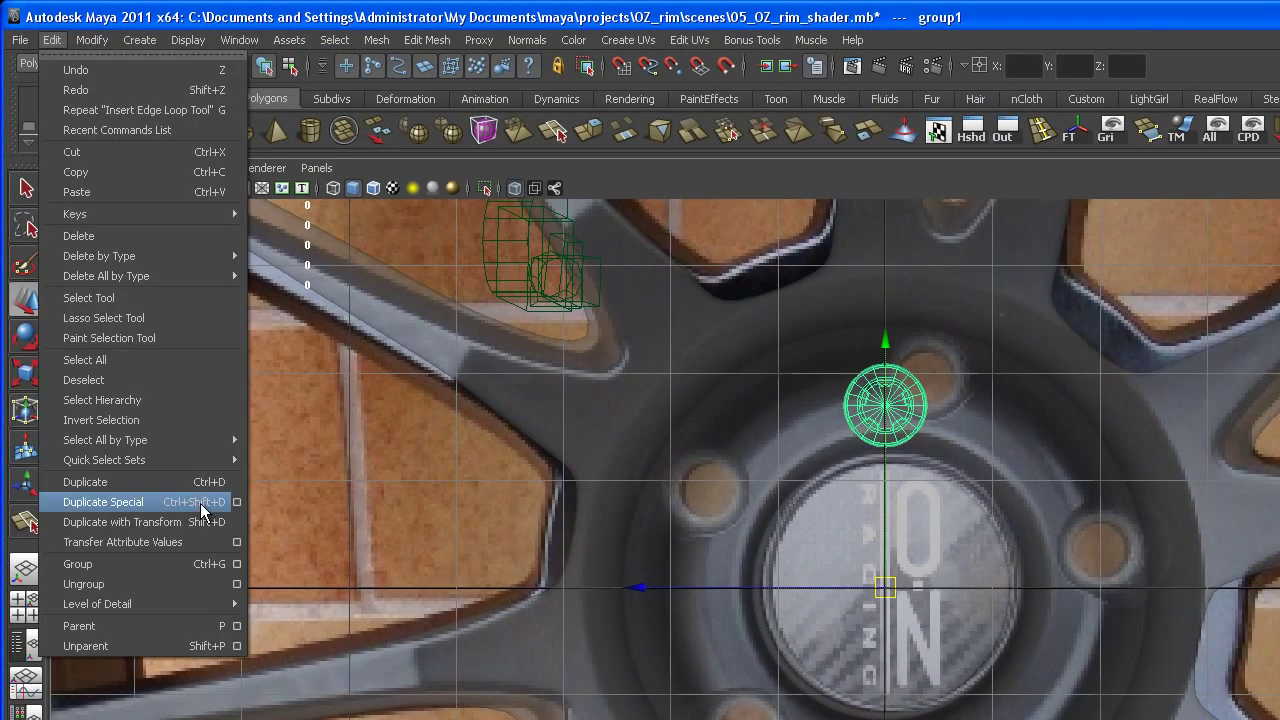
click(104, 500)
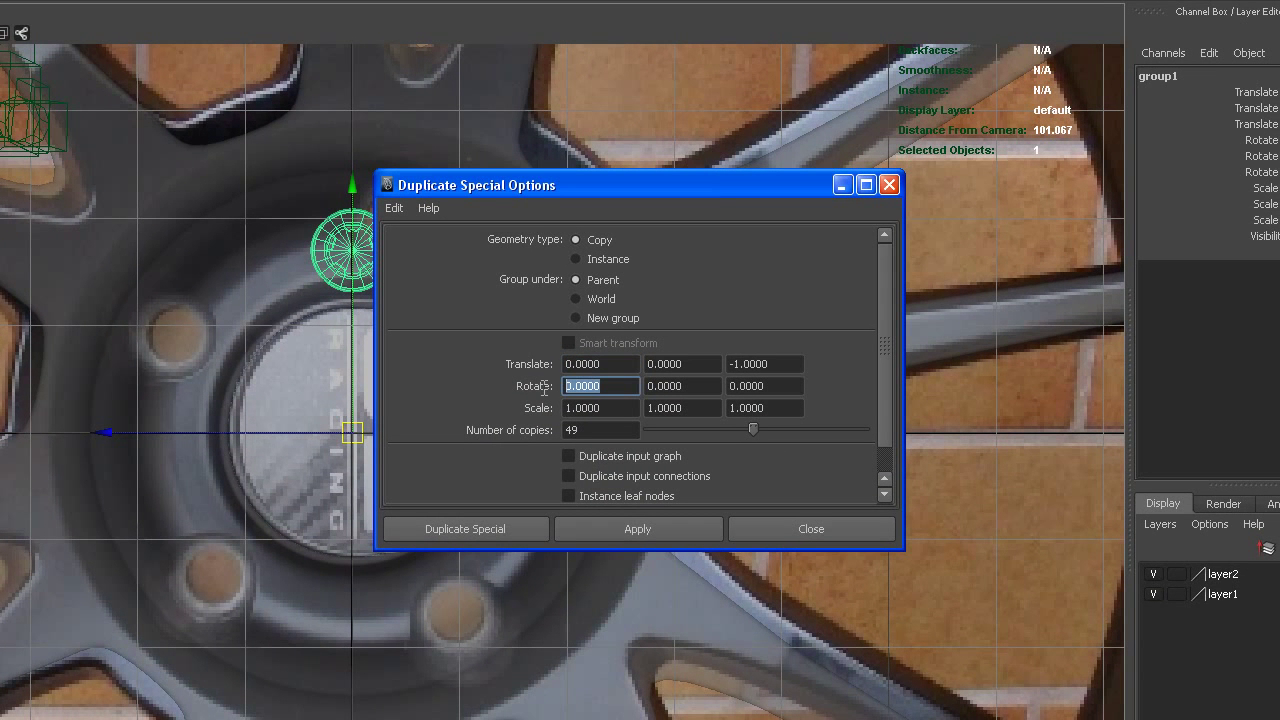
text(72)
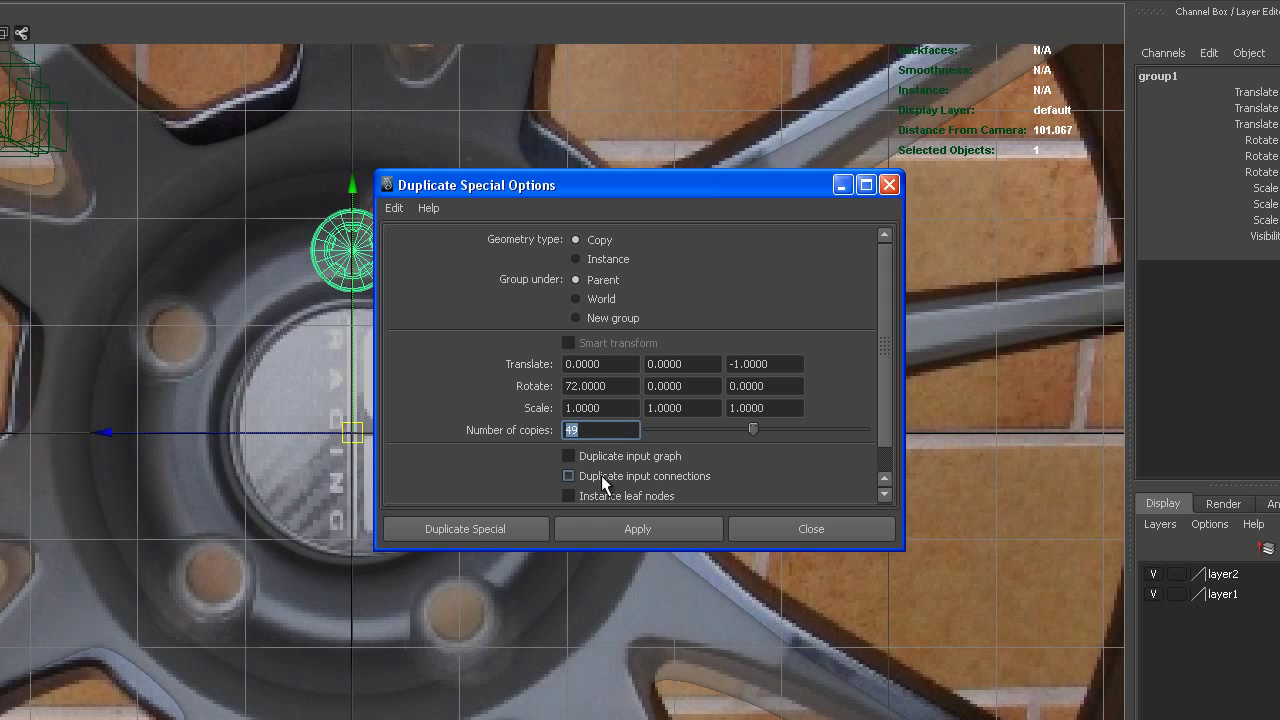
click(764, 364)
text(0.0000)
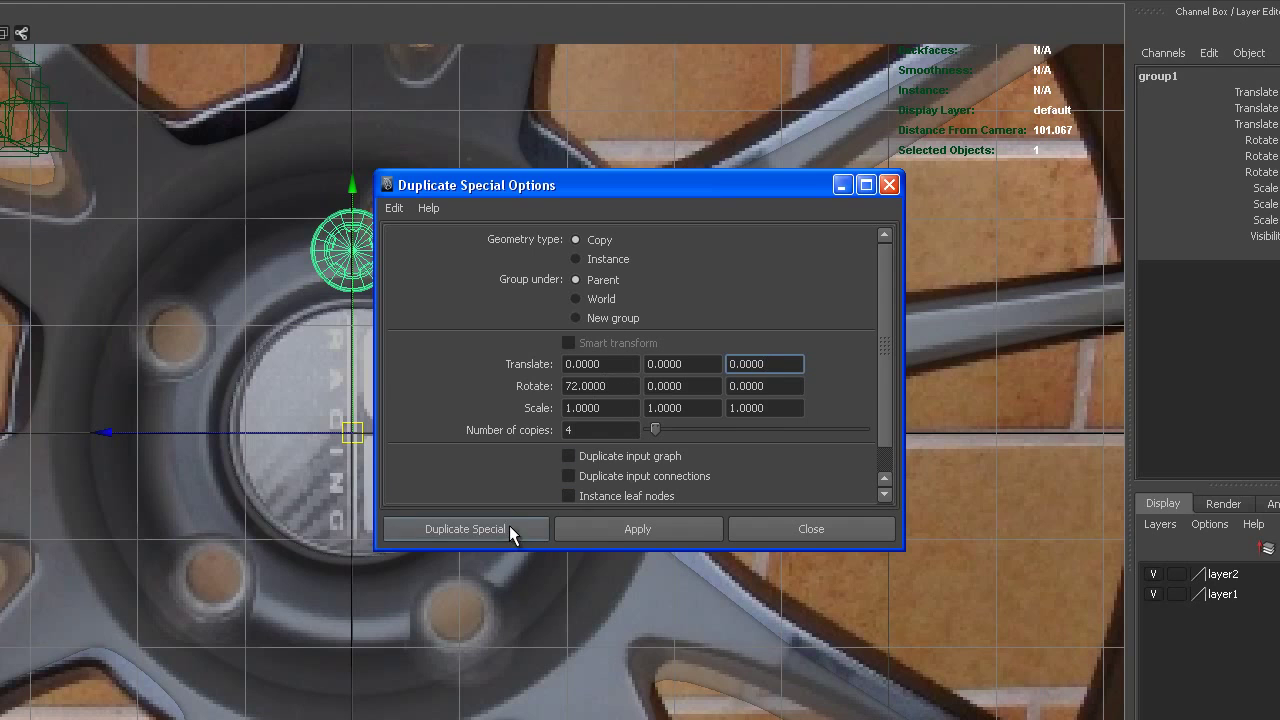
click(464, 528)
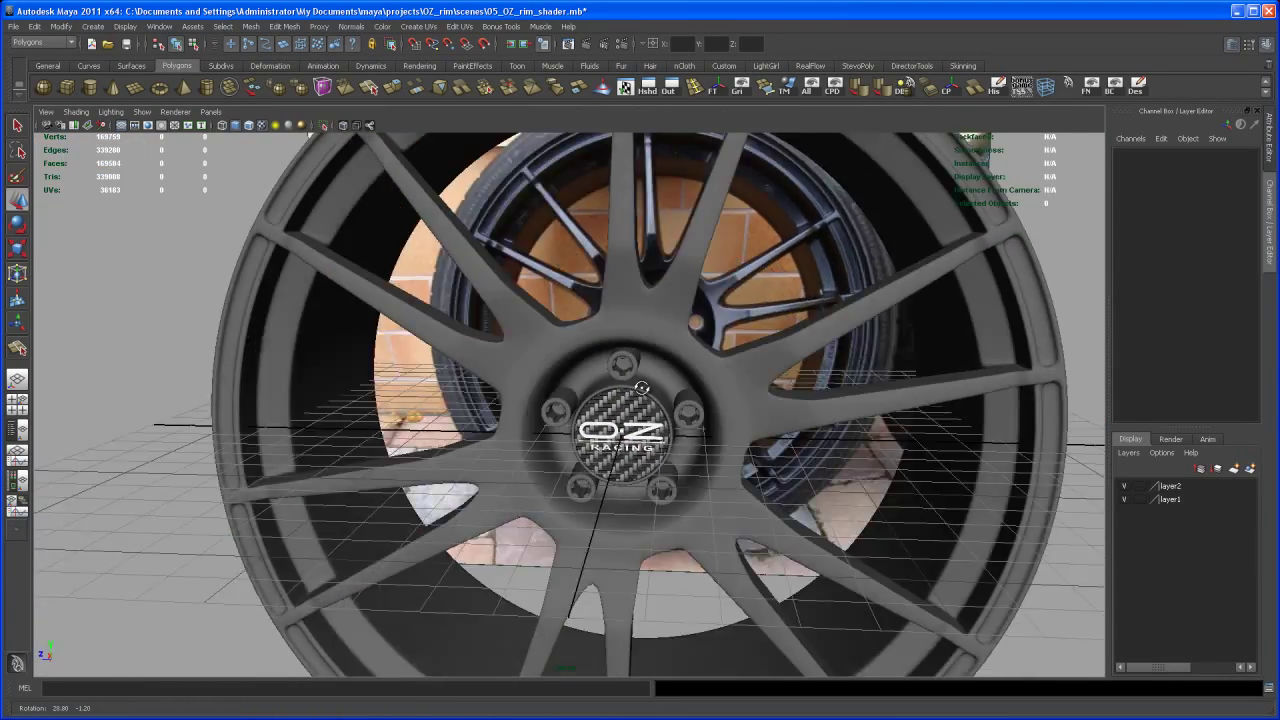
drag(640, 400, 670, 440)
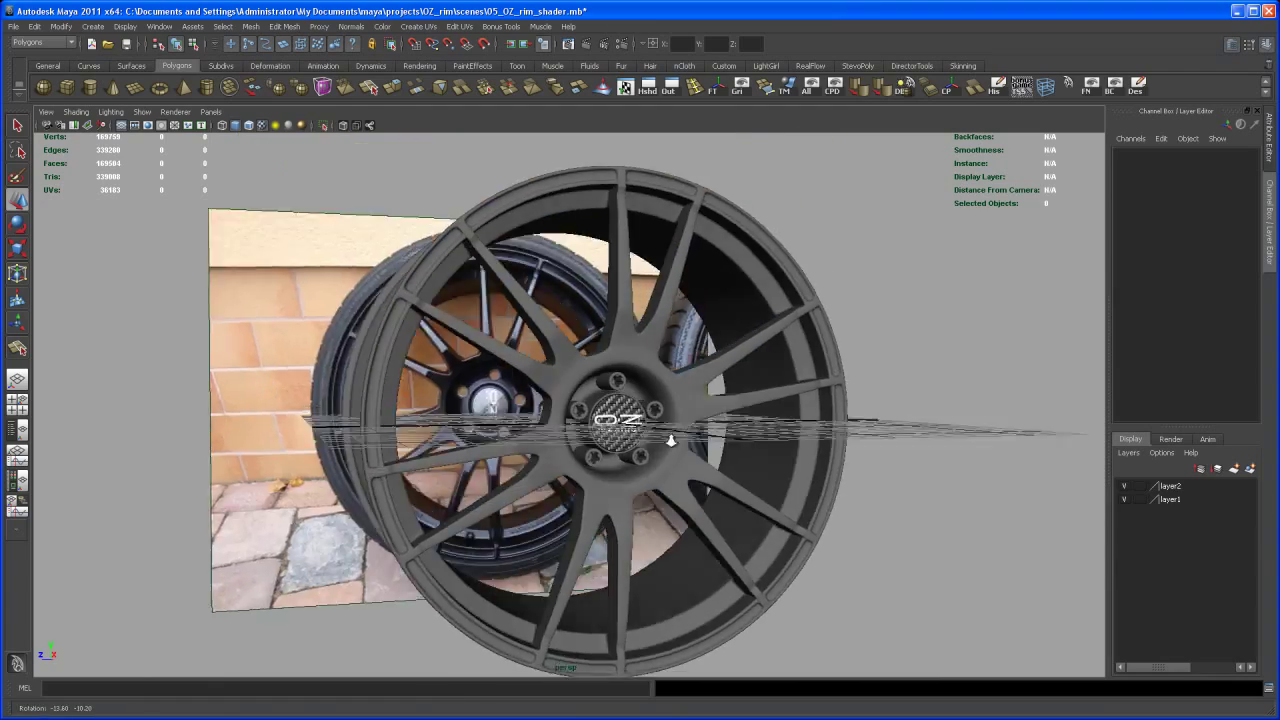
Step: Place a new small cylinder on the rim barrel at the valve stem spot
drag(670, 440, 696, 512)
text(90)
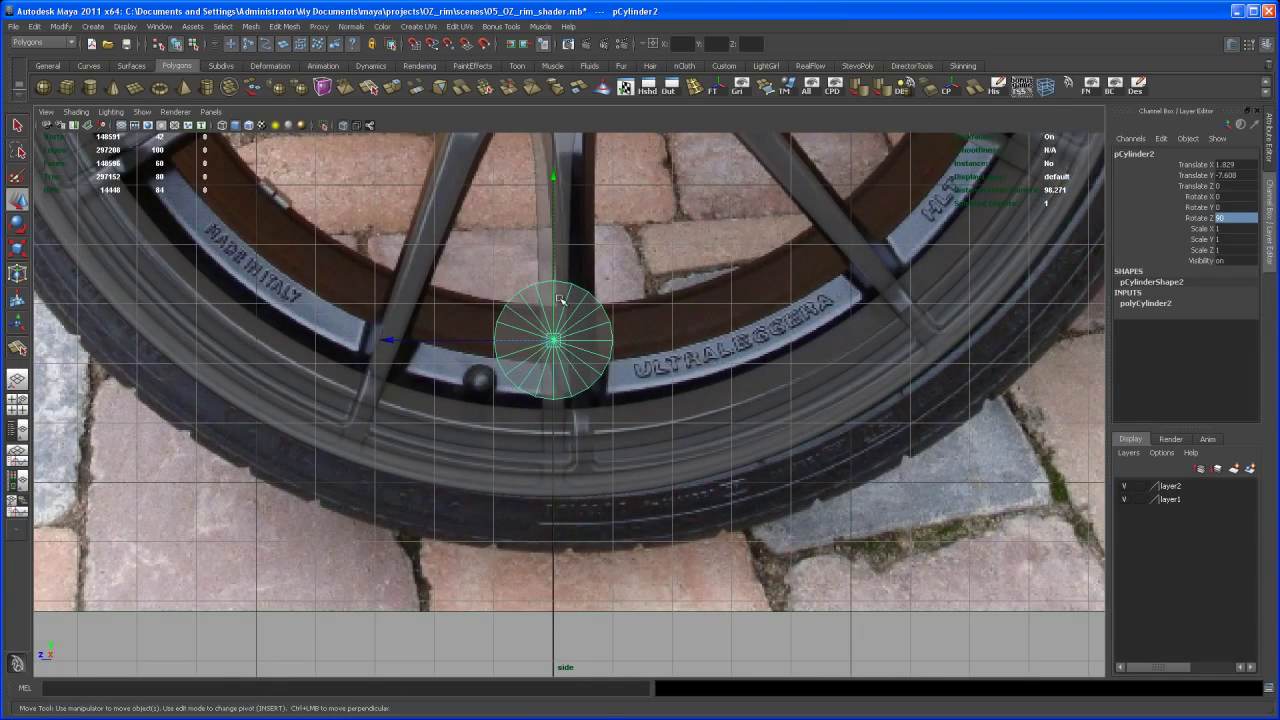
drag(552, 340, 552, 424)
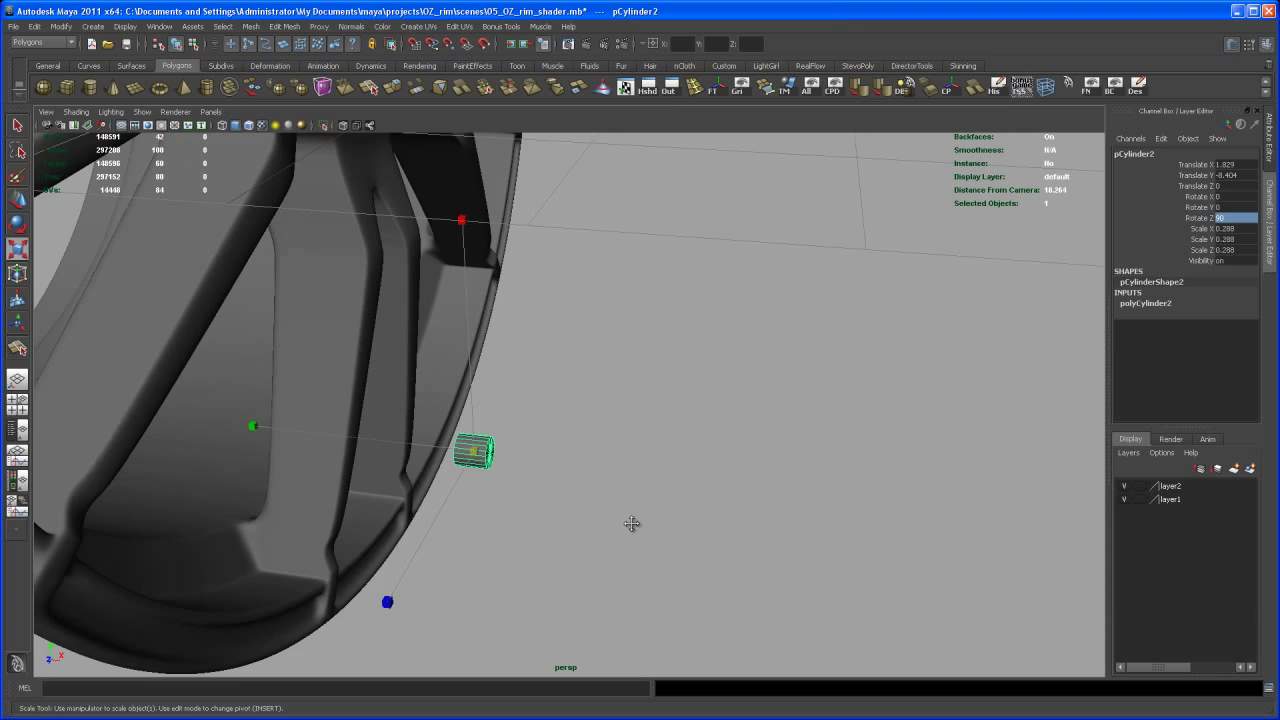
Step: Shape the valve stem's slim body and wider cap, then select its end face
drag(630, 524, 588, 478)
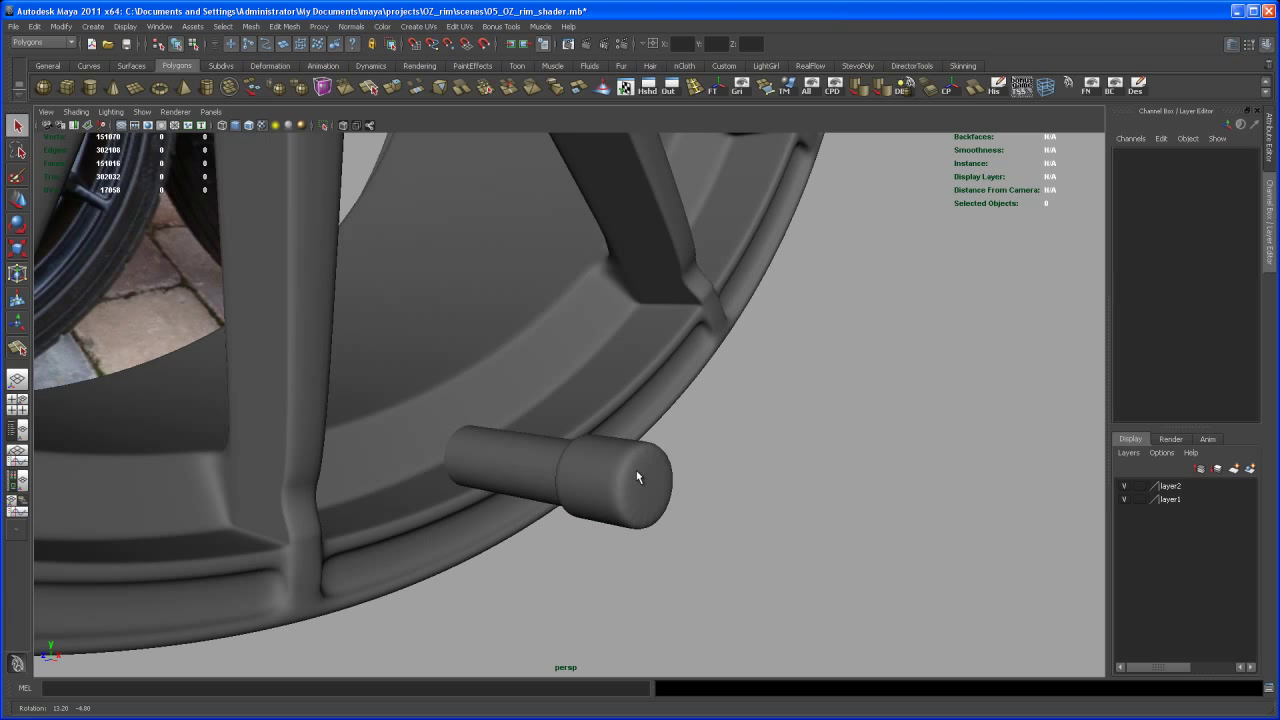
drag(638, 476, 614, 442)
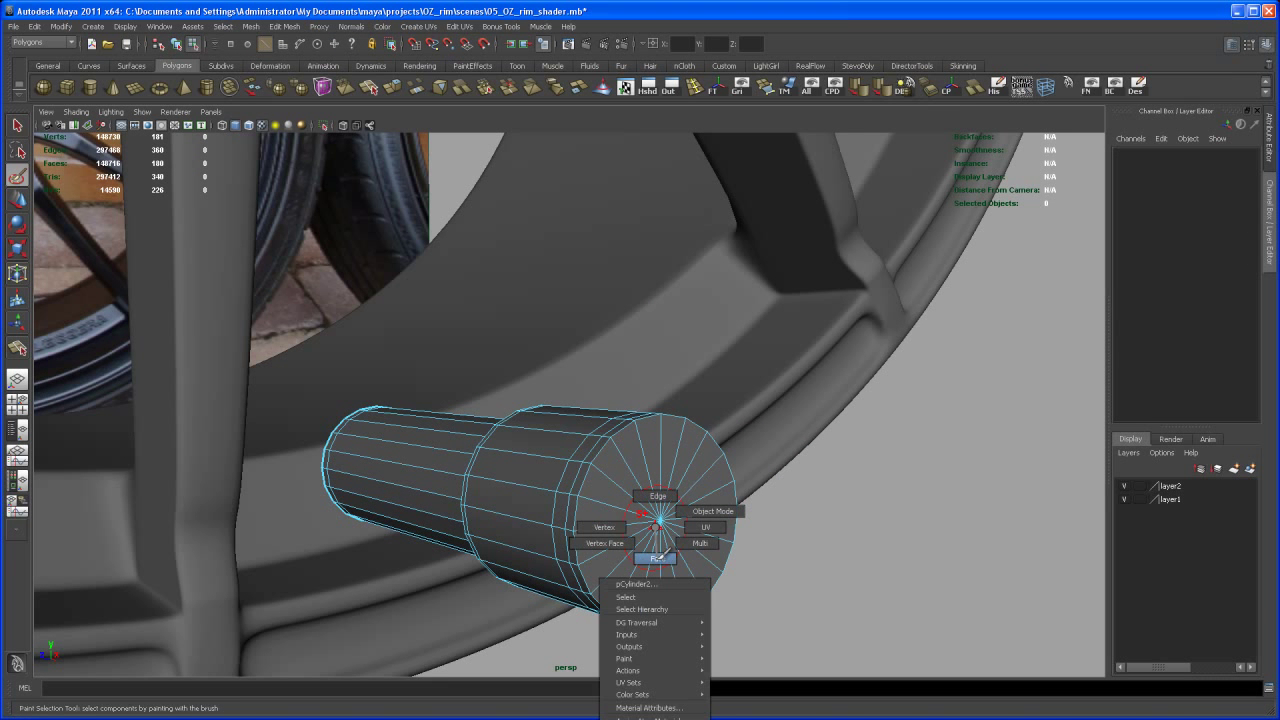
click(656, 556)
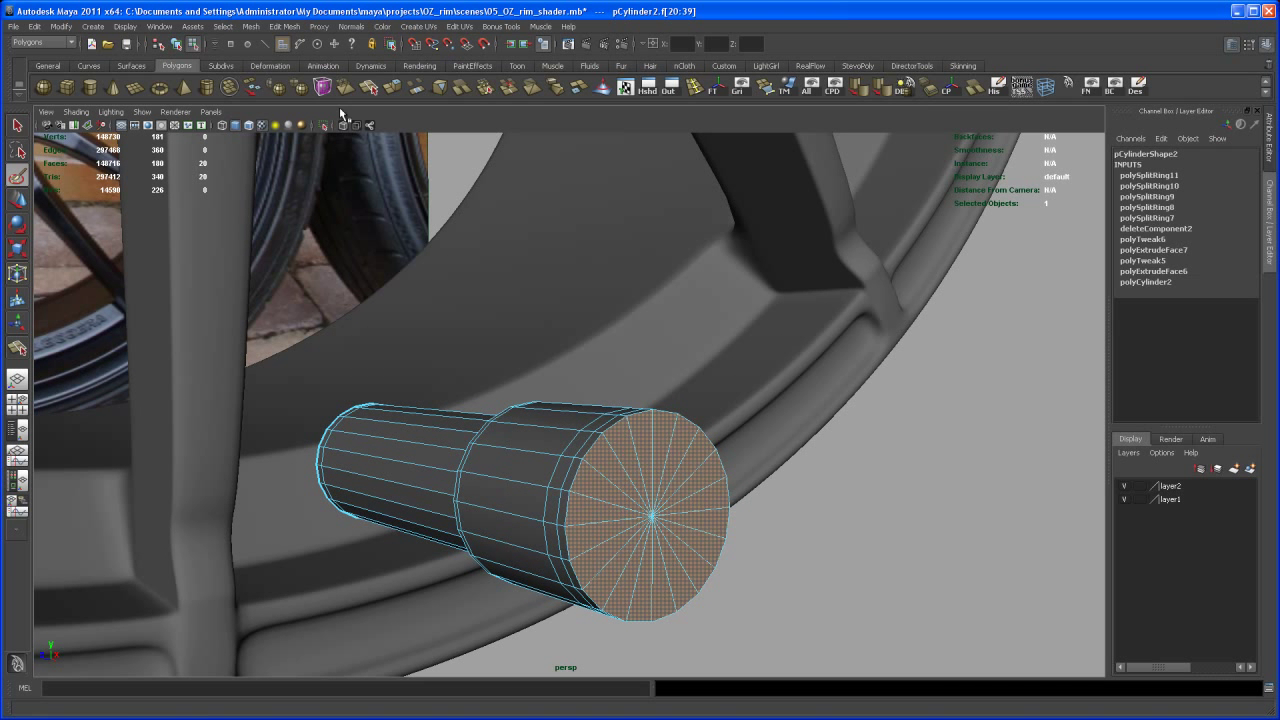
mouse_move(730, 348)
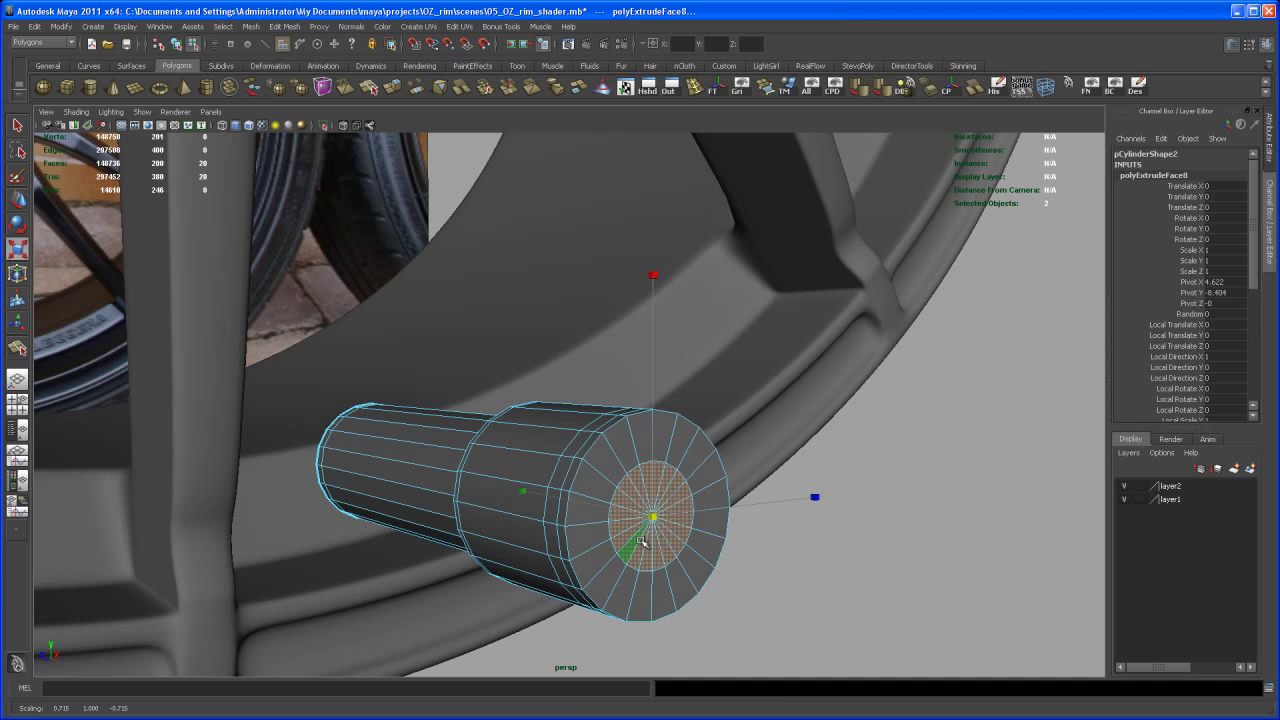
Step: Extrude and inset the stem's end face, then return to object selection mode
right_click(650, 516)
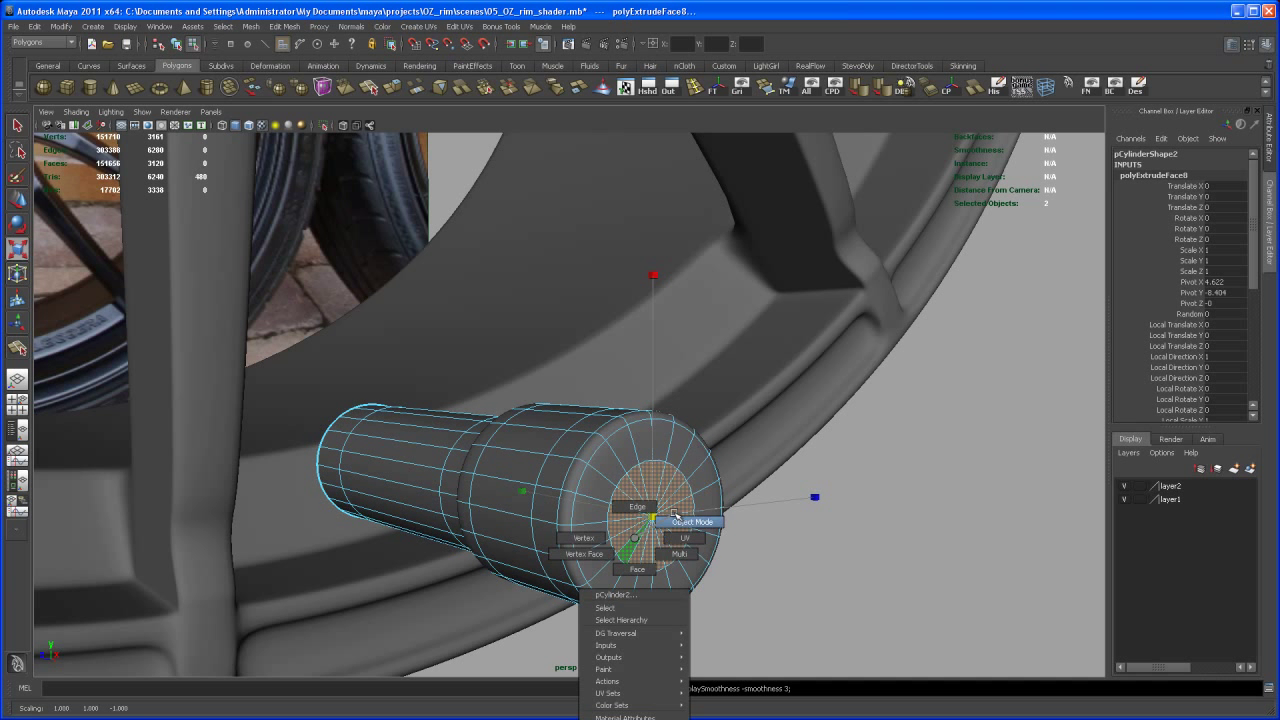
click(692, 520)
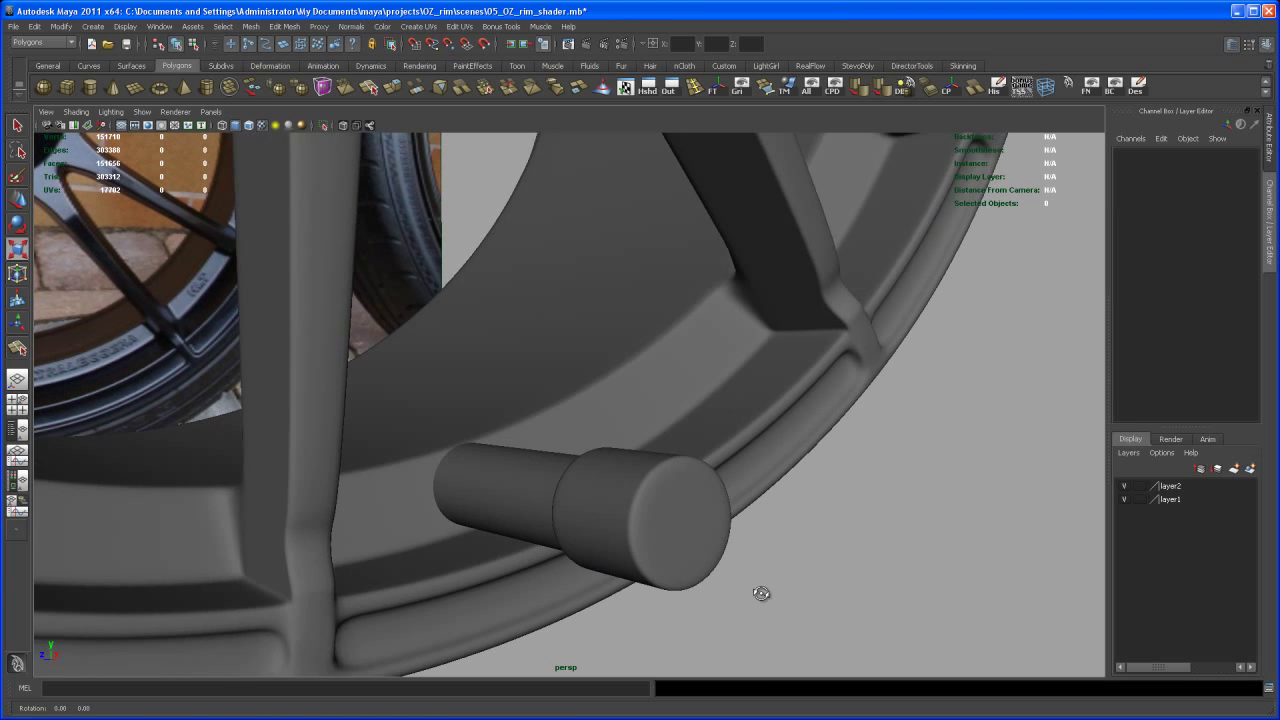
Step: Select the valve stem and resize it while viewing it against the rim
drag(760, 592, 620, 528)
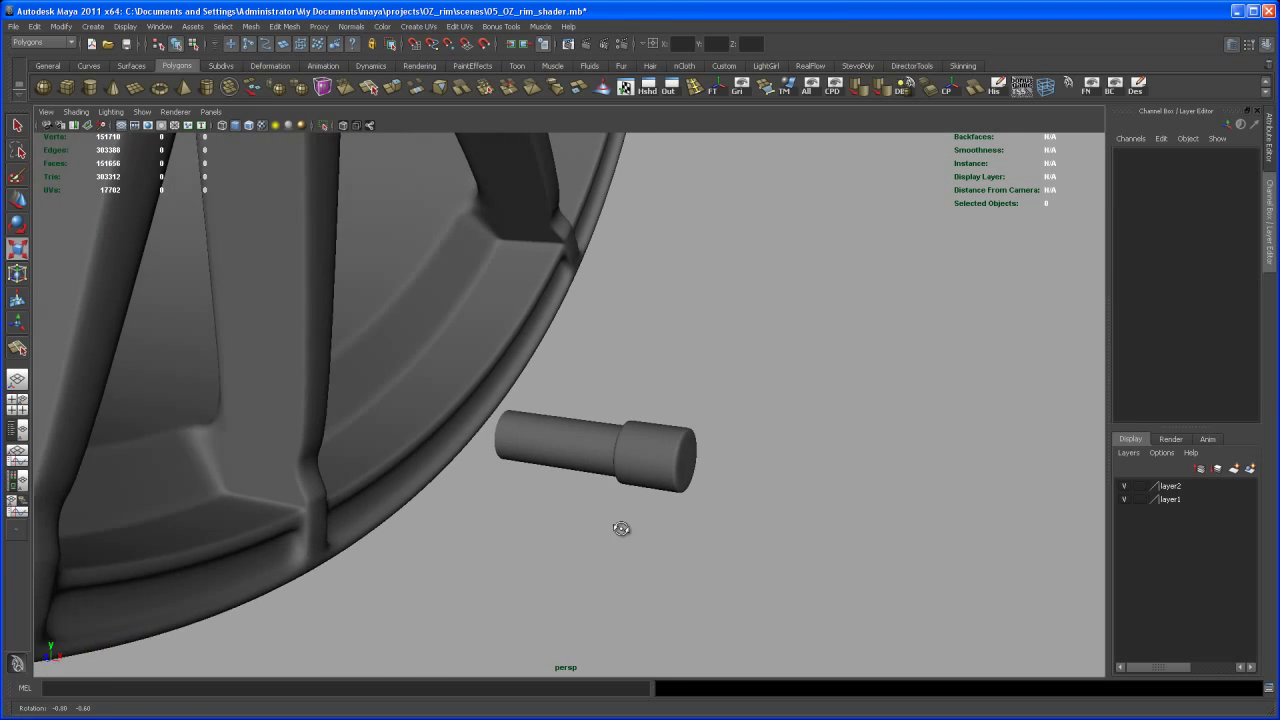
click(596, 456)
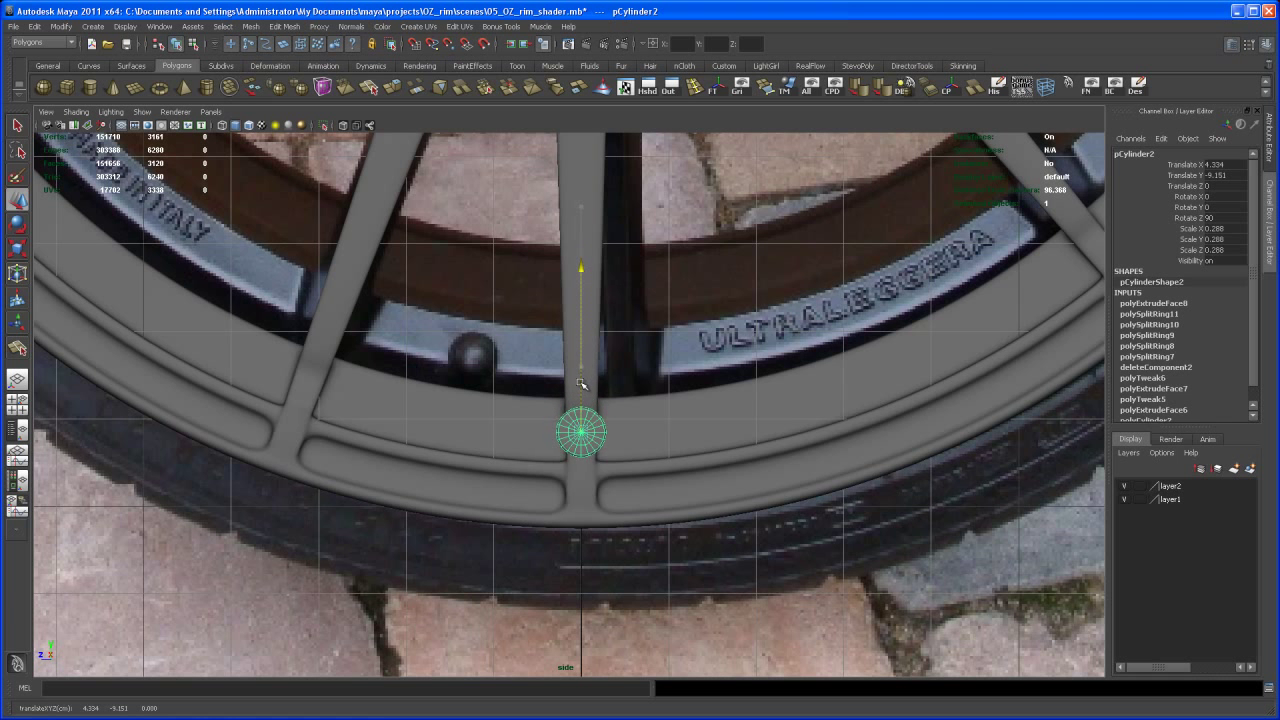
key(r)
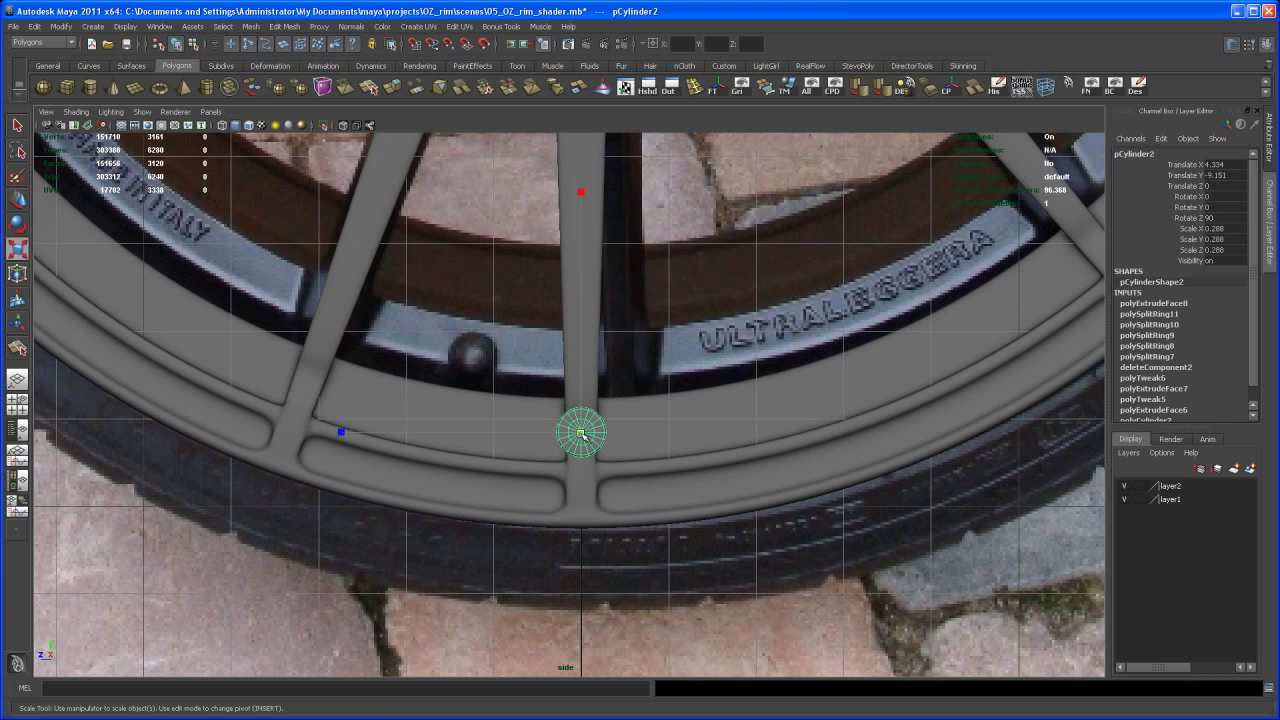
drag(582, 432, 584, 404)
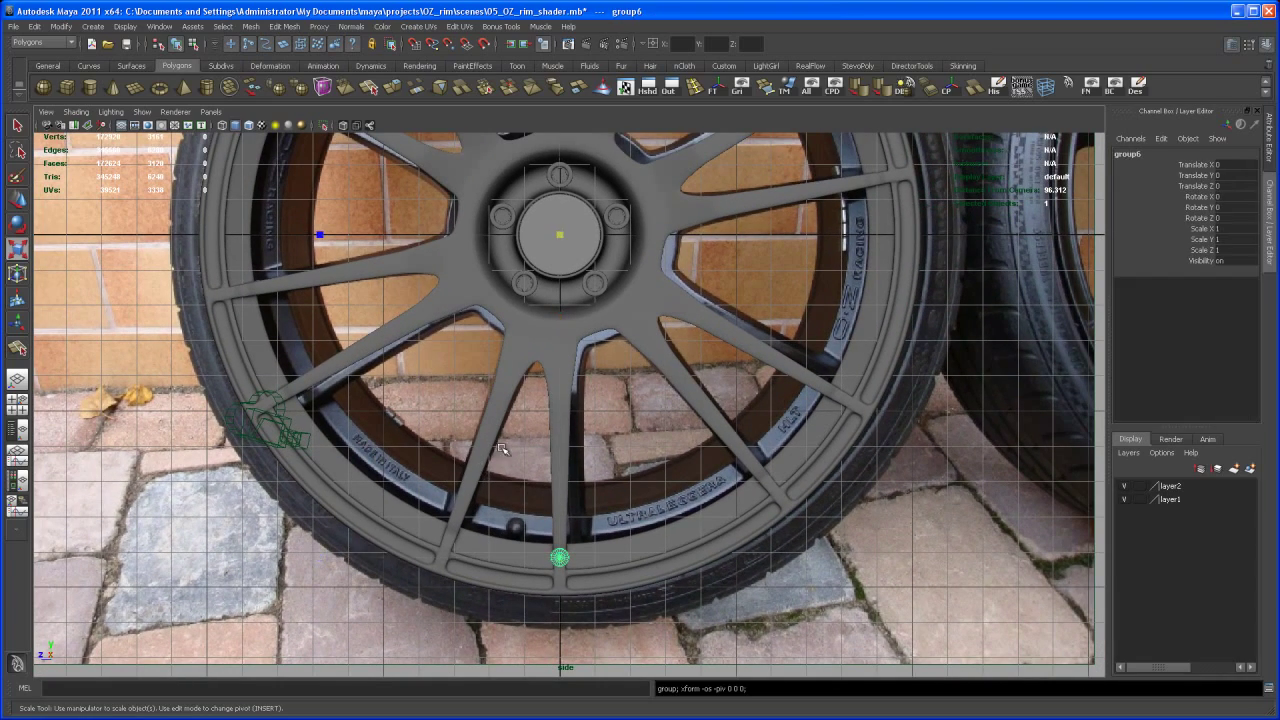
mouse_move(604, 248)
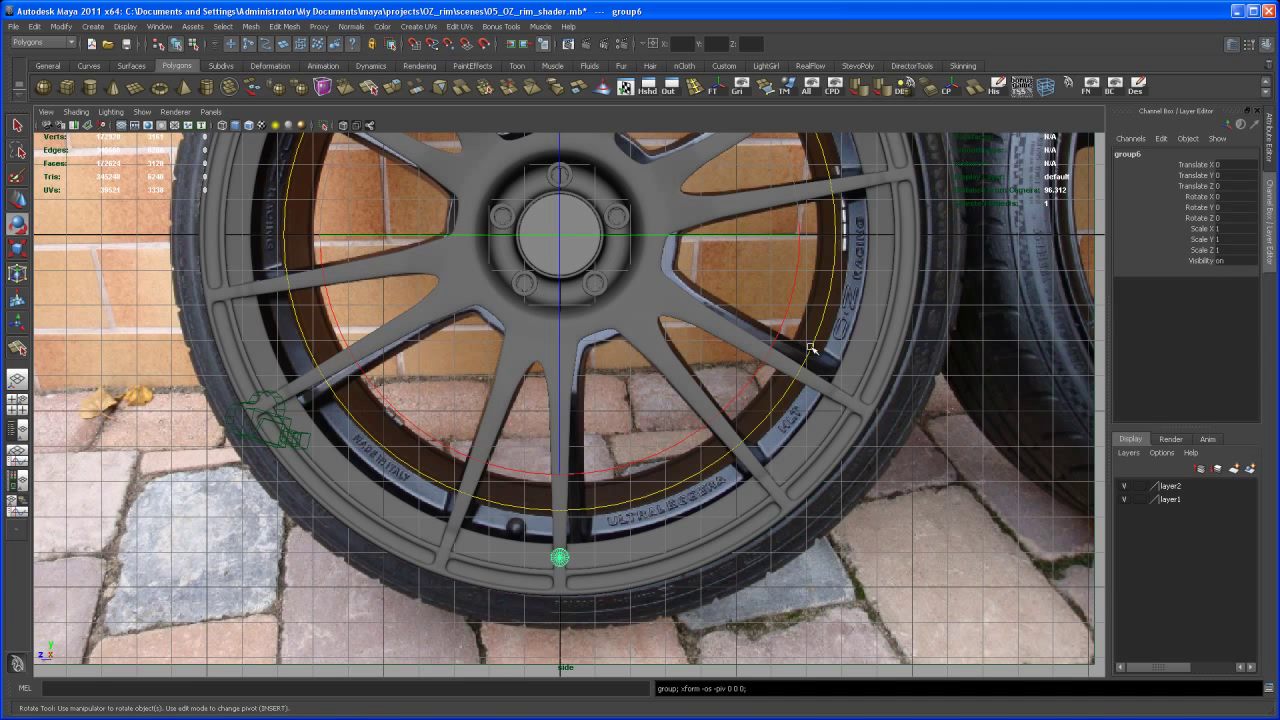
Step: Rotate the valve group around the hub pivot so the stem moves up along the rim between two spokes
drag(816, 348, 818, 340)
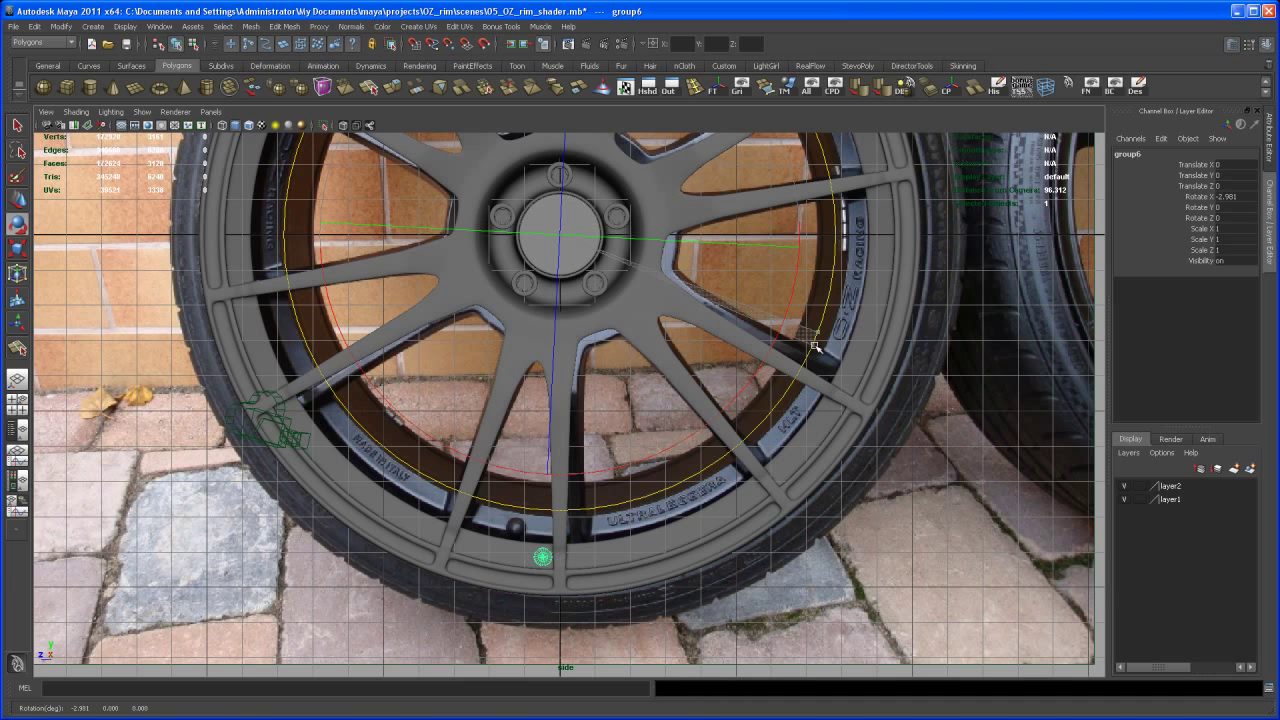
drag(818, 344, 804, 374)
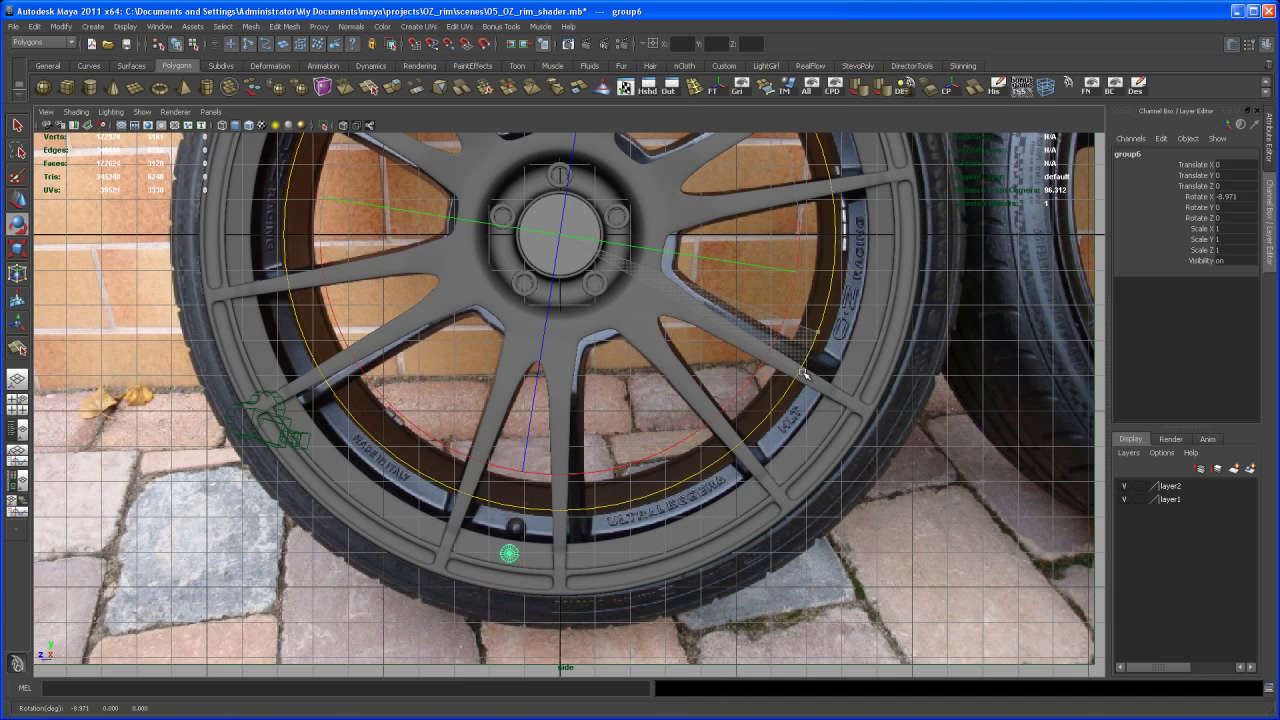
drag(804, 376, 764, 456)
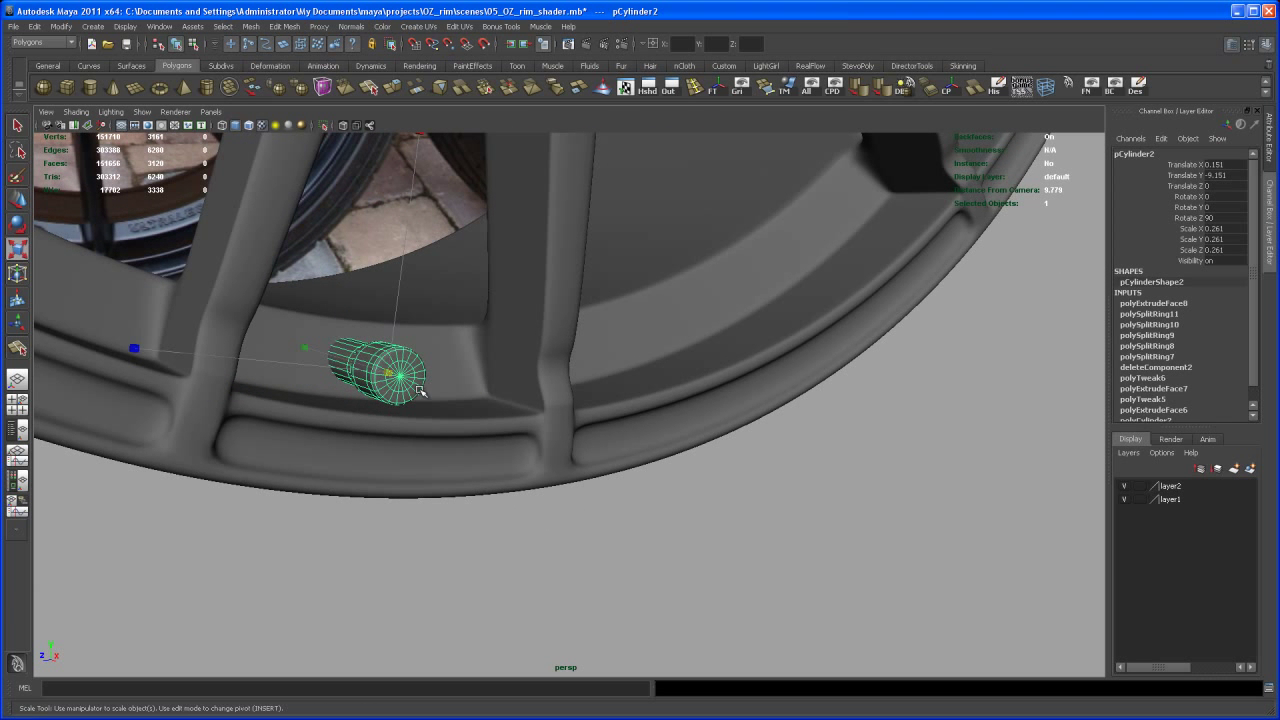
Step: Shrink the valve stem cylinder and move it toward the rim's lower barrel
drag(386, 378, 410, 398)
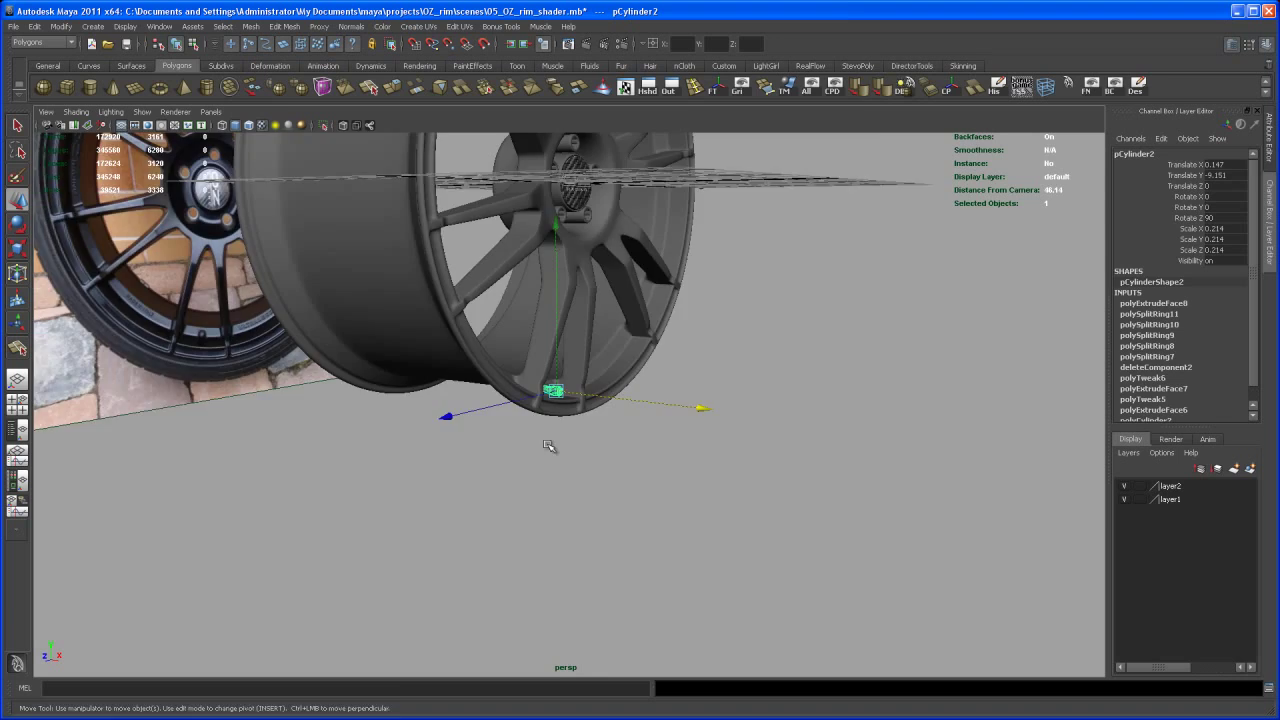
drag(560, 440, 490, 524)
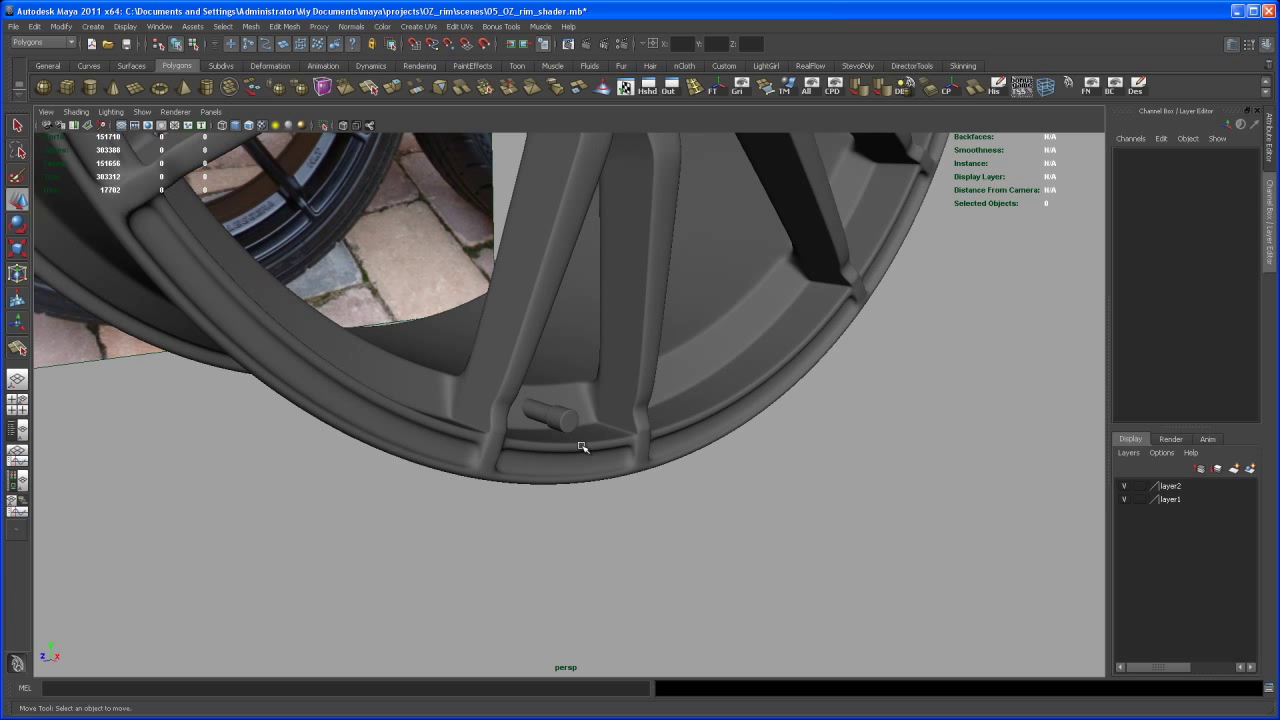
click(560, 414)
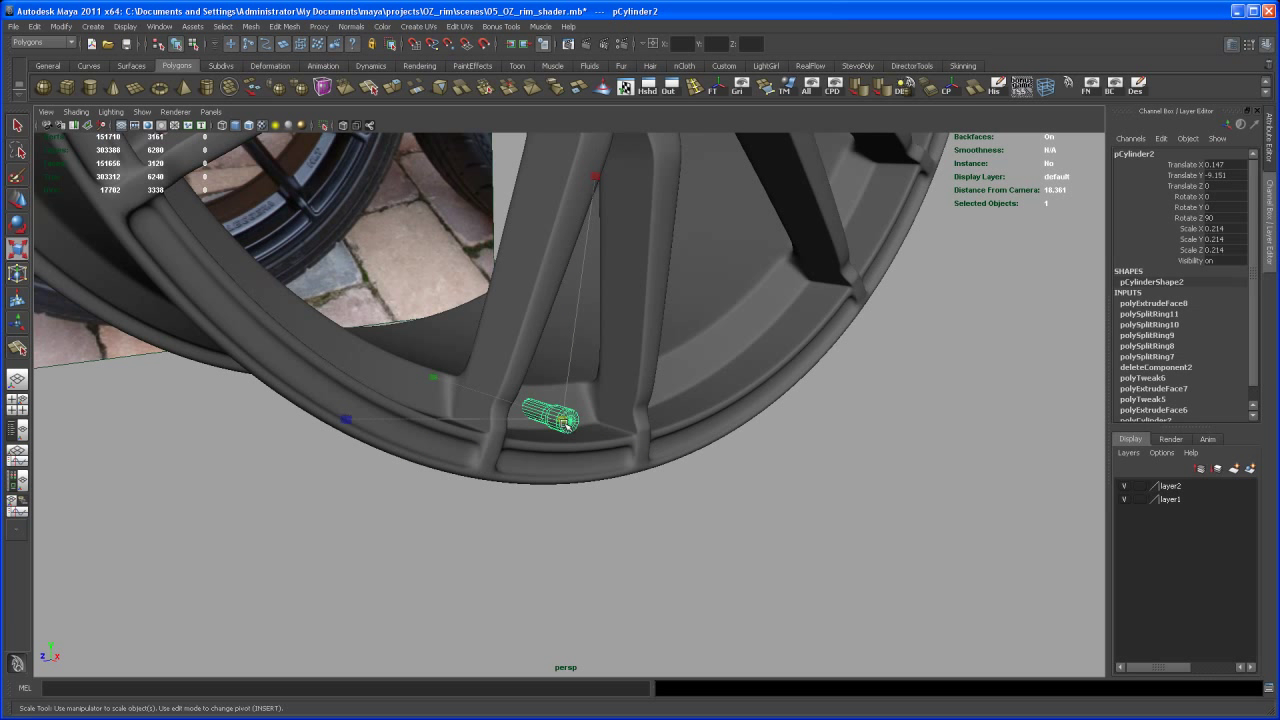
drag(536, 410, 564, 436)
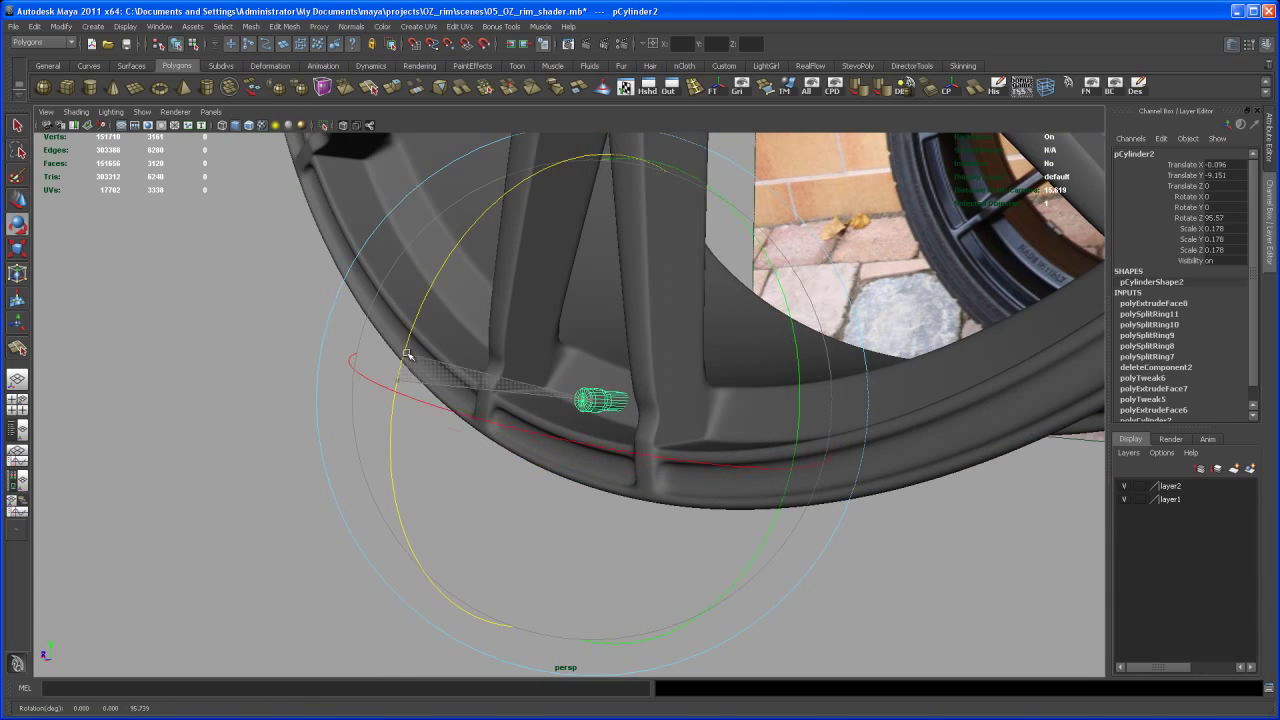
Step: Tilt the valve stem to follow the rim and nudge it into its final spot between spokes
drag(408, 356, 448, 312)
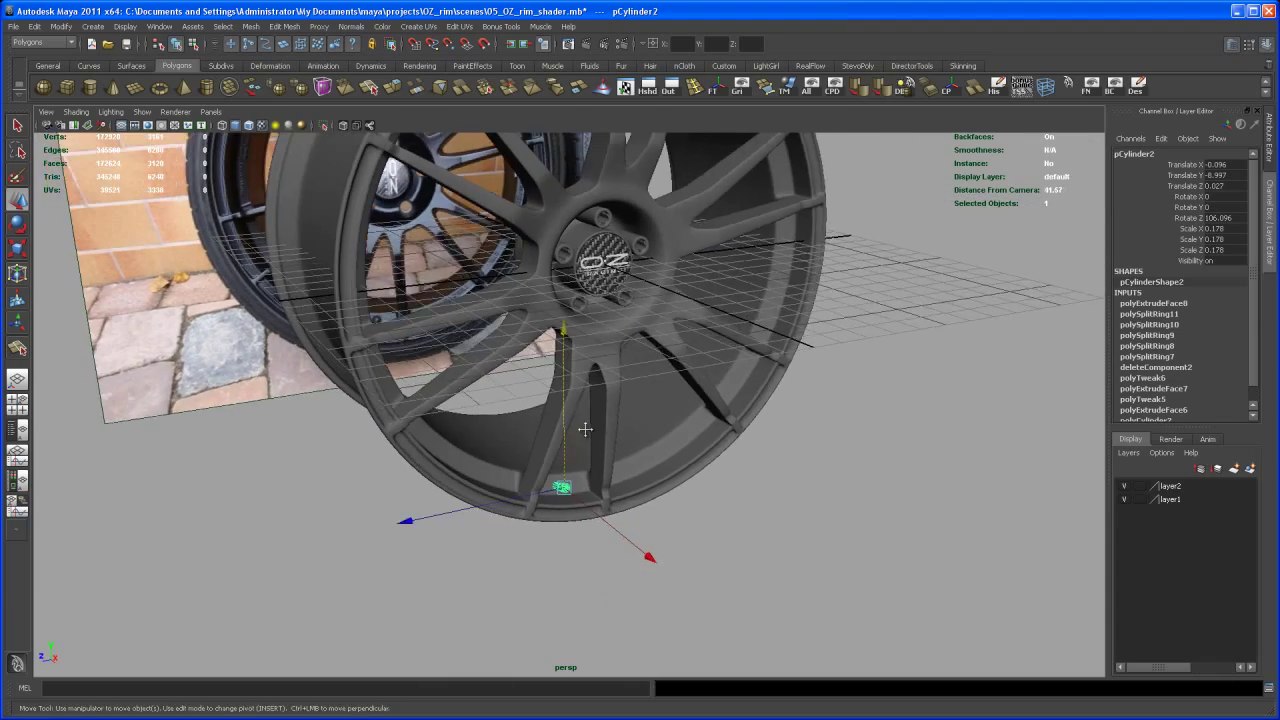
drag(600, 400, 576, 488)
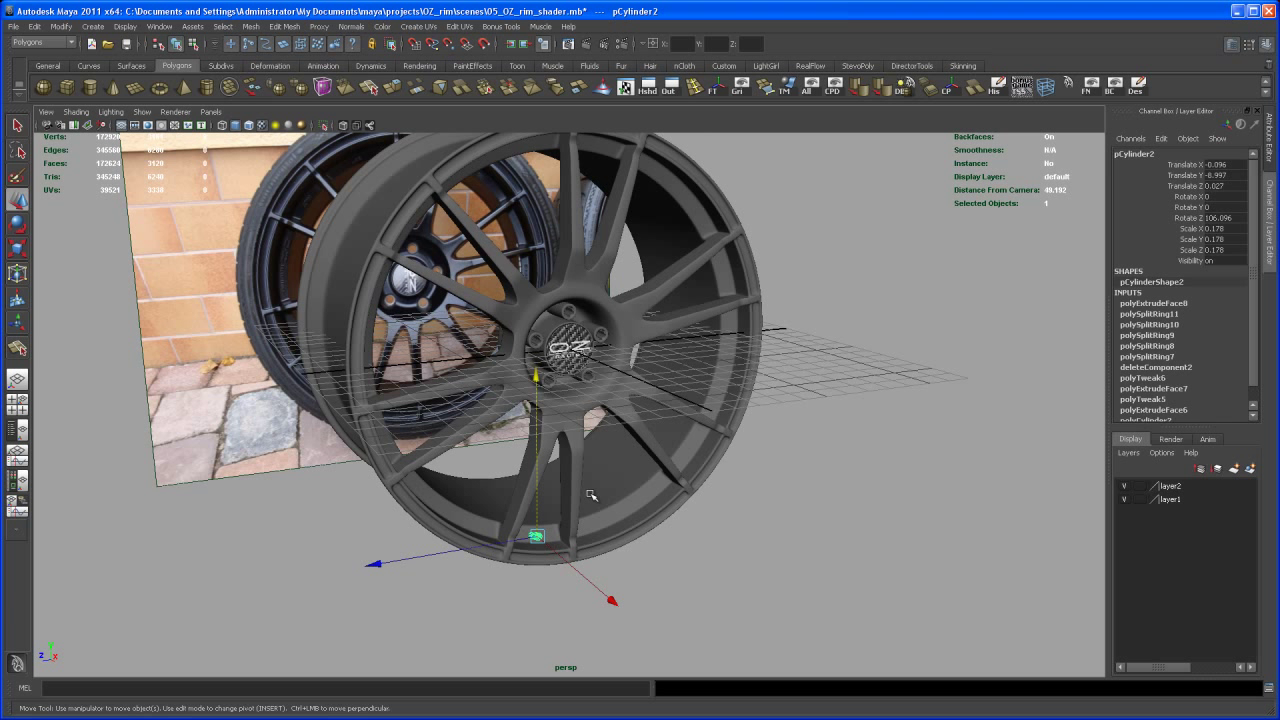
mouse_move(100, 348)
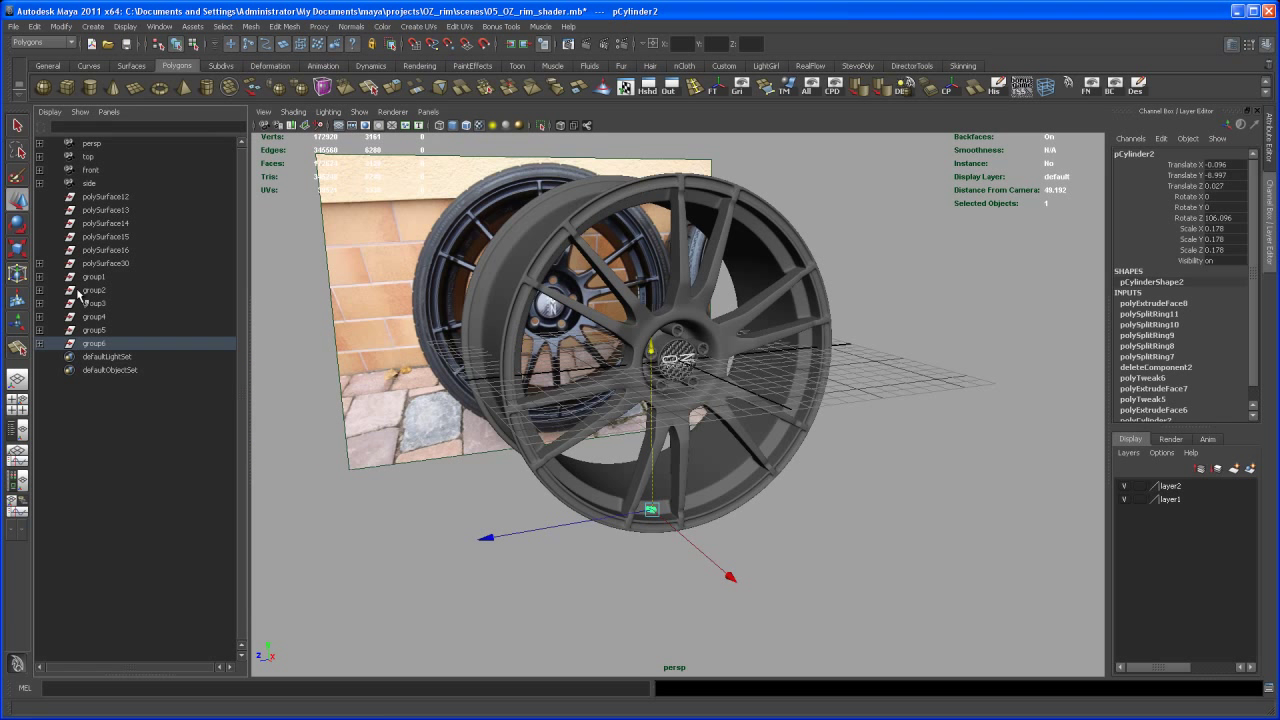
Step: Select group3 and the other lug bolt groups together in the Outliner
click(92, 276)
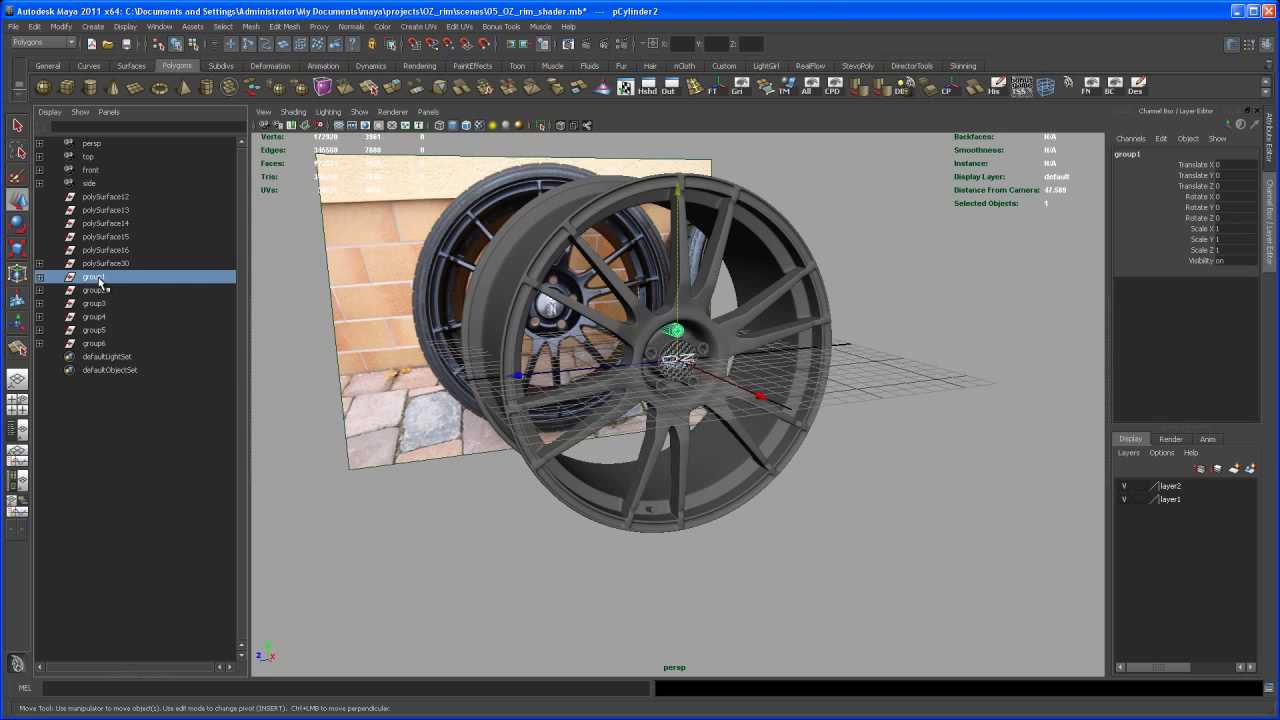
click(92, 304)
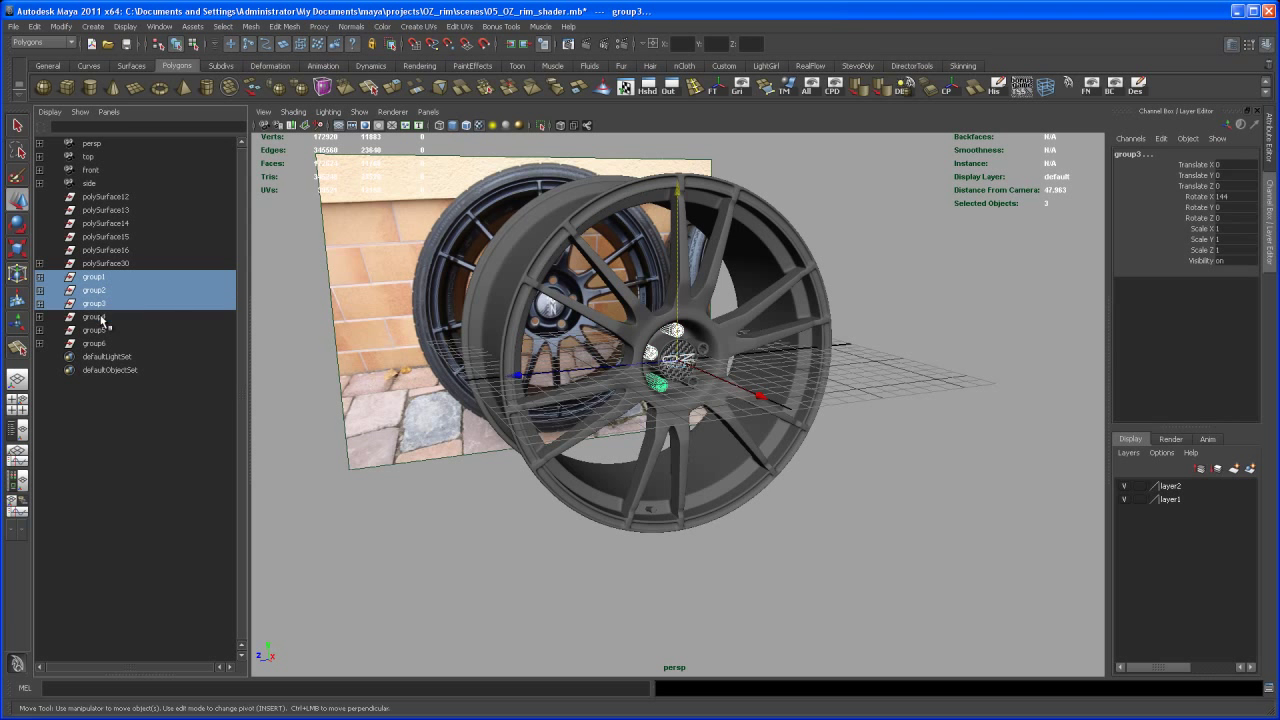
click(94, 344)
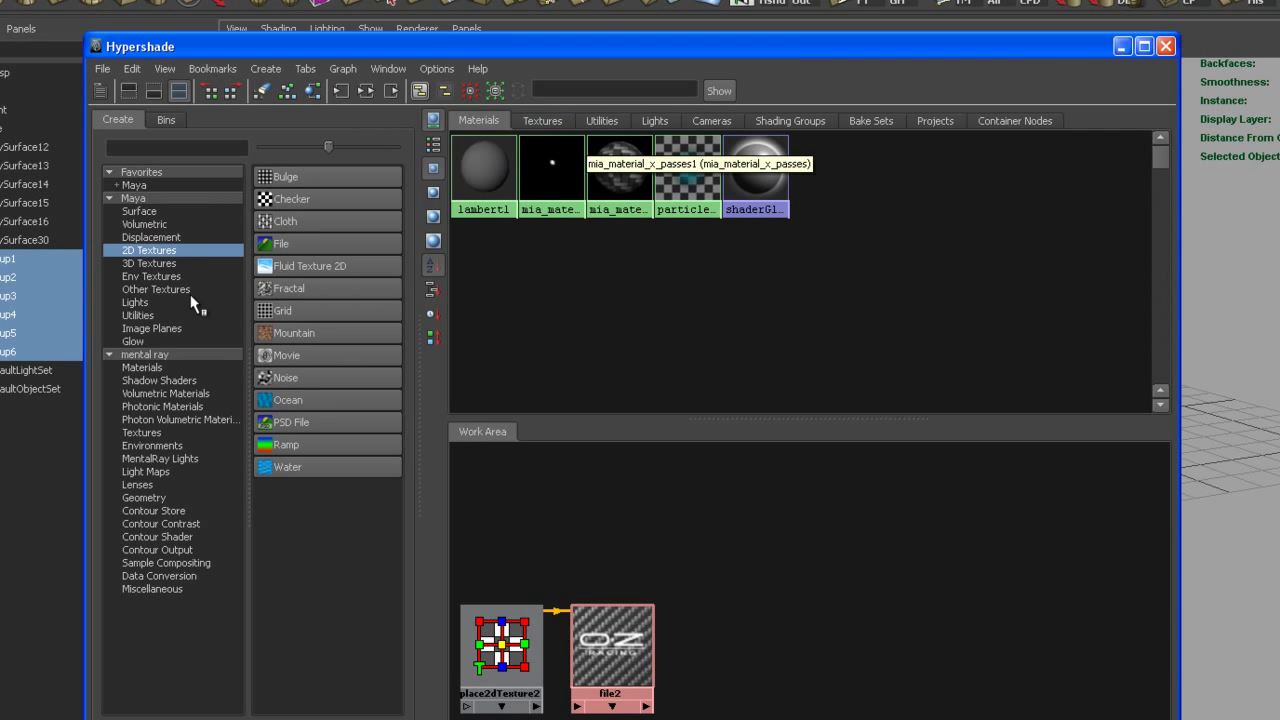
Step: Create mia_material_x_passes3 from the mental ray materials and apply a preset in its attributes
click(142, 368)
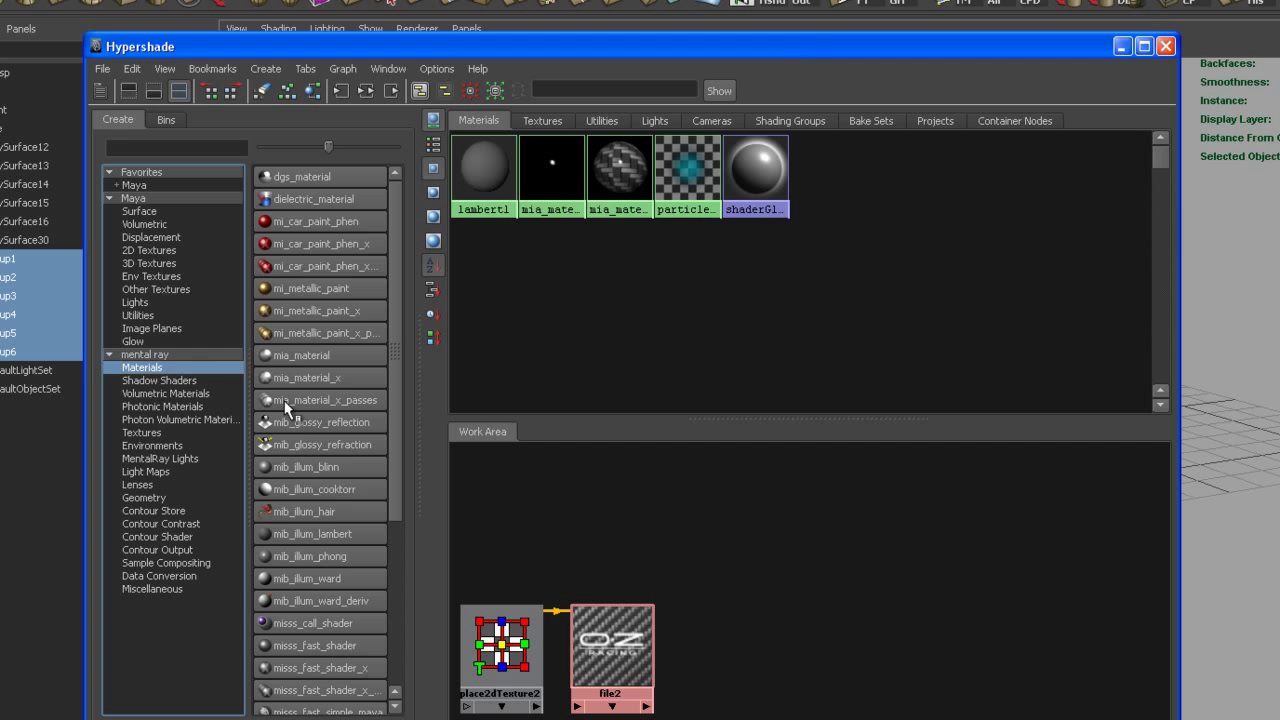
double_click(320, 400)
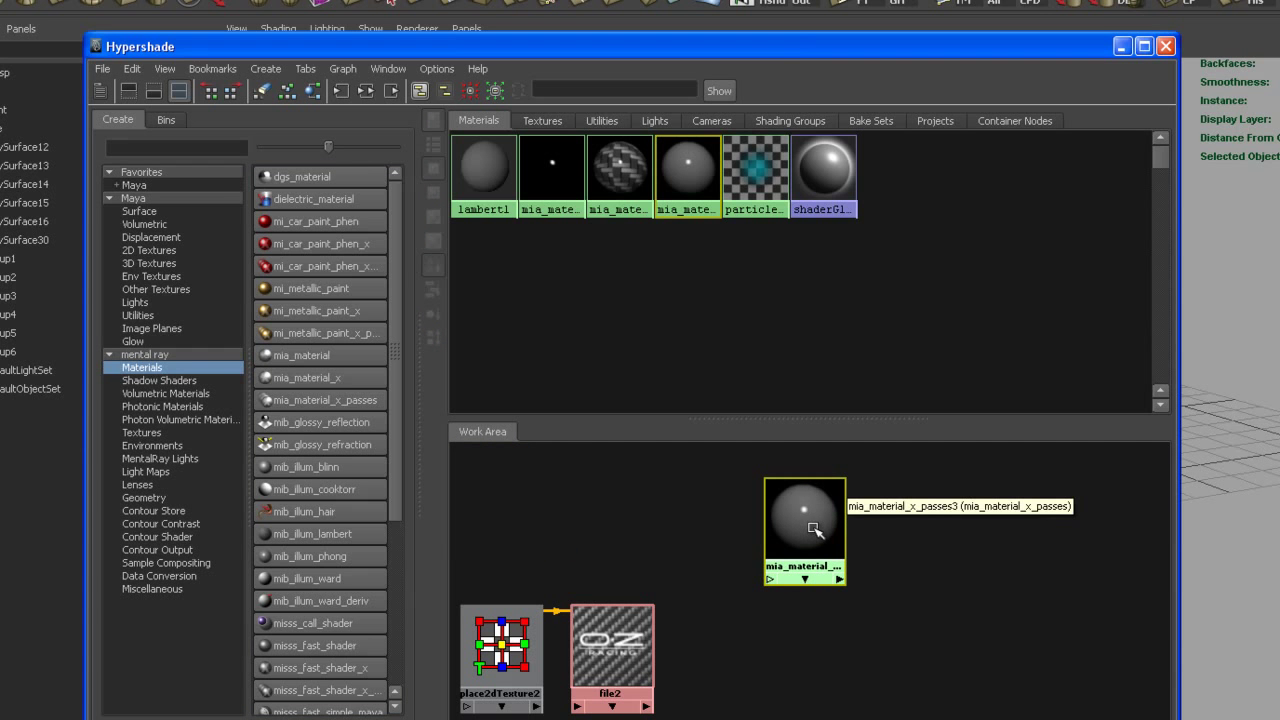
double_click(804, 516)
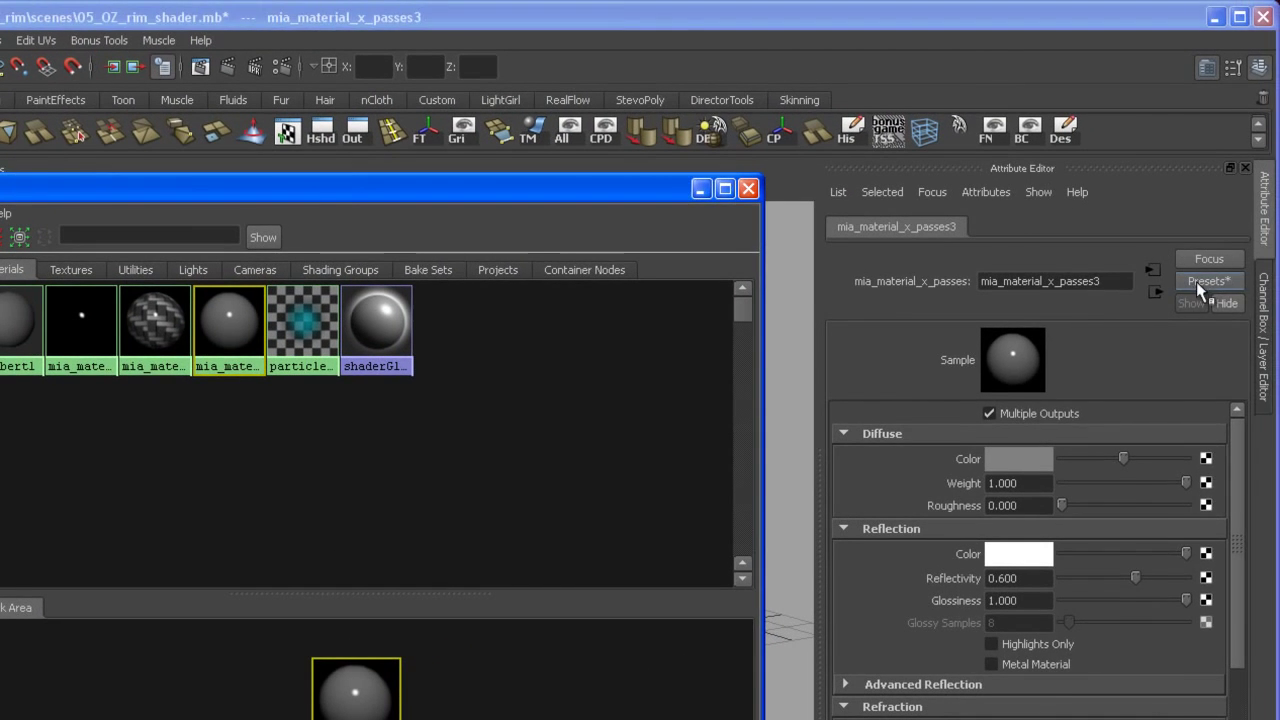
click(1208, 280)
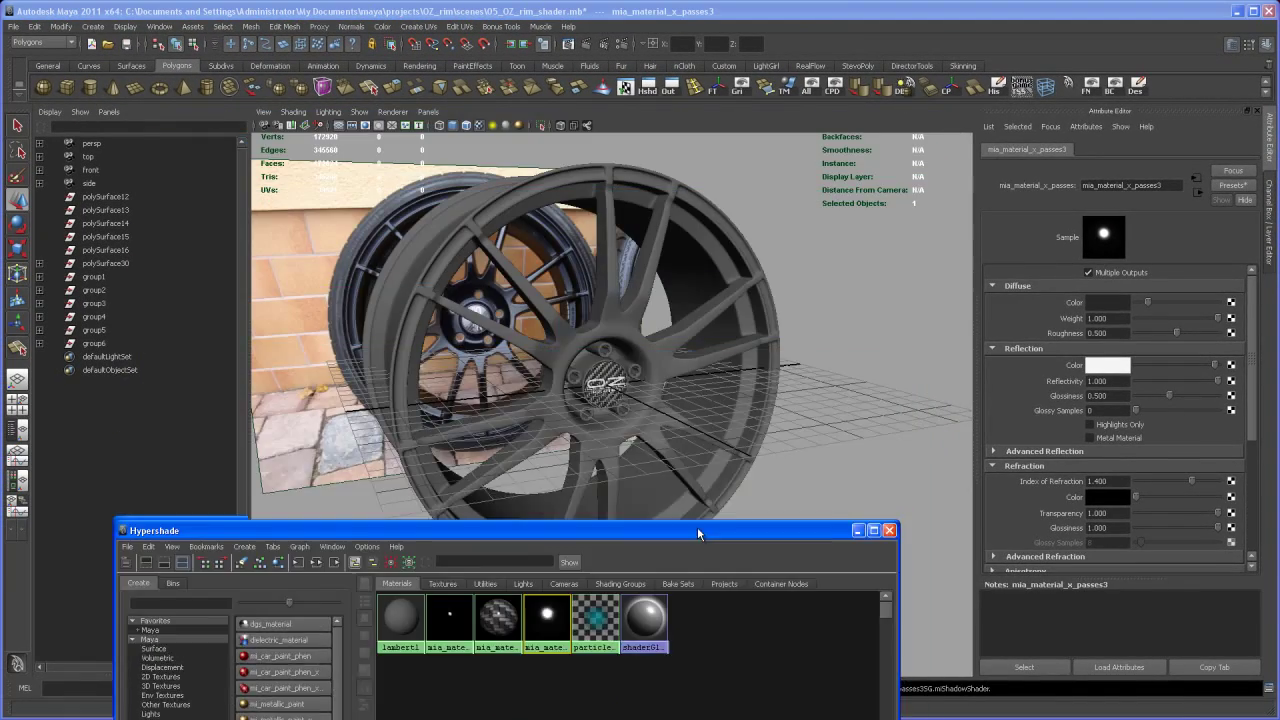
drag(700, 530, 876, 288)
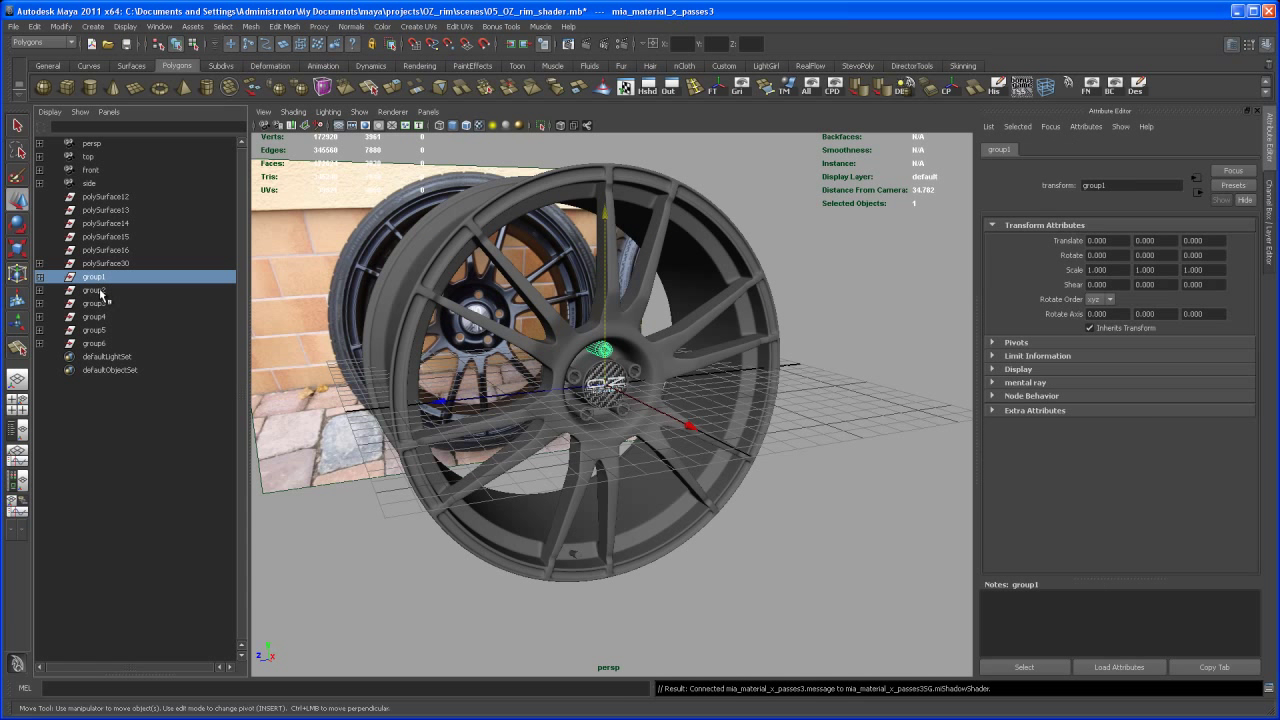
Step: Assign the existing mia_material_x_passes3 material to the lug bolt group
click(94, 330)
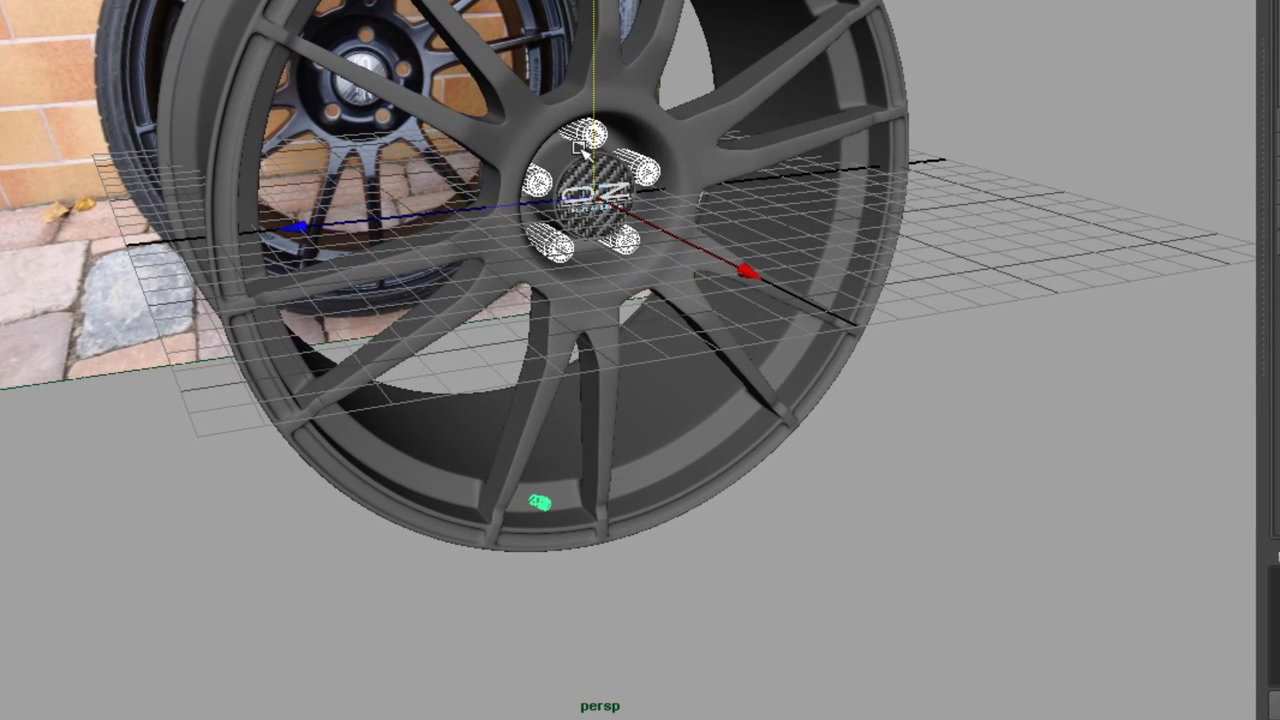
right_click(590, 200)
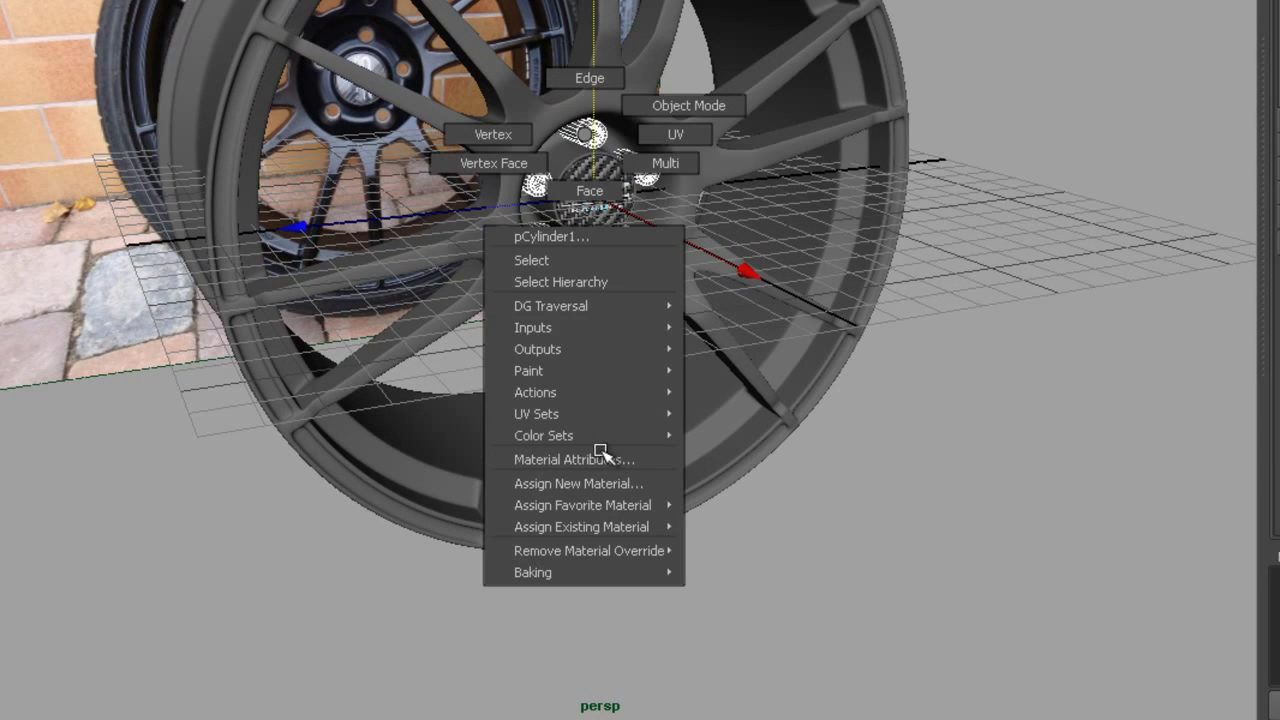
mouse_move(580, 528)
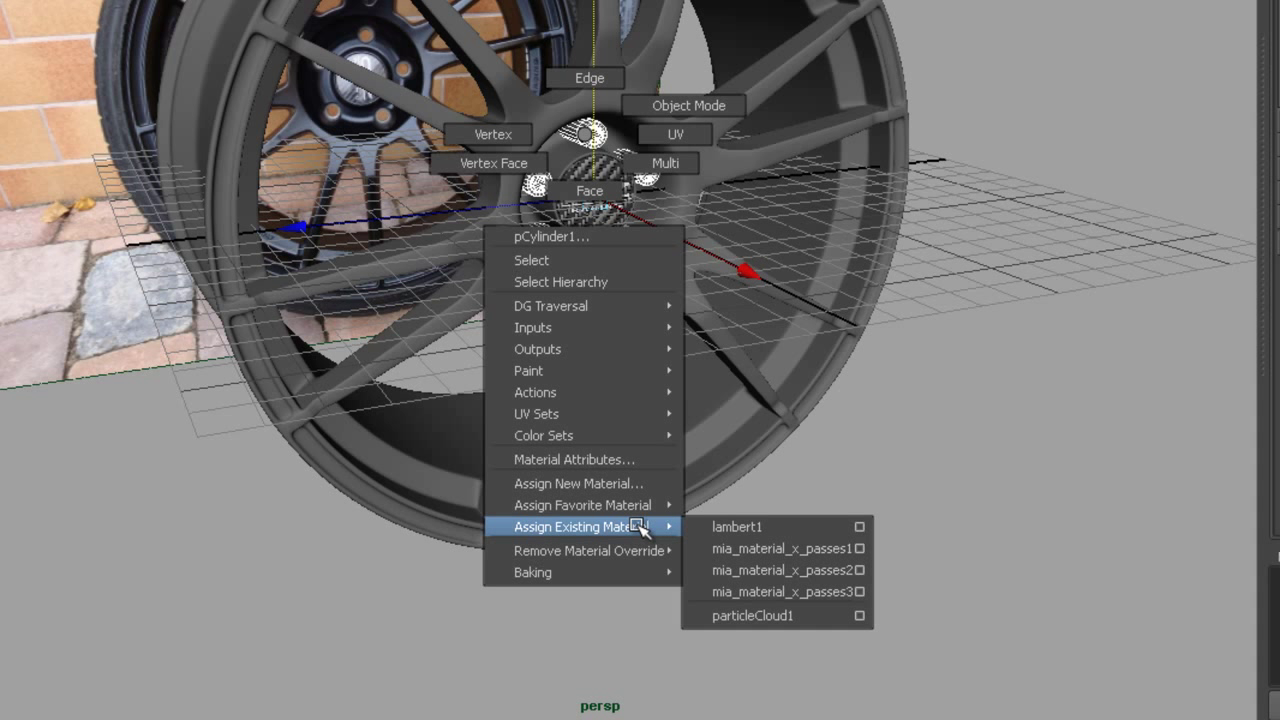
mouse_move(780, 568)
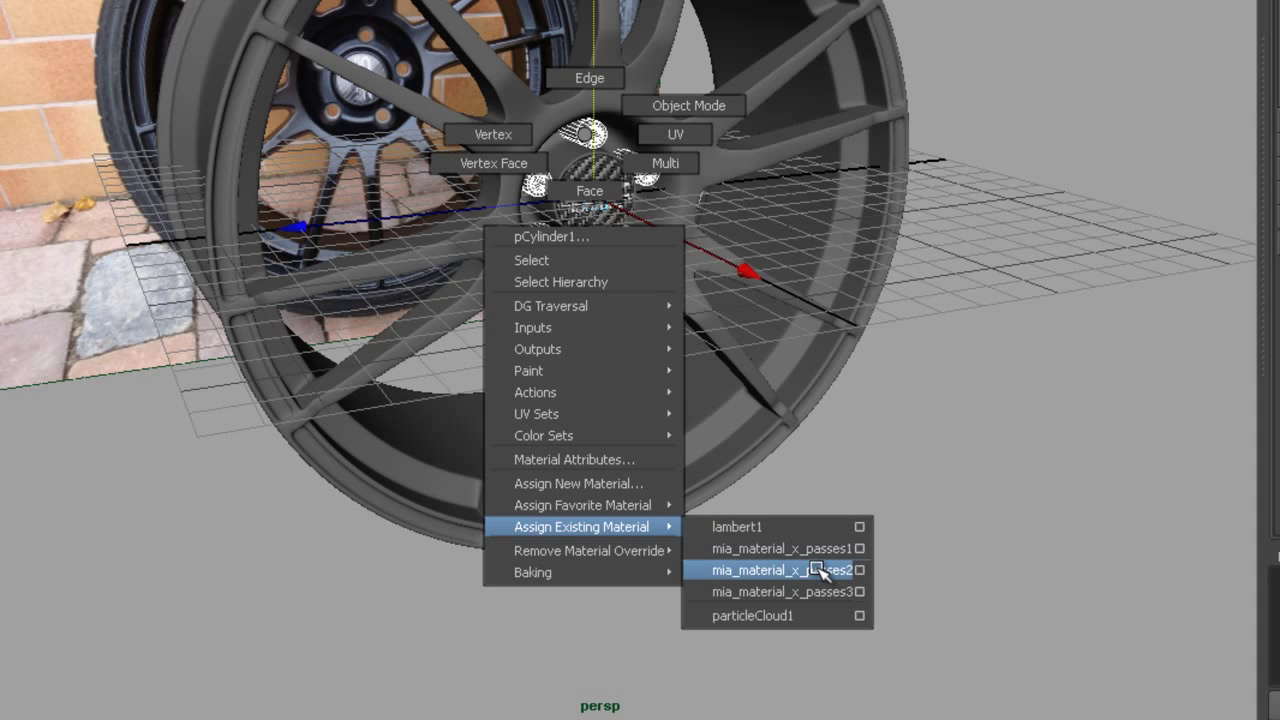
mouse_move(784, 592)
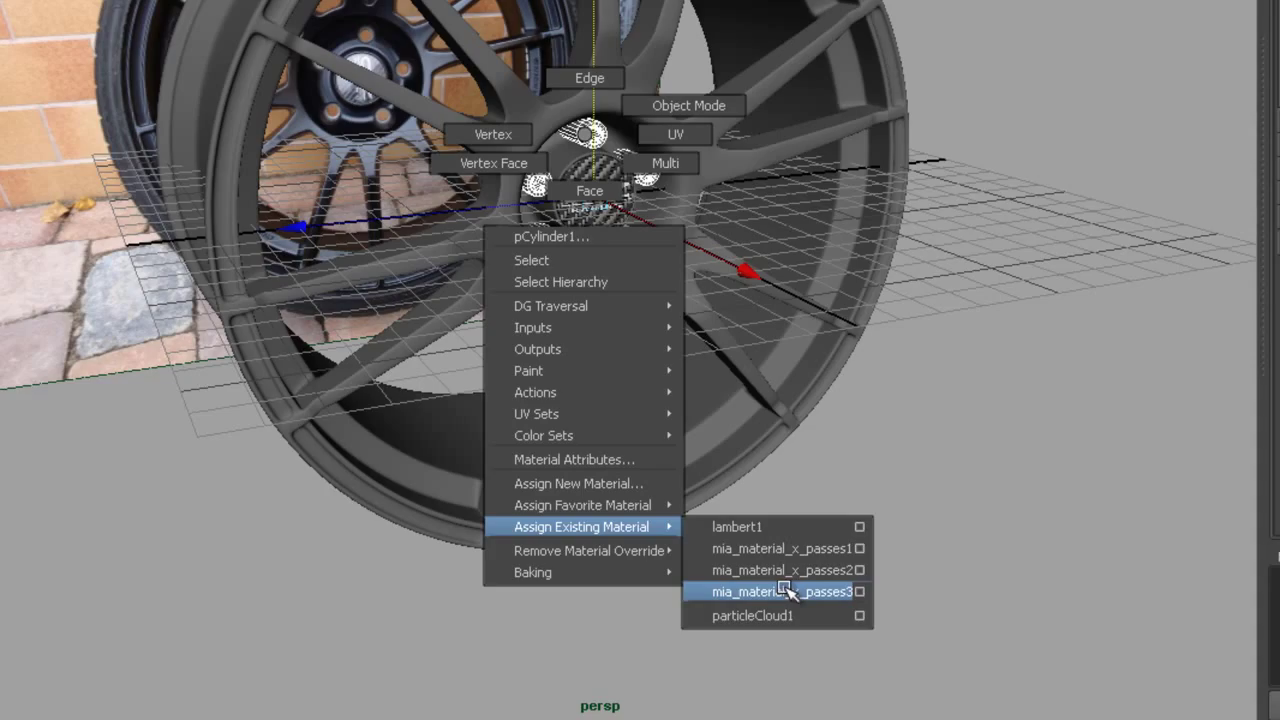
click(780, 592)
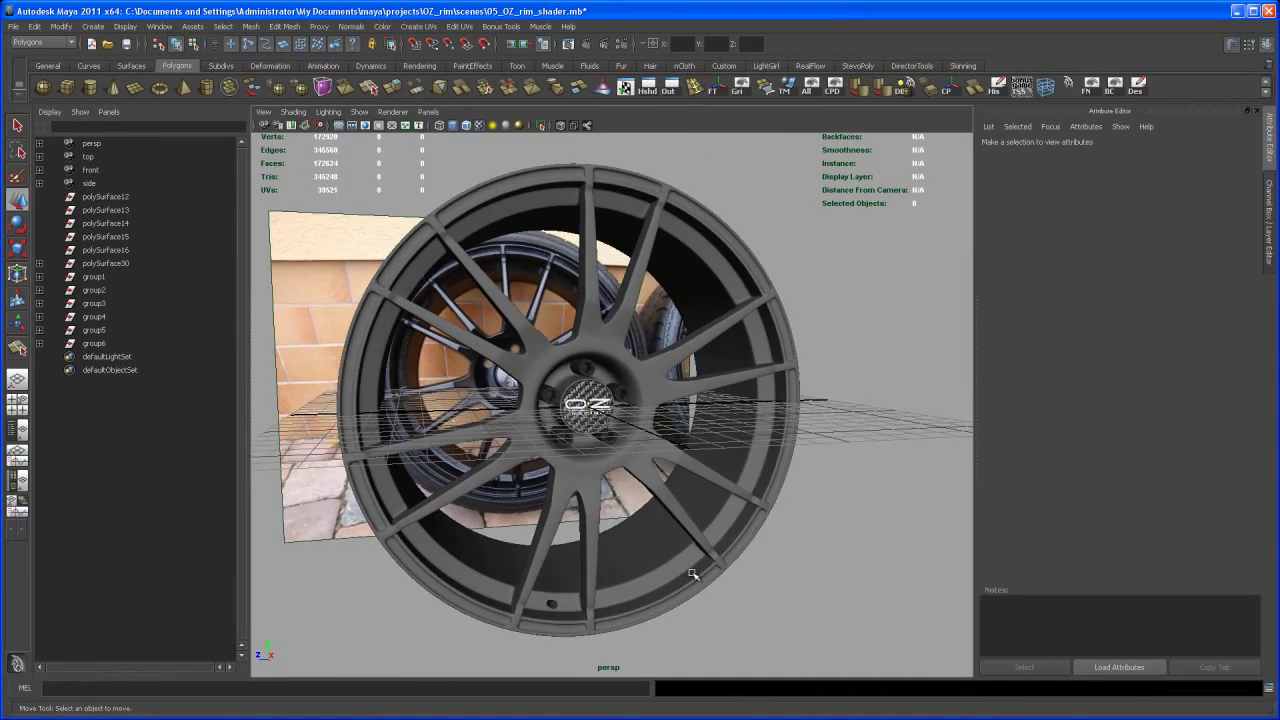
drag(692, 572, 692, 544)
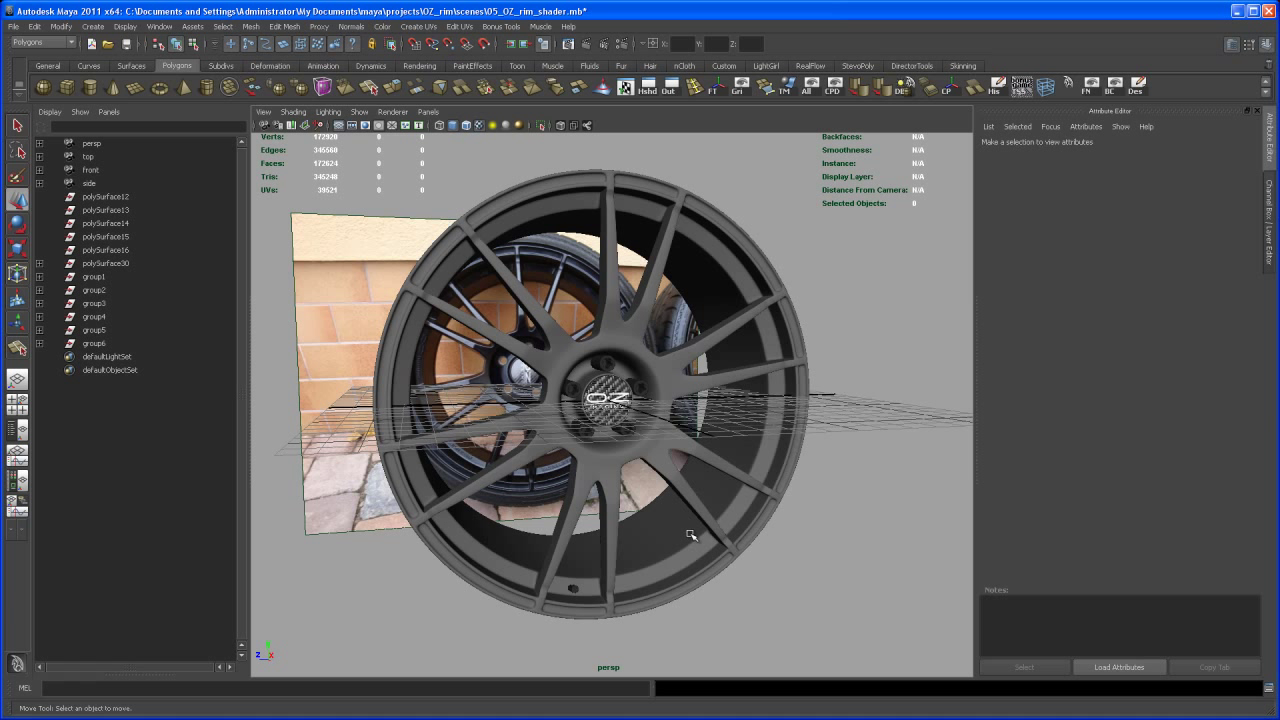
mouse_move(686, 492)
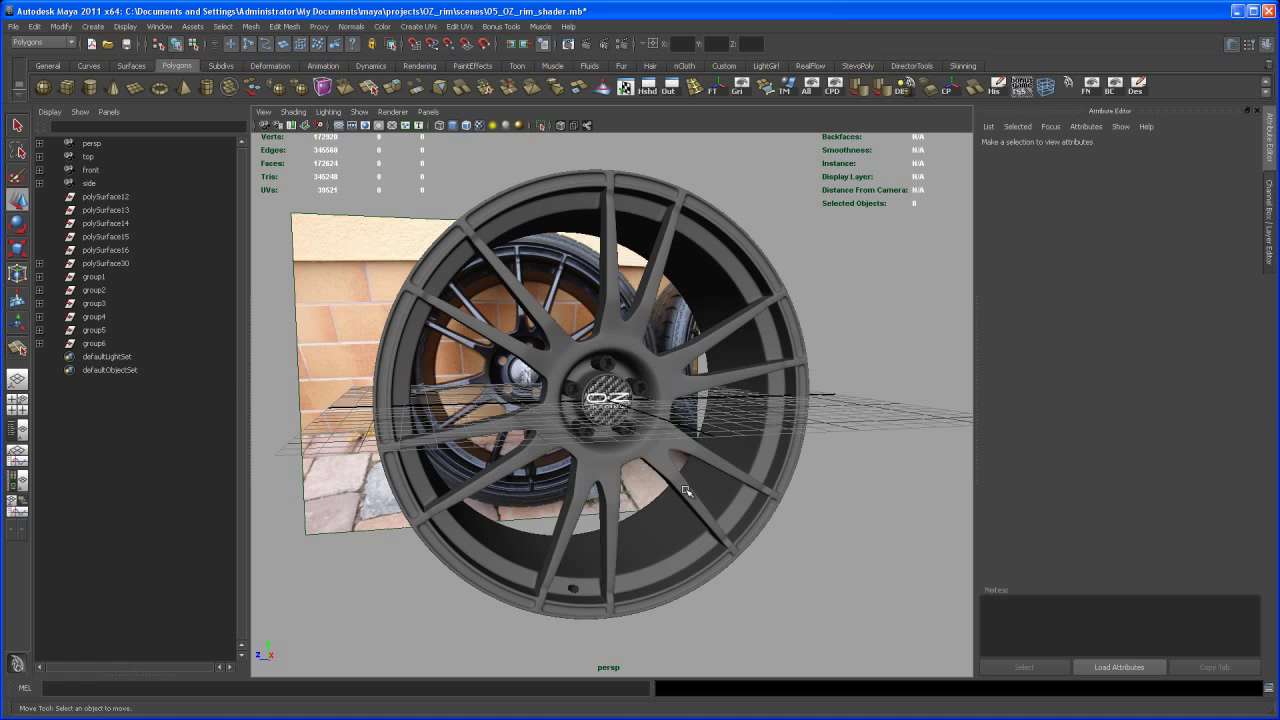